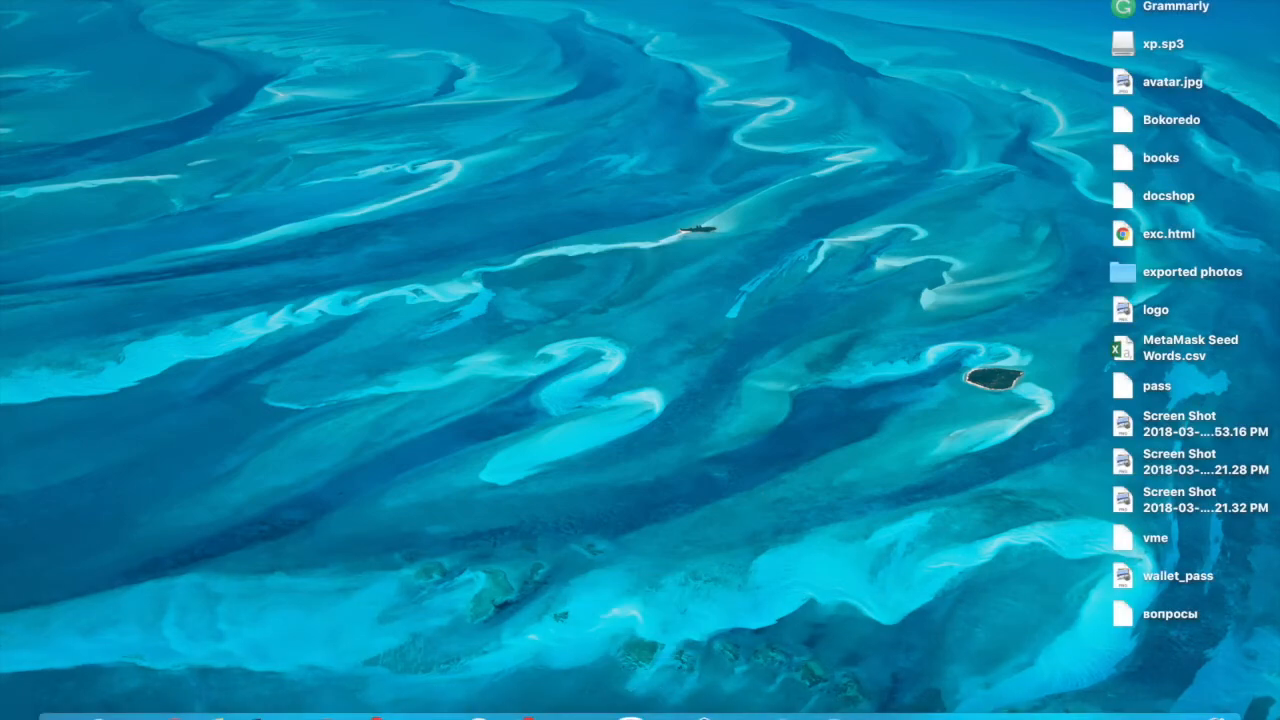
Launch Gnosis Multisig Wallet from Spotlight by typing 'gno'
text(gno)
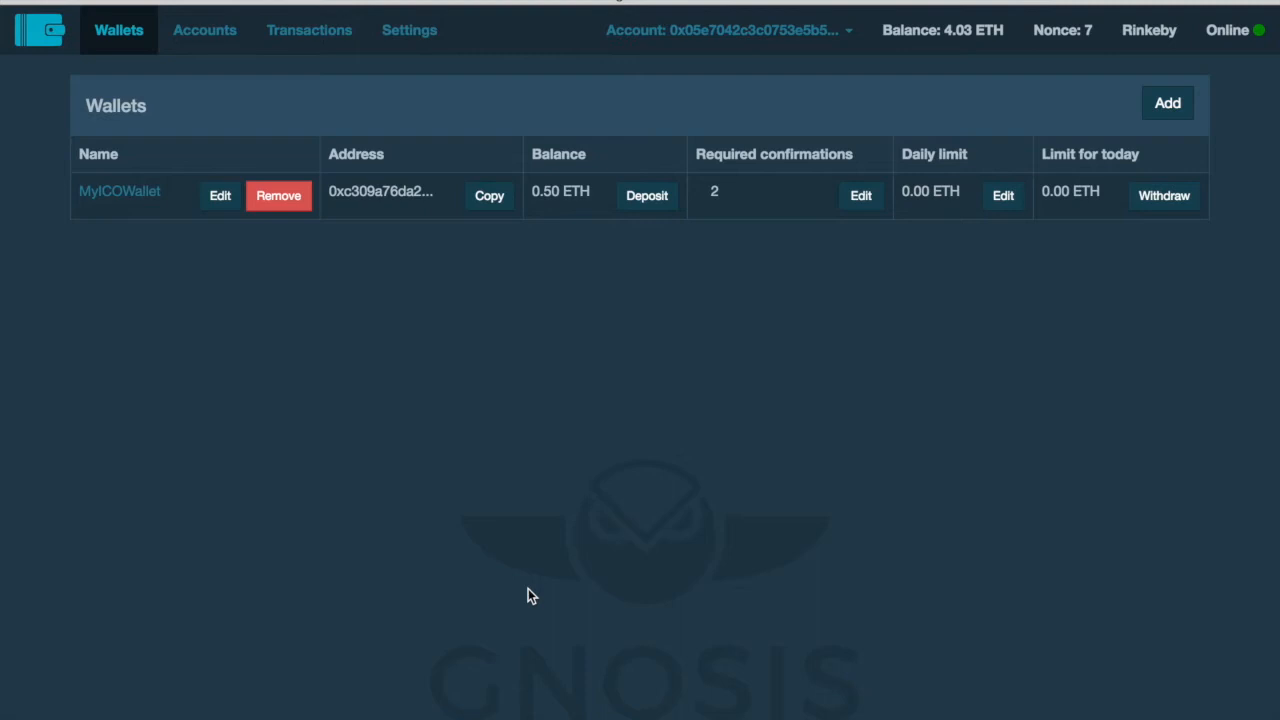
mouse_move(205, 30)
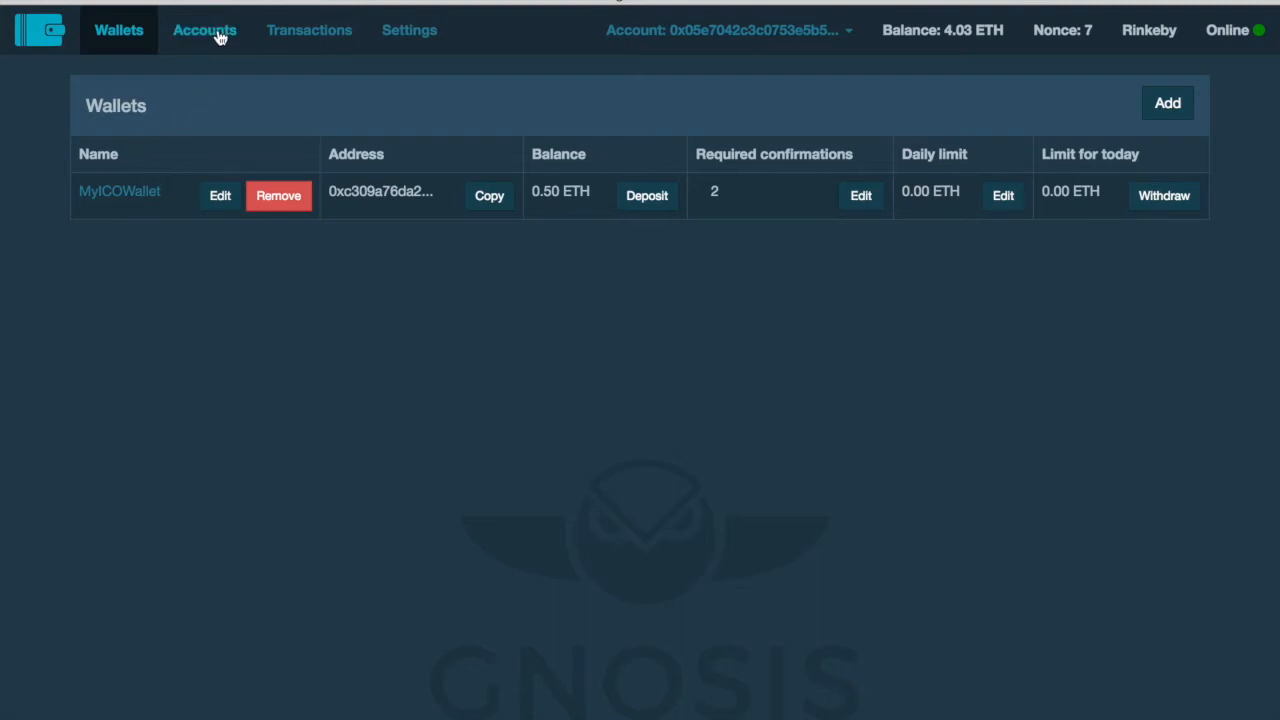
Add a password-protected account named 'Account 1' from the Accounts tab
click(205, 29)
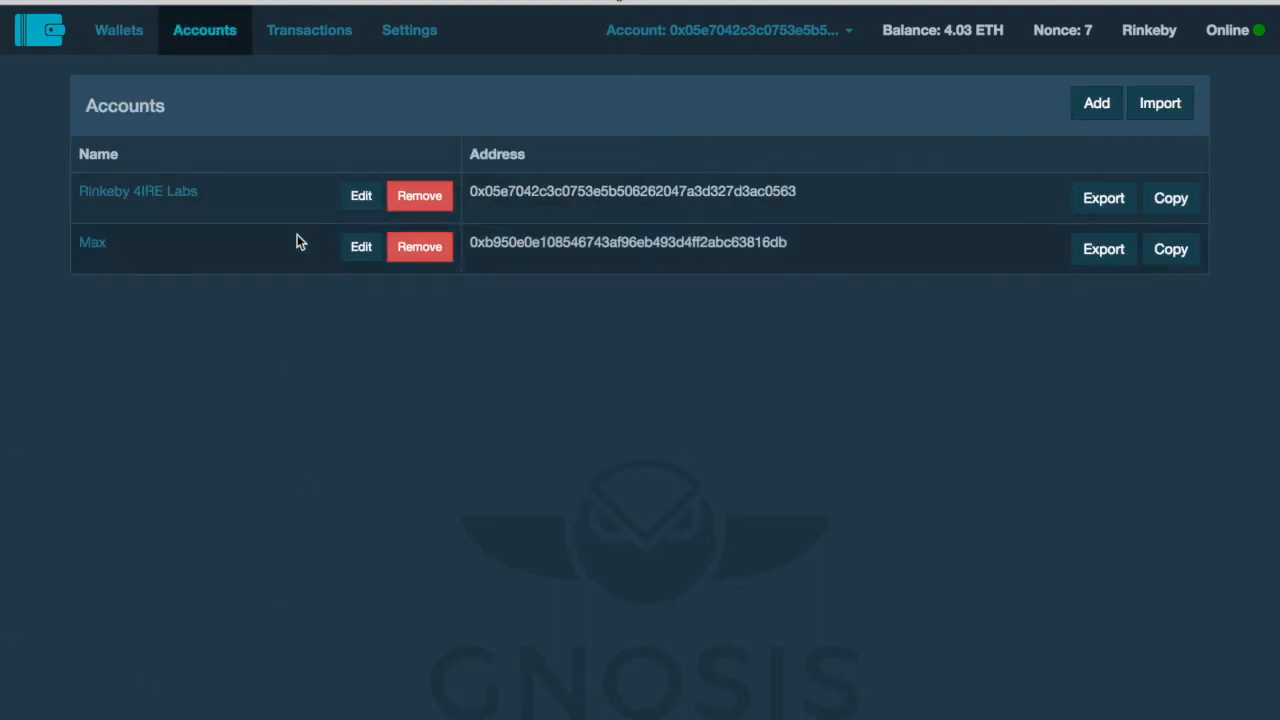
mouse_move(1078, 128)
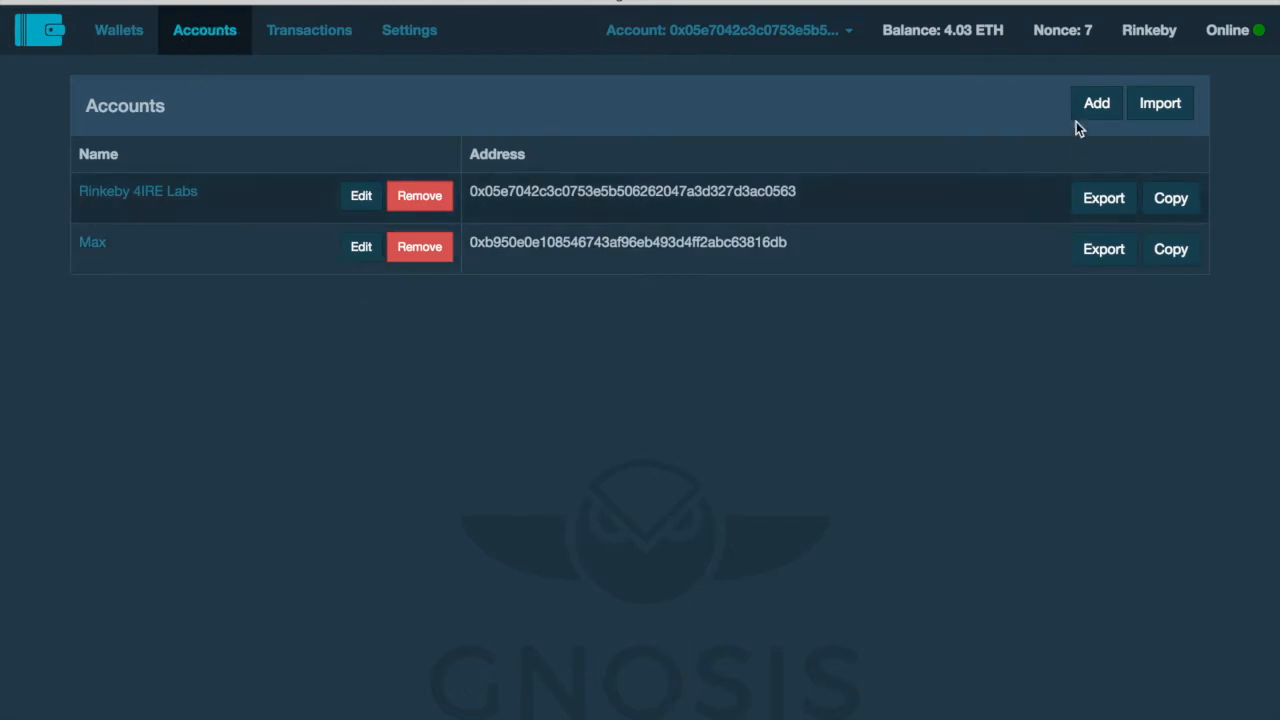
click(1096, 102)
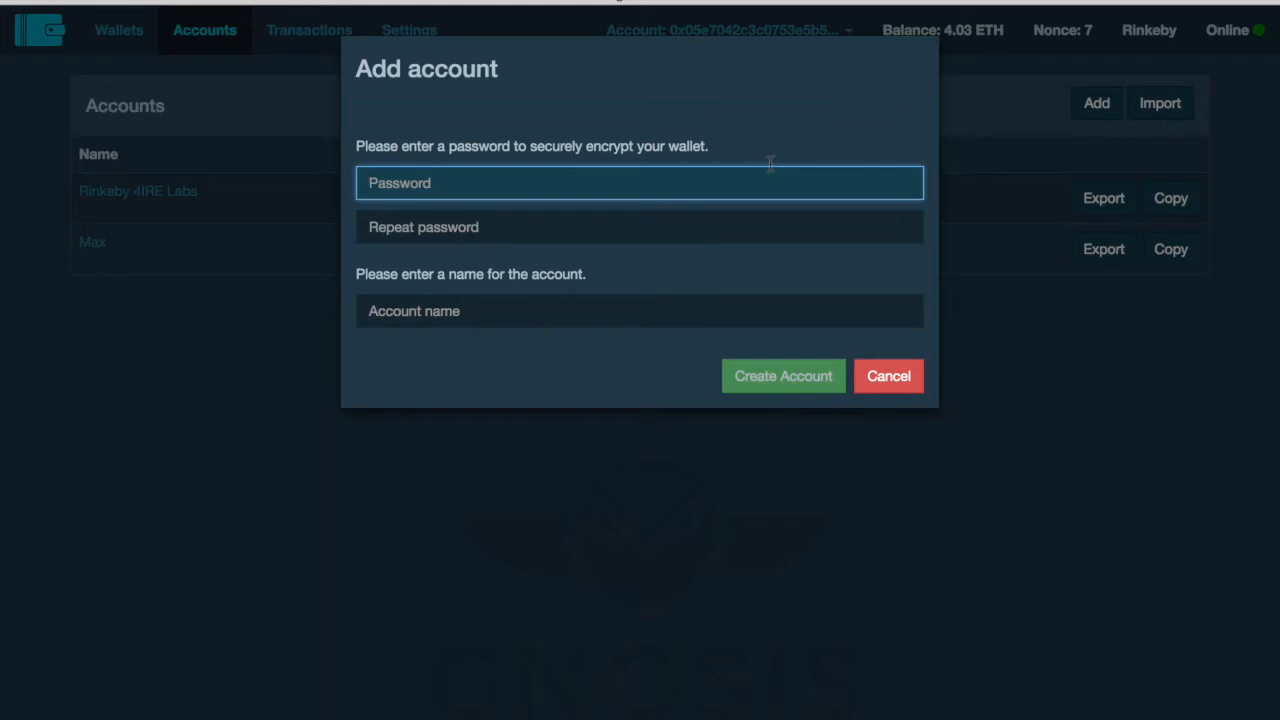
text(••••••)
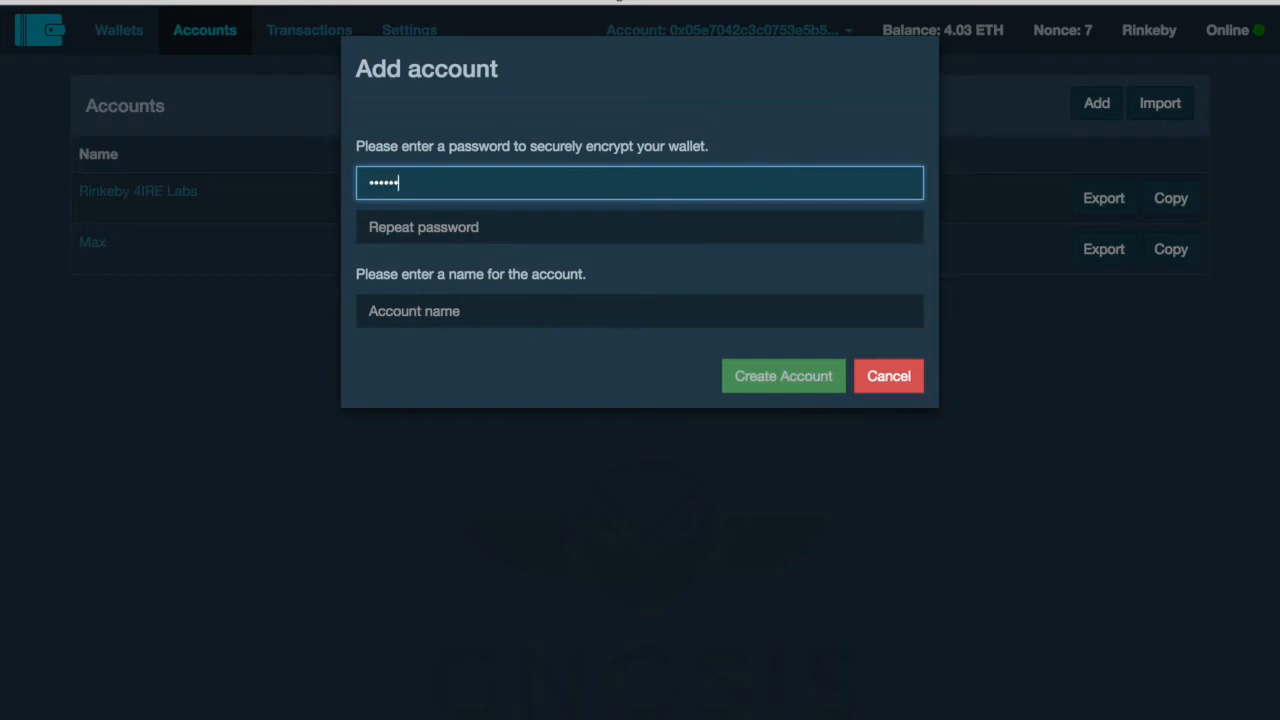
text(password)
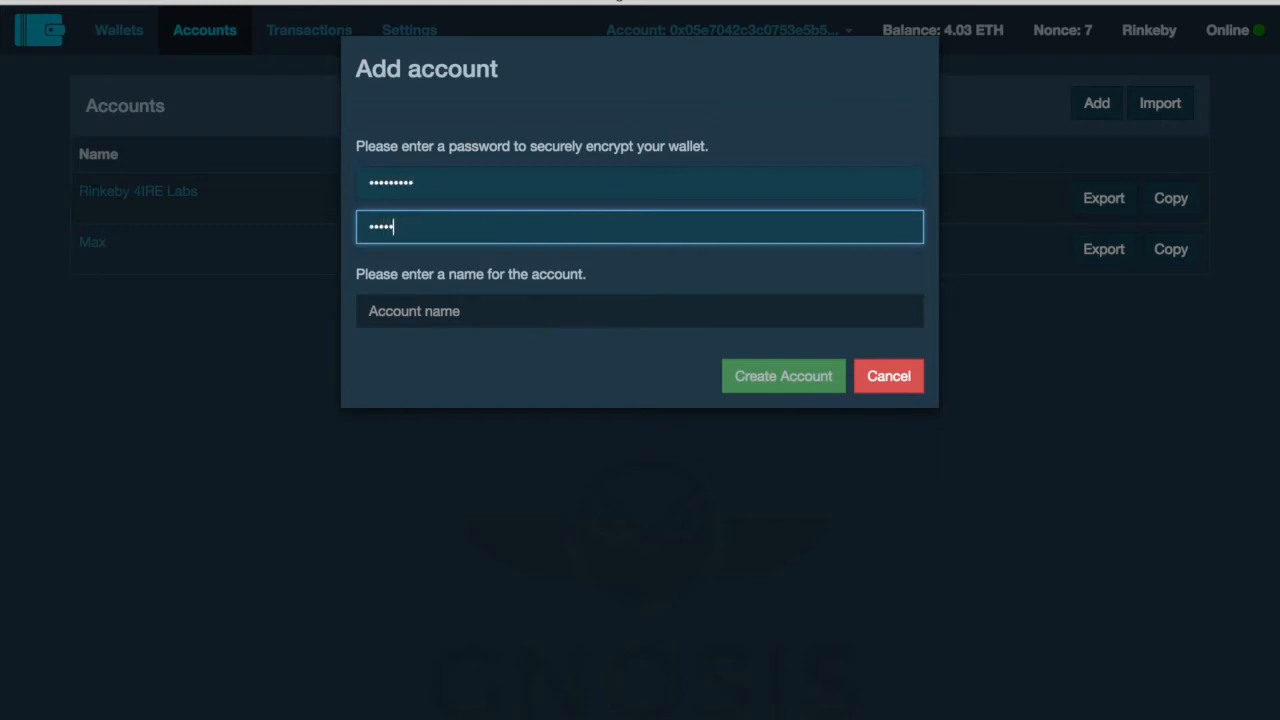
click(640, 311)
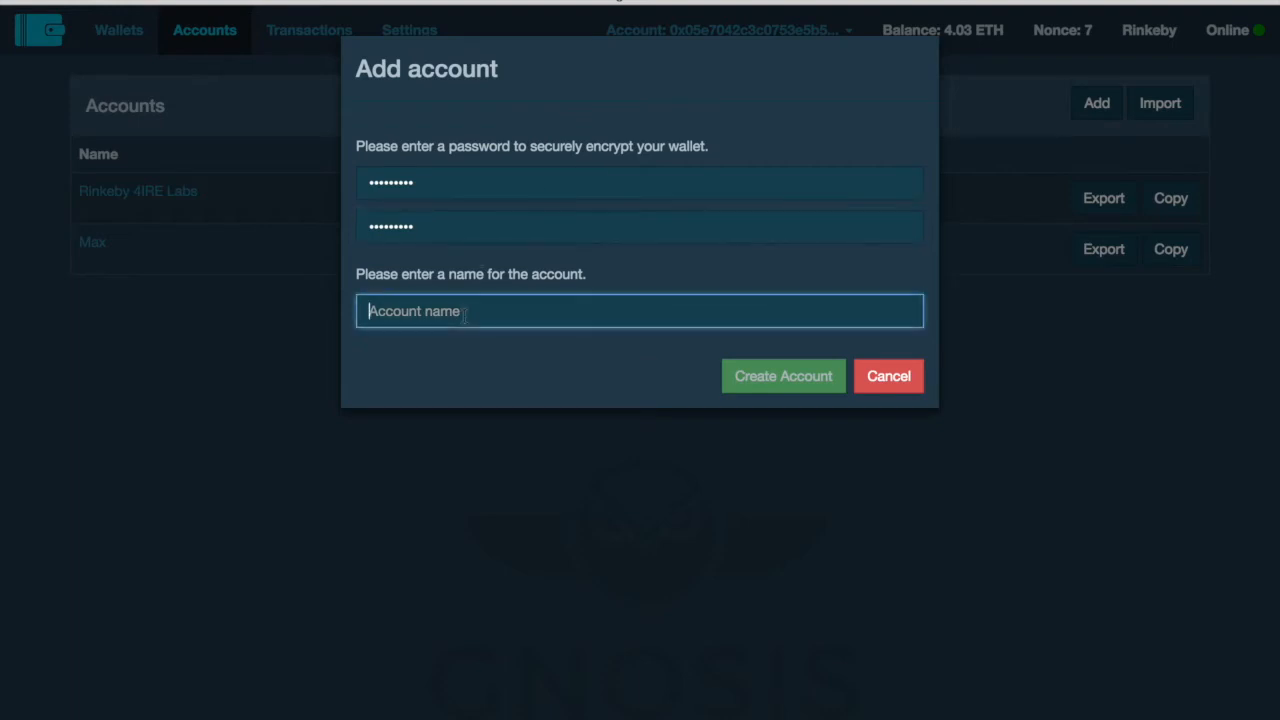
text(Account 1)
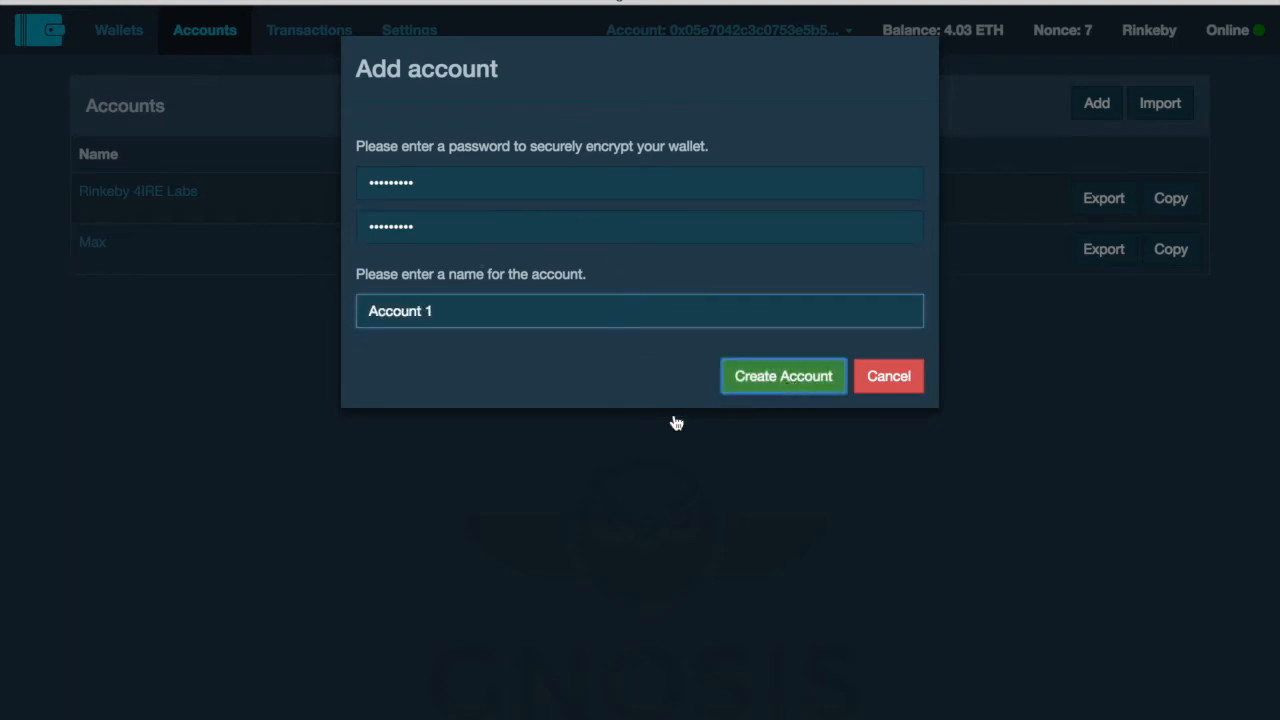
mouse_move(553, 367)
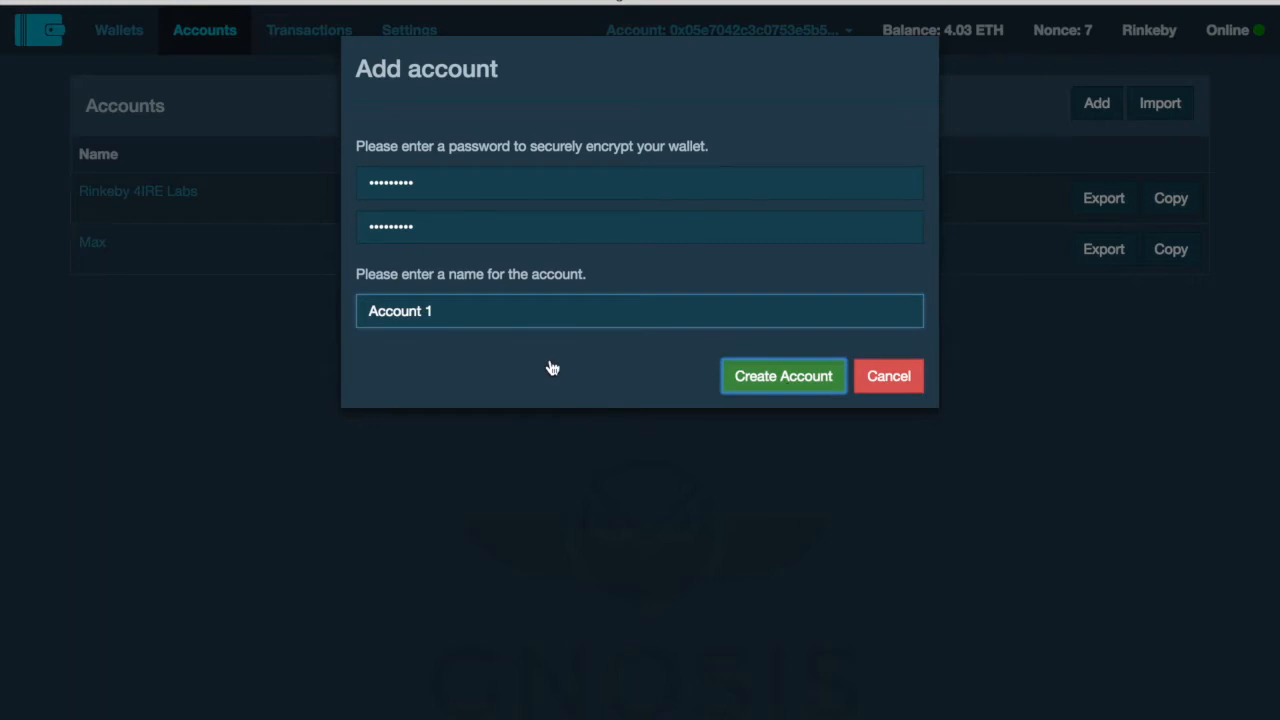
click(783, 375)
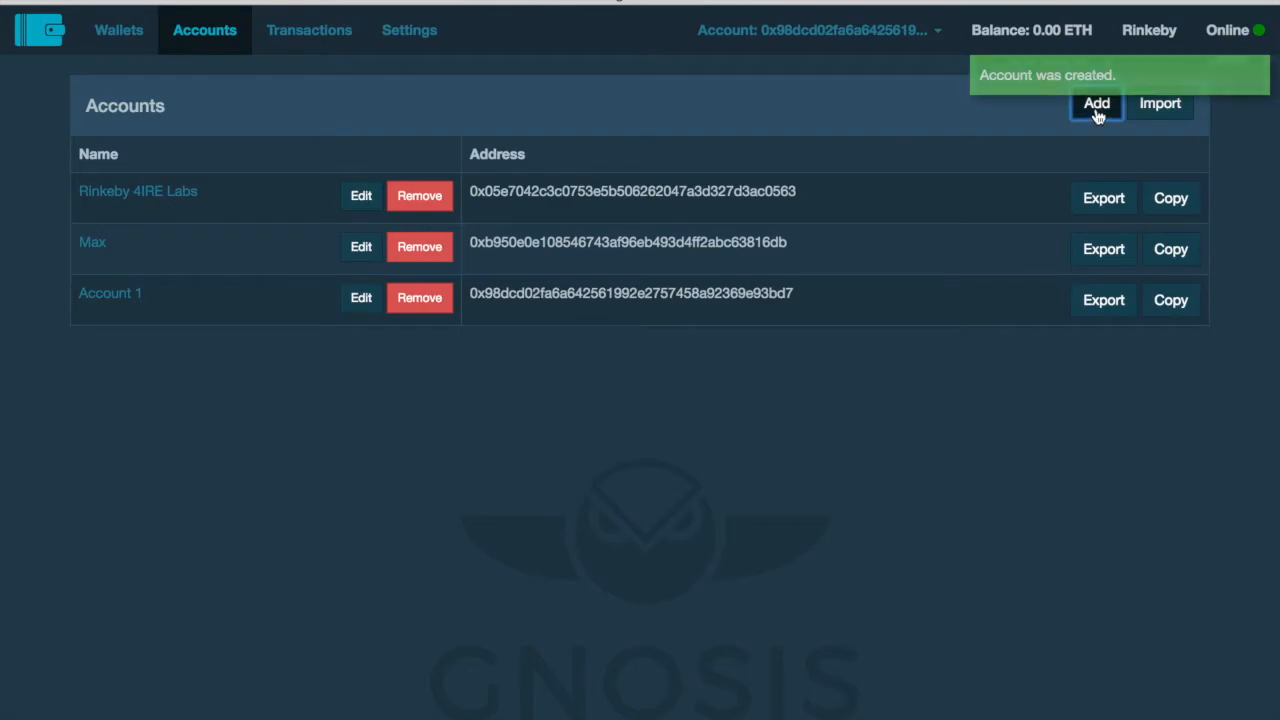
Add another password-protected account named 'Account 2'
click(1097, 103)
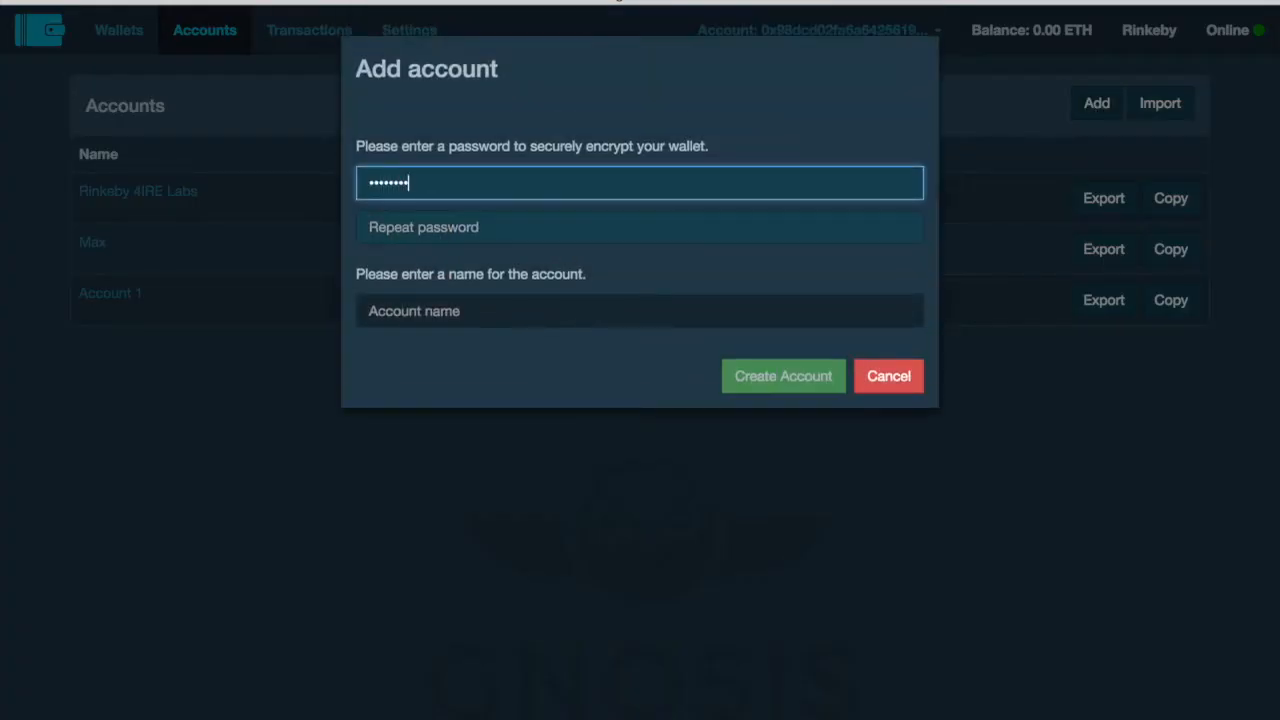
text(••••••••)
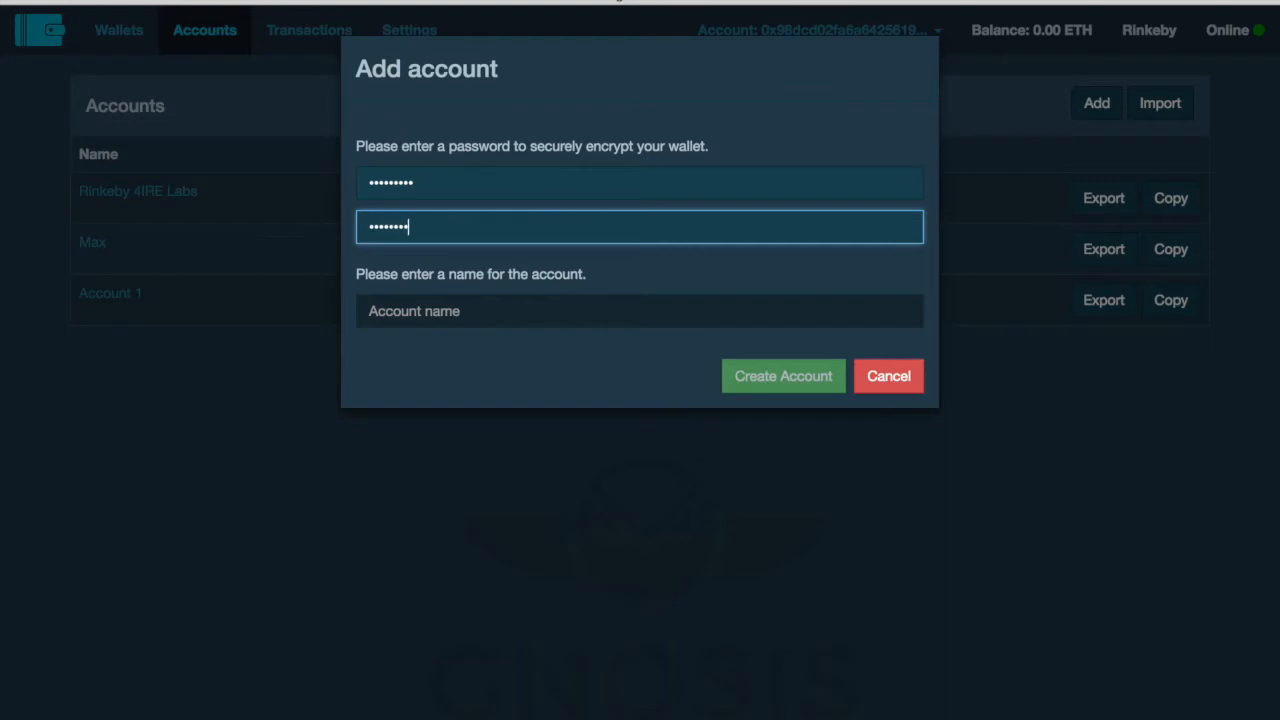
text(Accou)
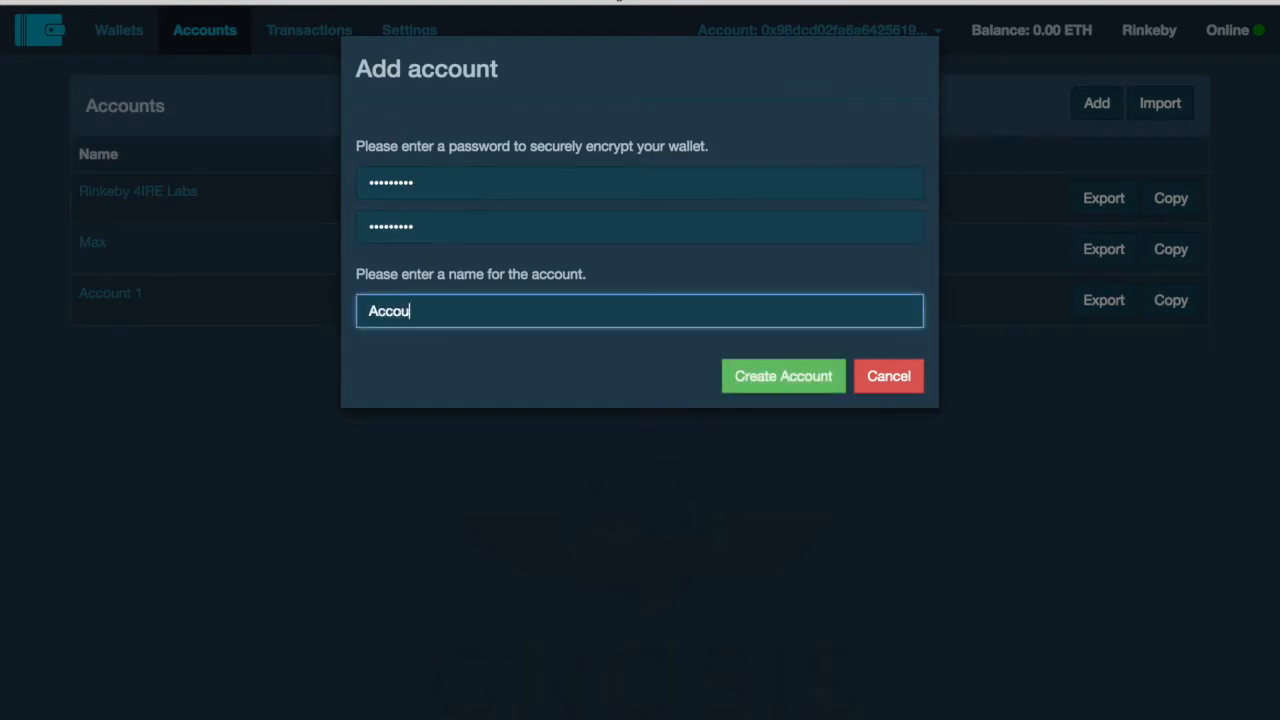
text(nt 2)
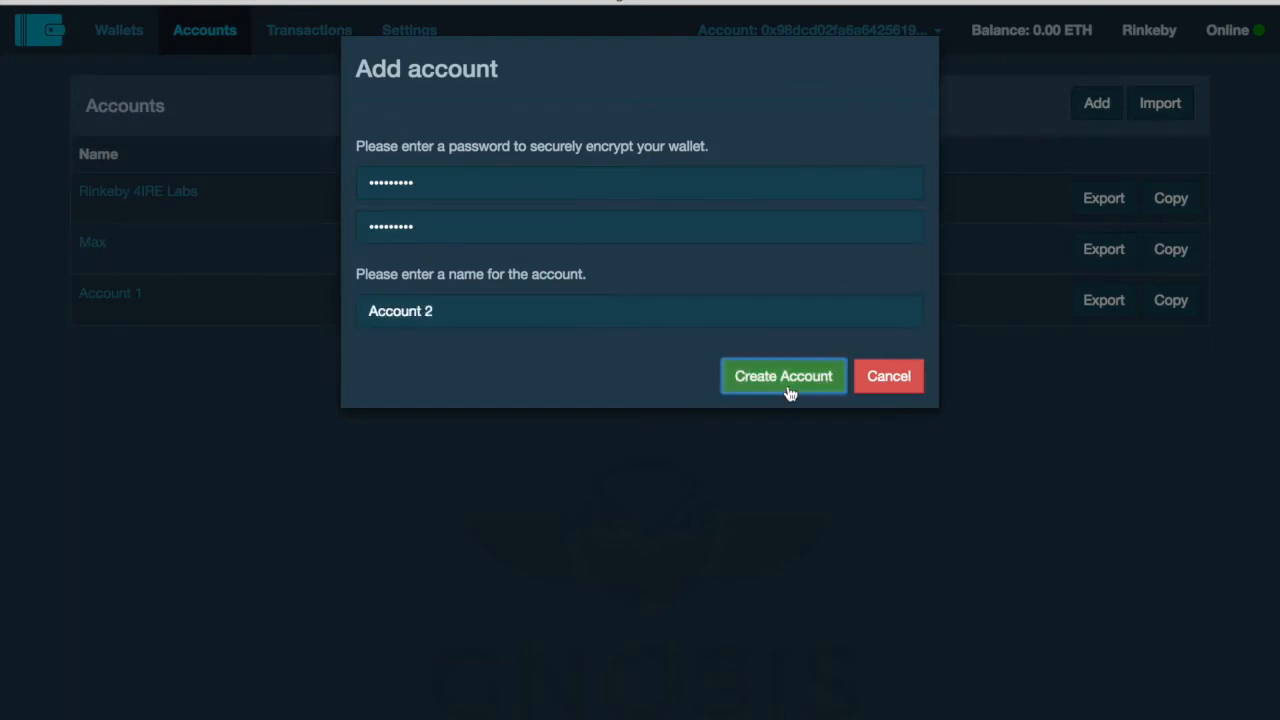
mouse_move(588, 540)
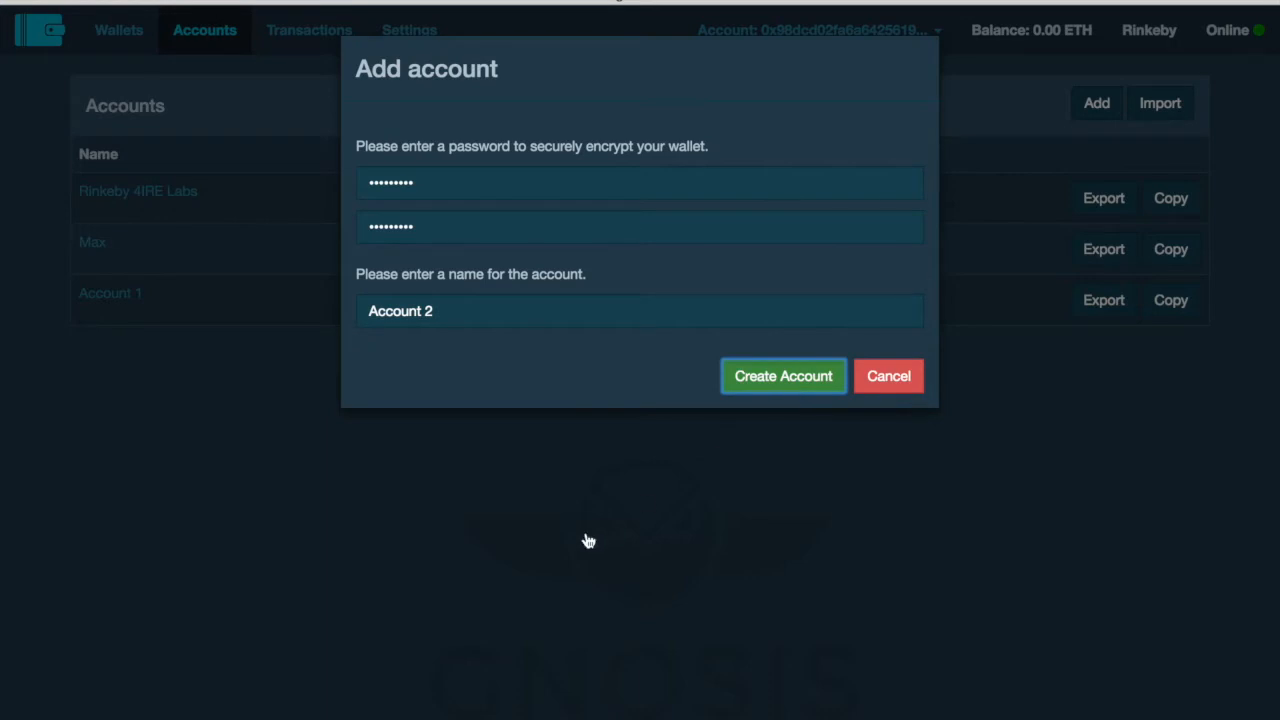
click(783, 376)
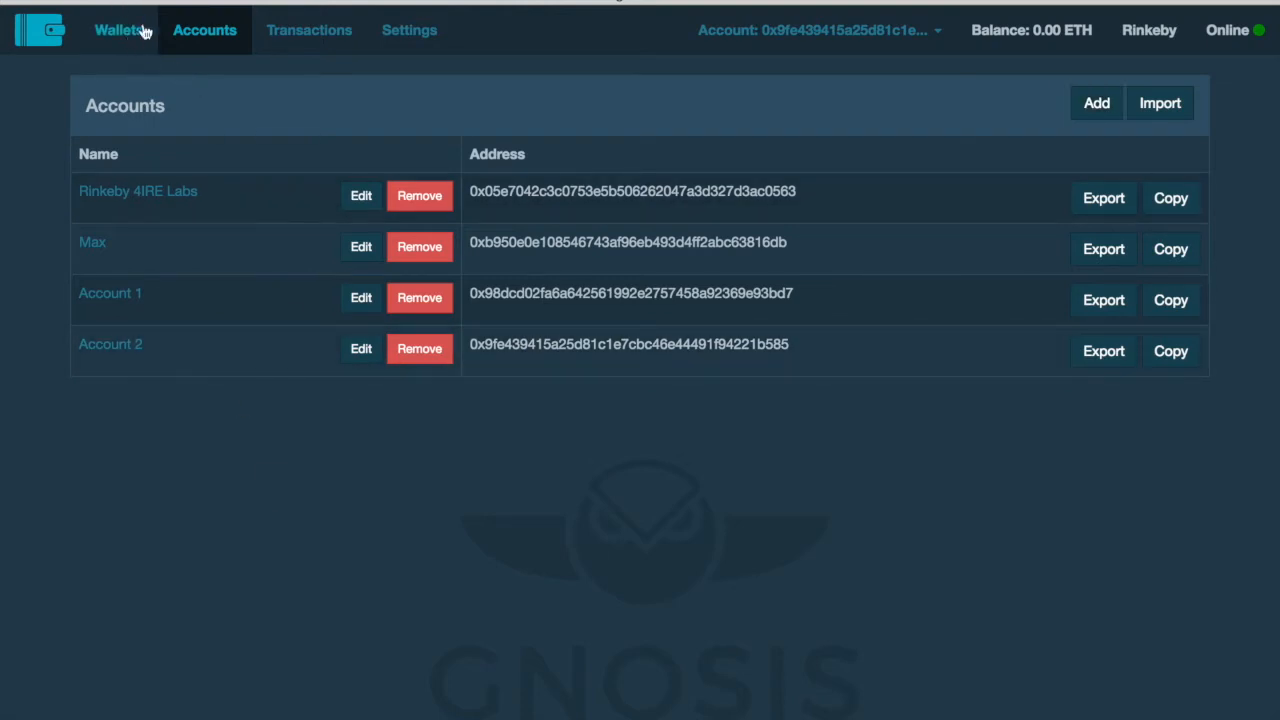
mouse_move(869, 89)
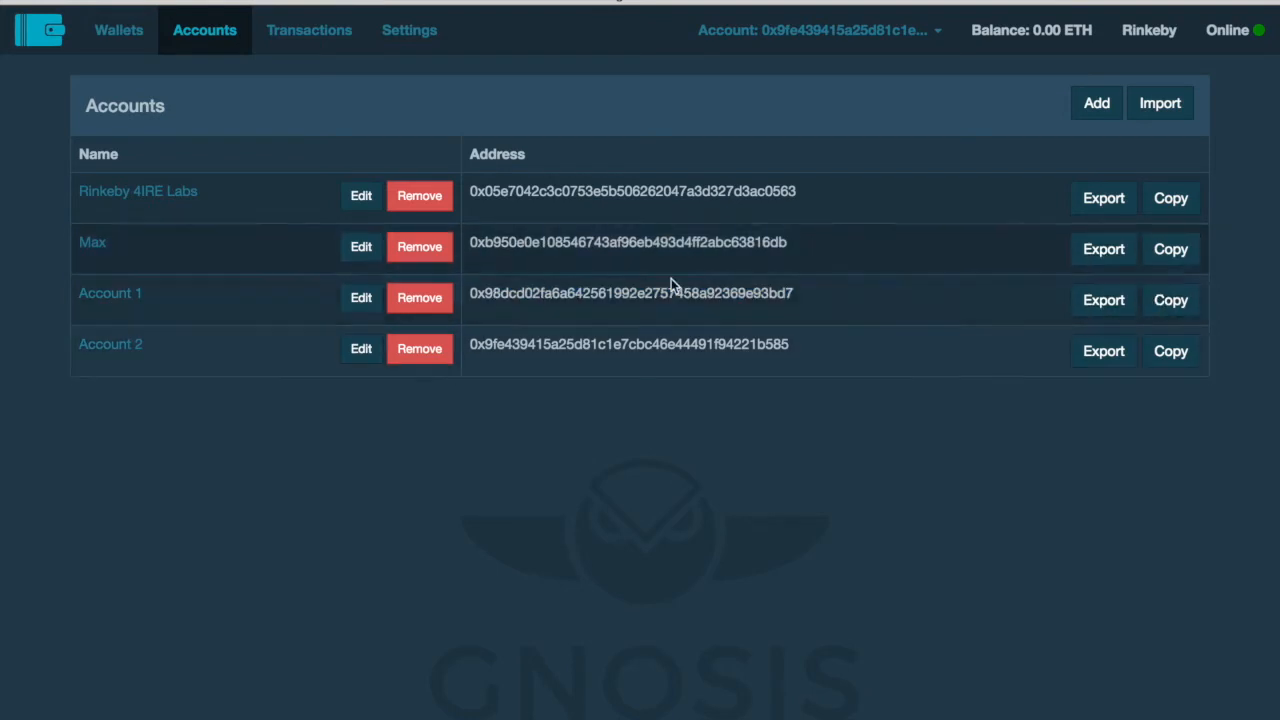
Copy Account 1's address and view the 4IRE_Labs_2 account in MetaMask
click(1170, 300)
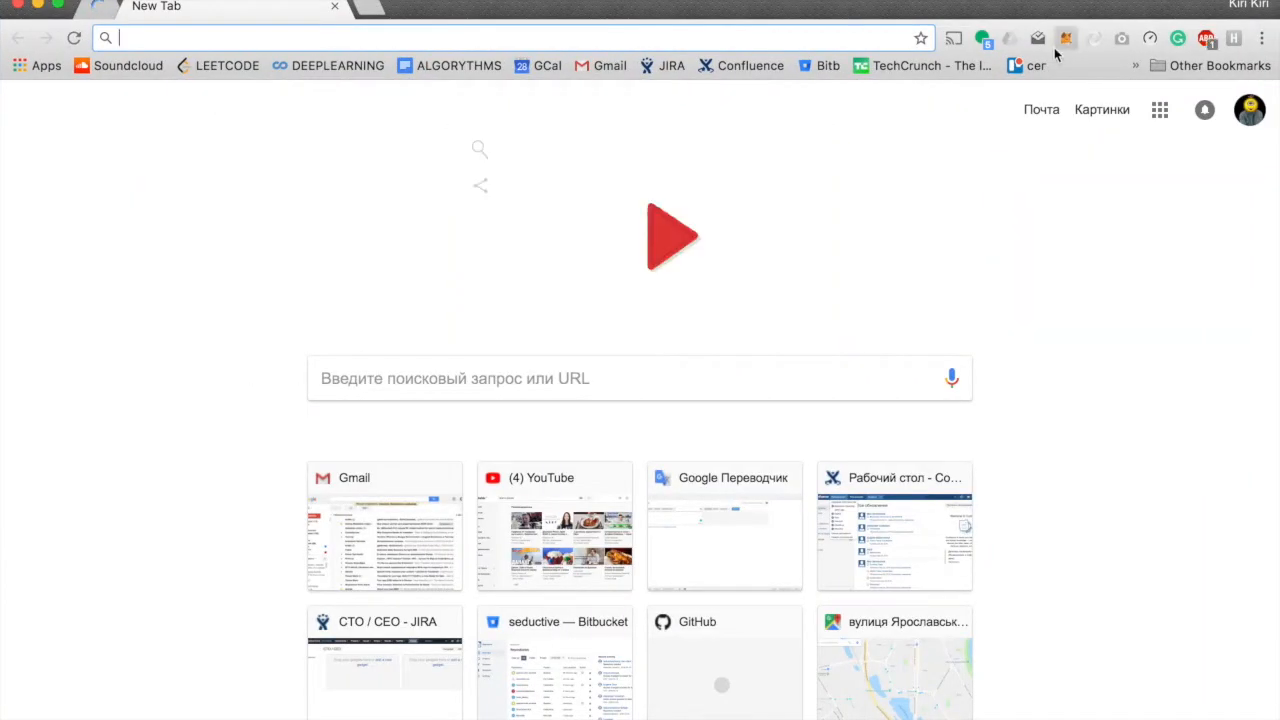
click(1065, 38)
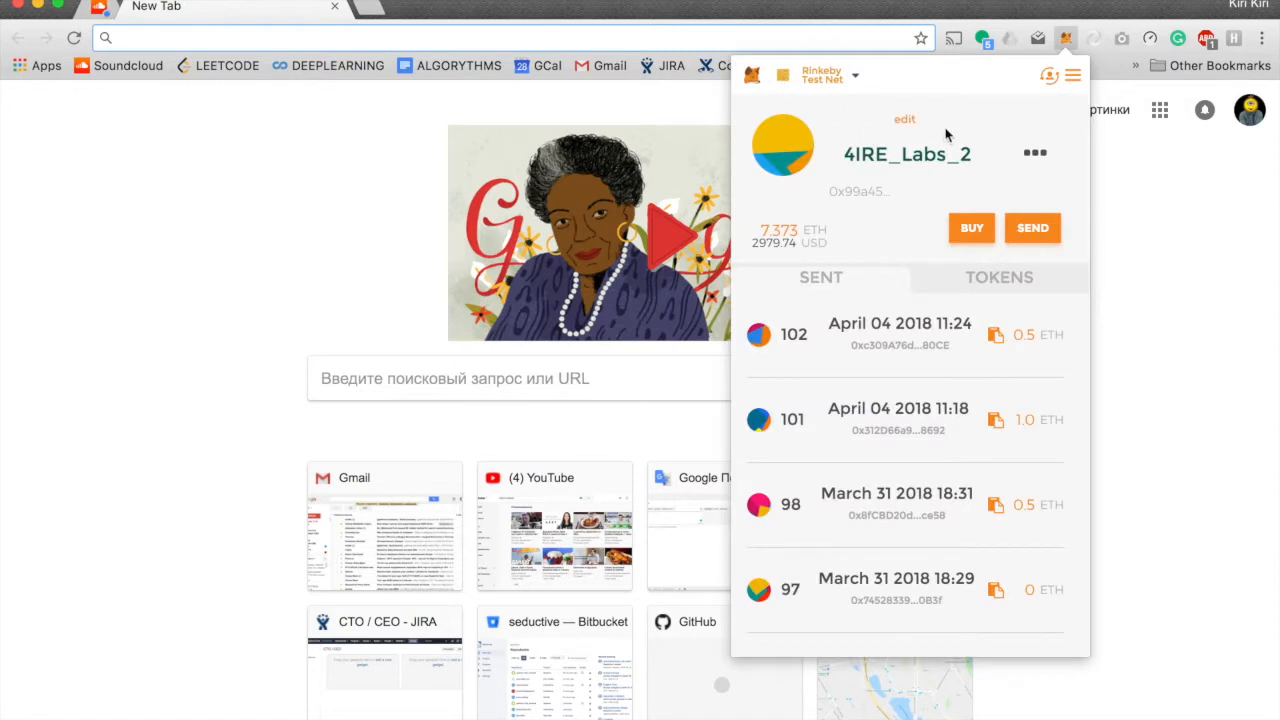
mouse_move(857, 114)
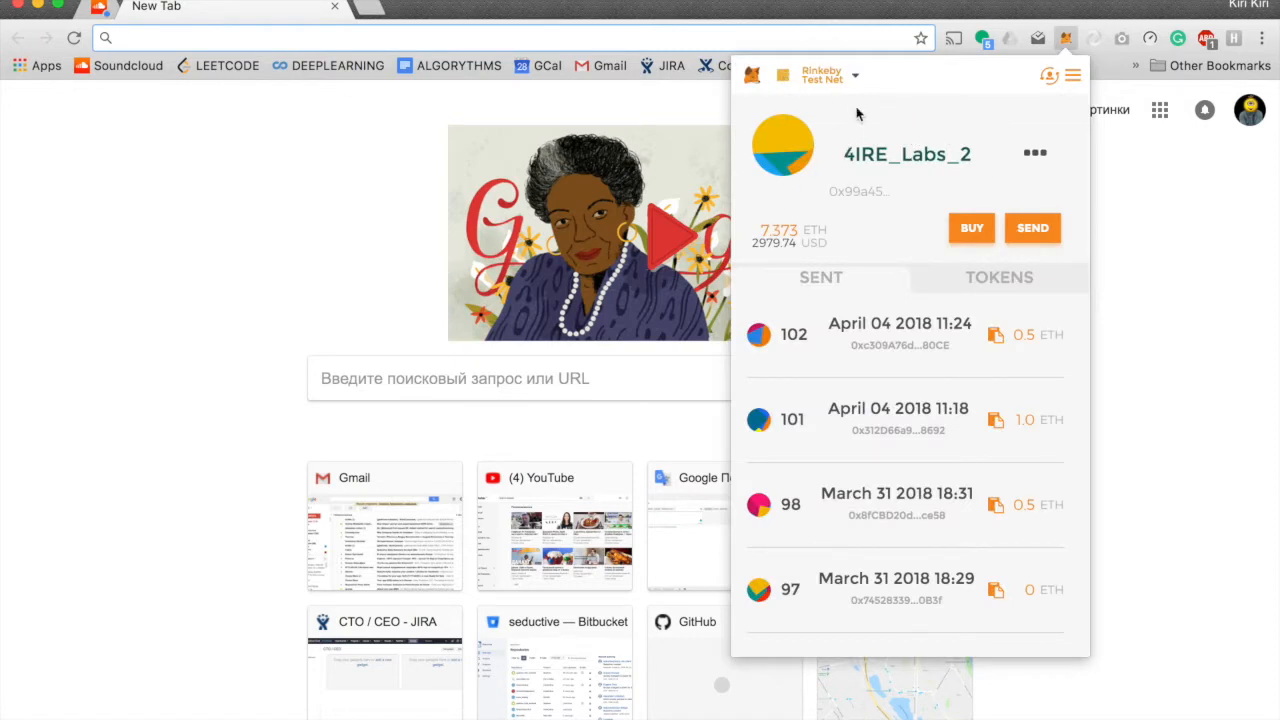
mouse_move(857, 170)
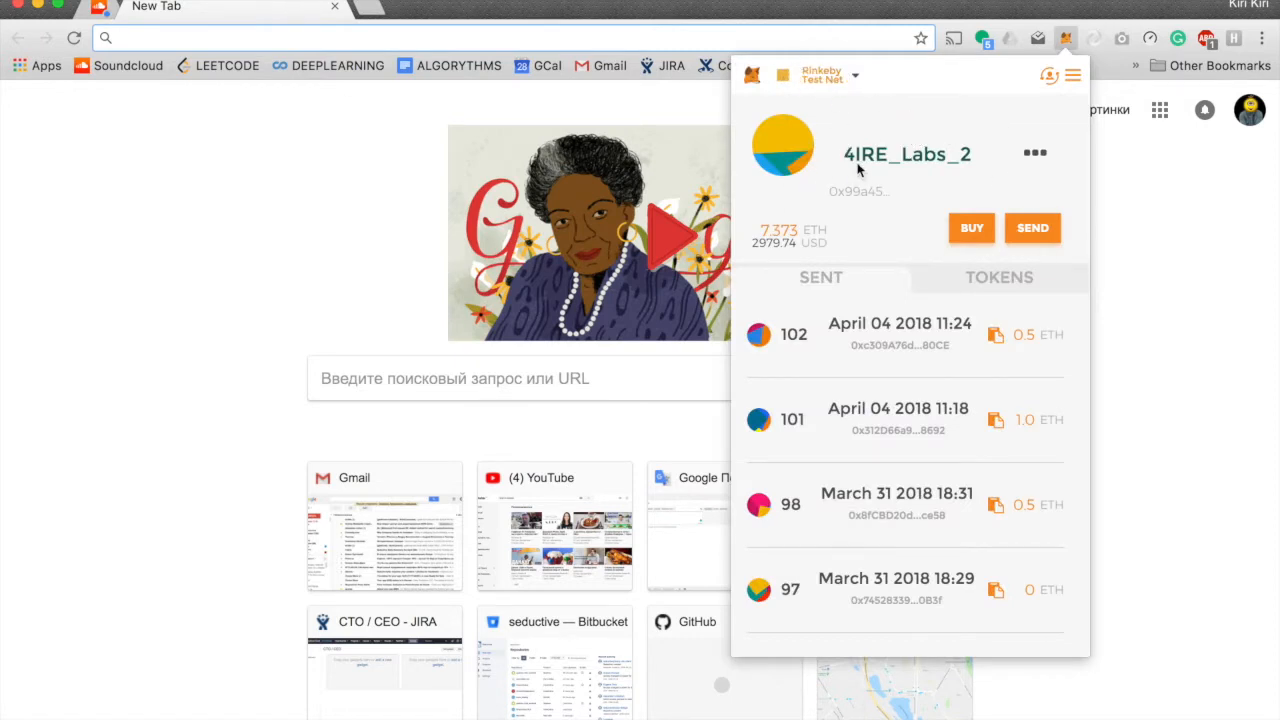
mouse_move(845, 217)
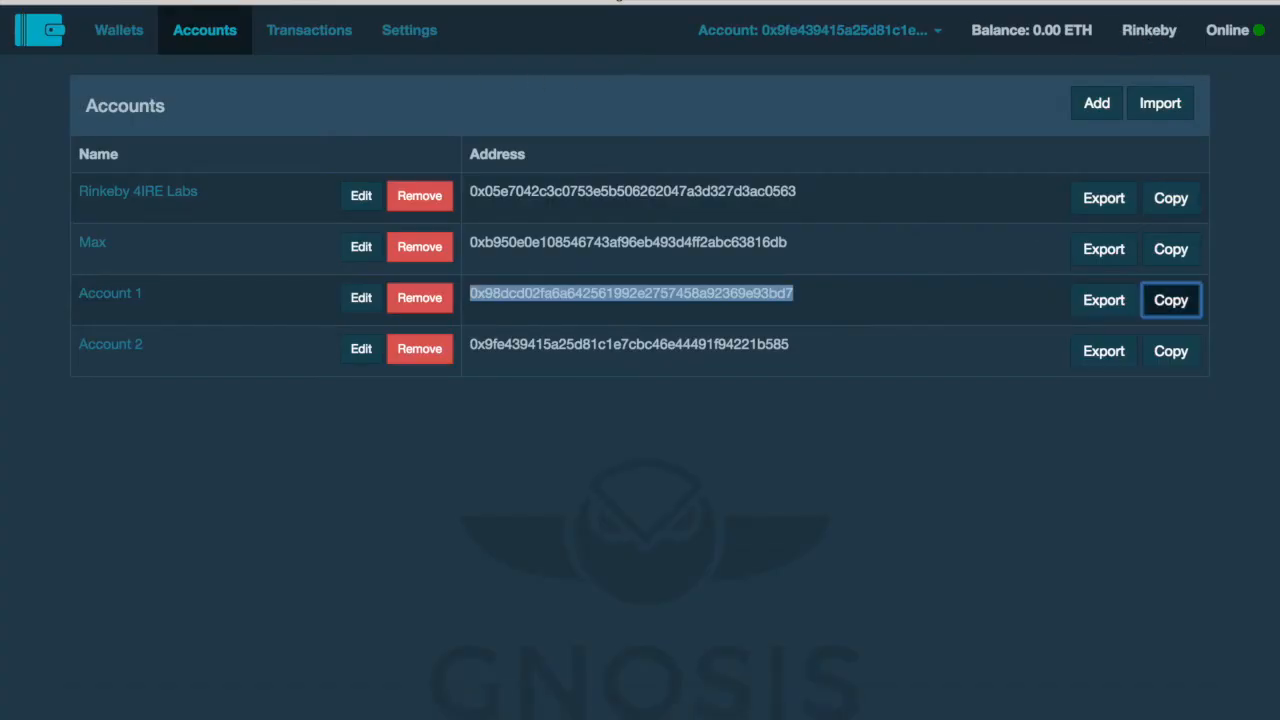
Show the wallet settings: Remote Rinkeby node and Light Wallet provider
click(409, 29)
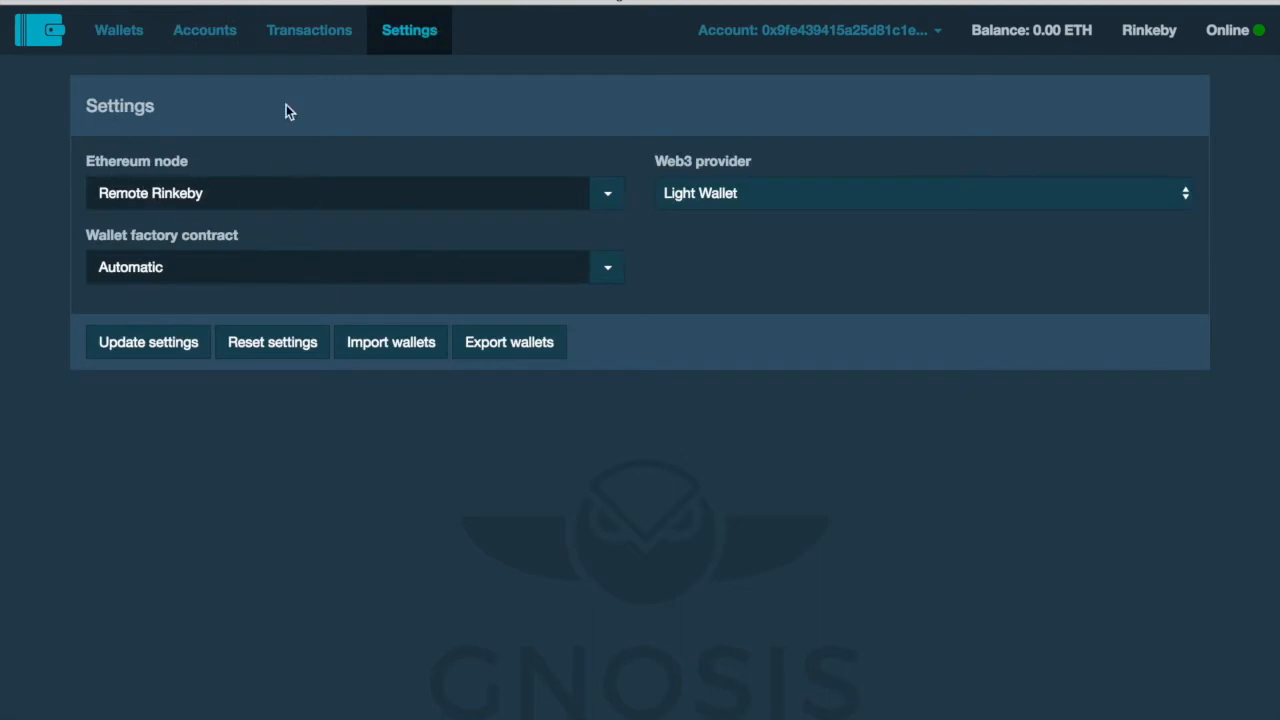
mouse_move(98, 177)
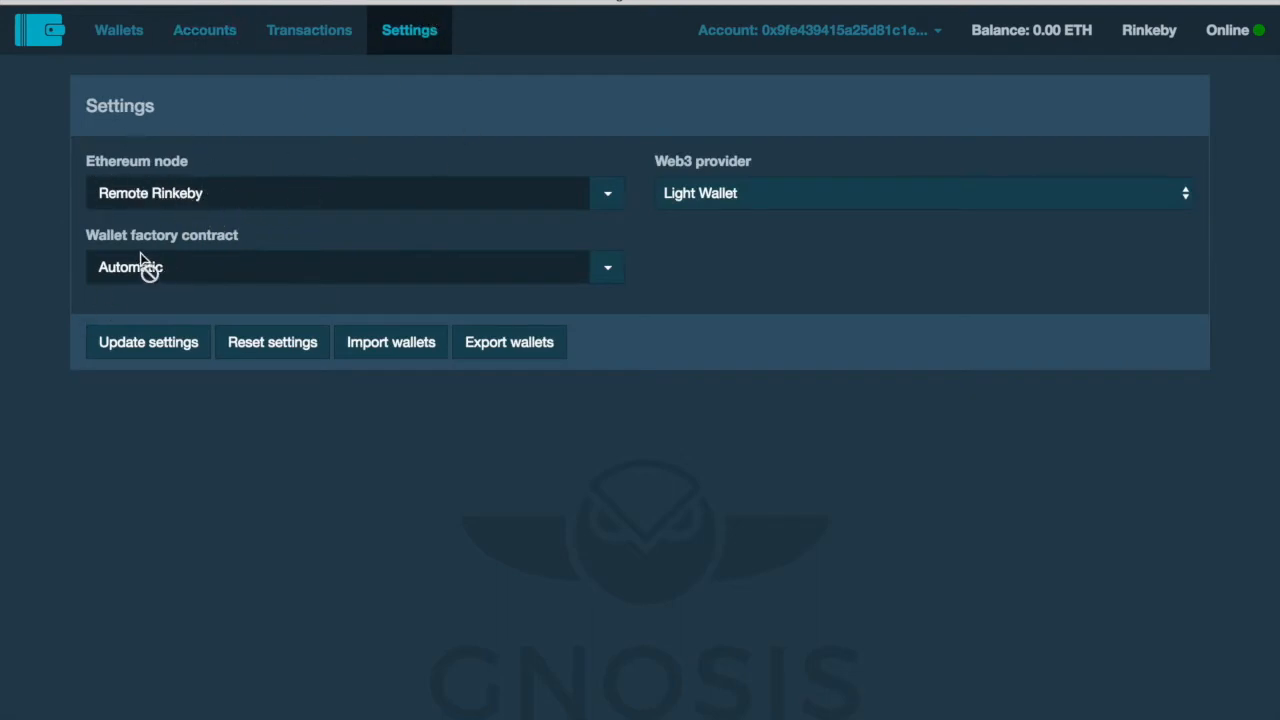
mouse_move(760, 212)
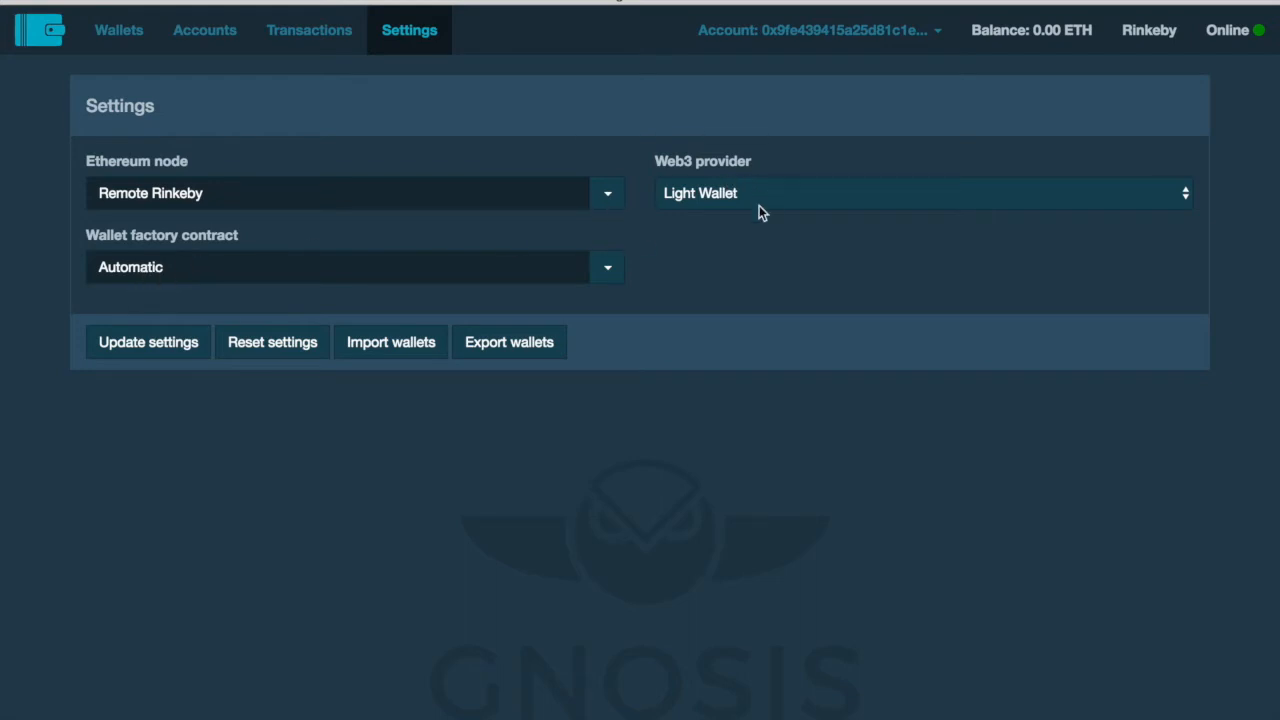
mouse_move(311, 513)
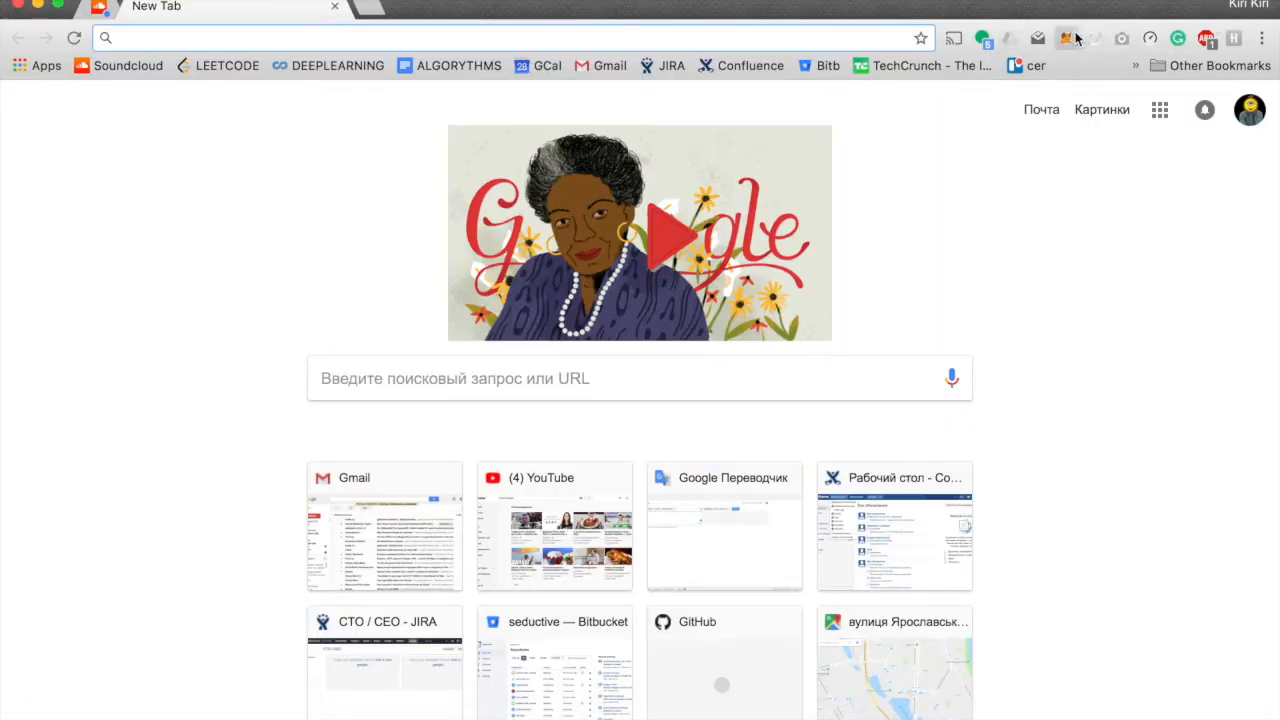
Send 0.5 ETH from MetaMask's 4IRE_Labs_2 to the pasted Account 1 address
click(1065, 38)
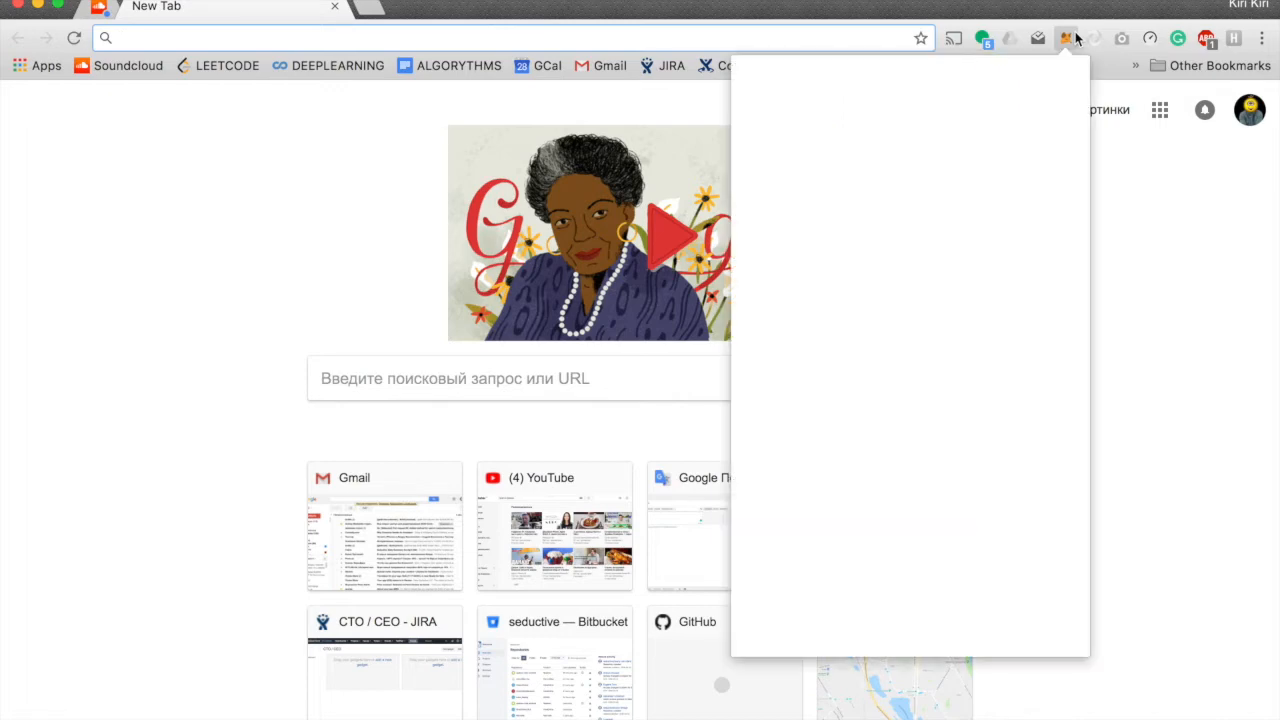
click(1066, 38)
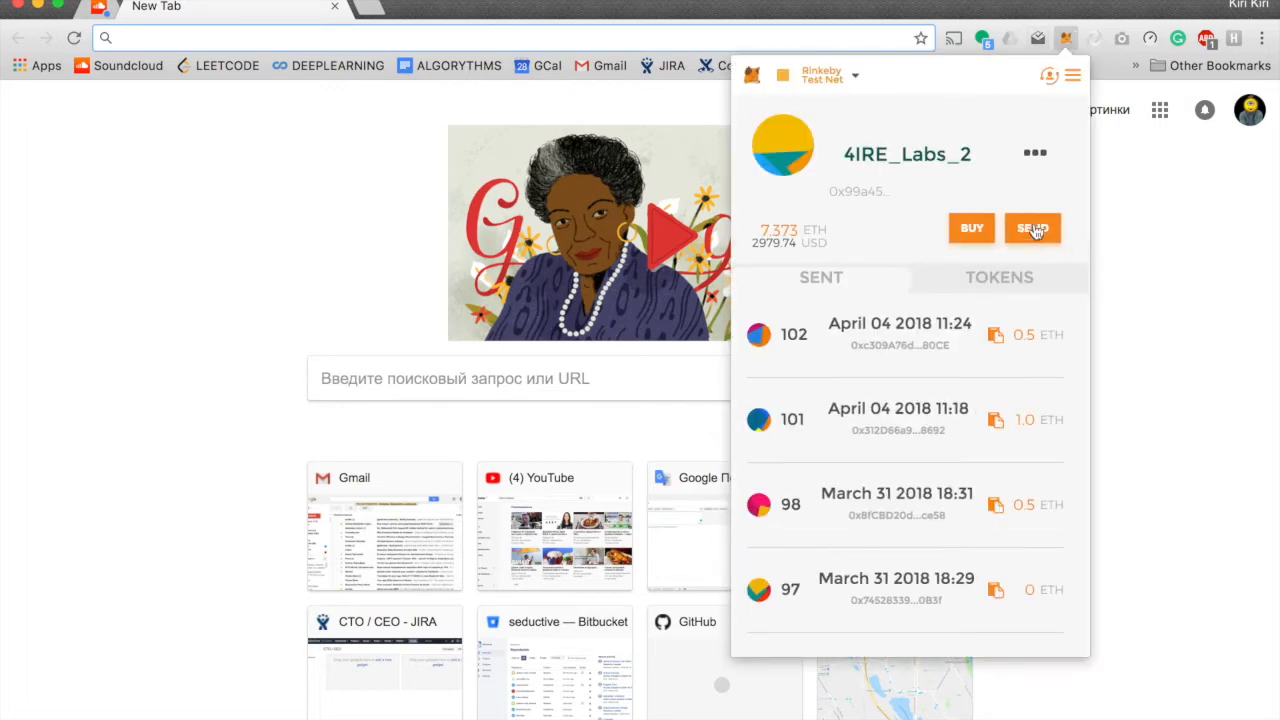
click(1032, 228)
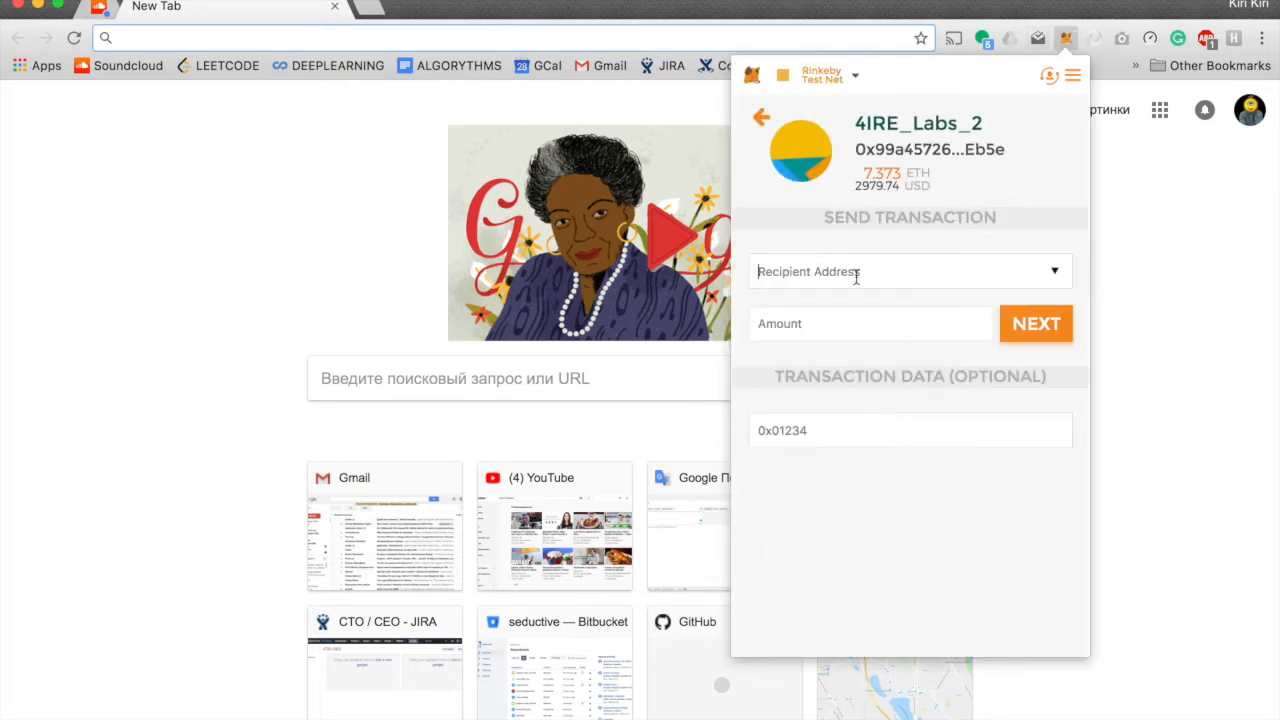
right_click(855, 271)
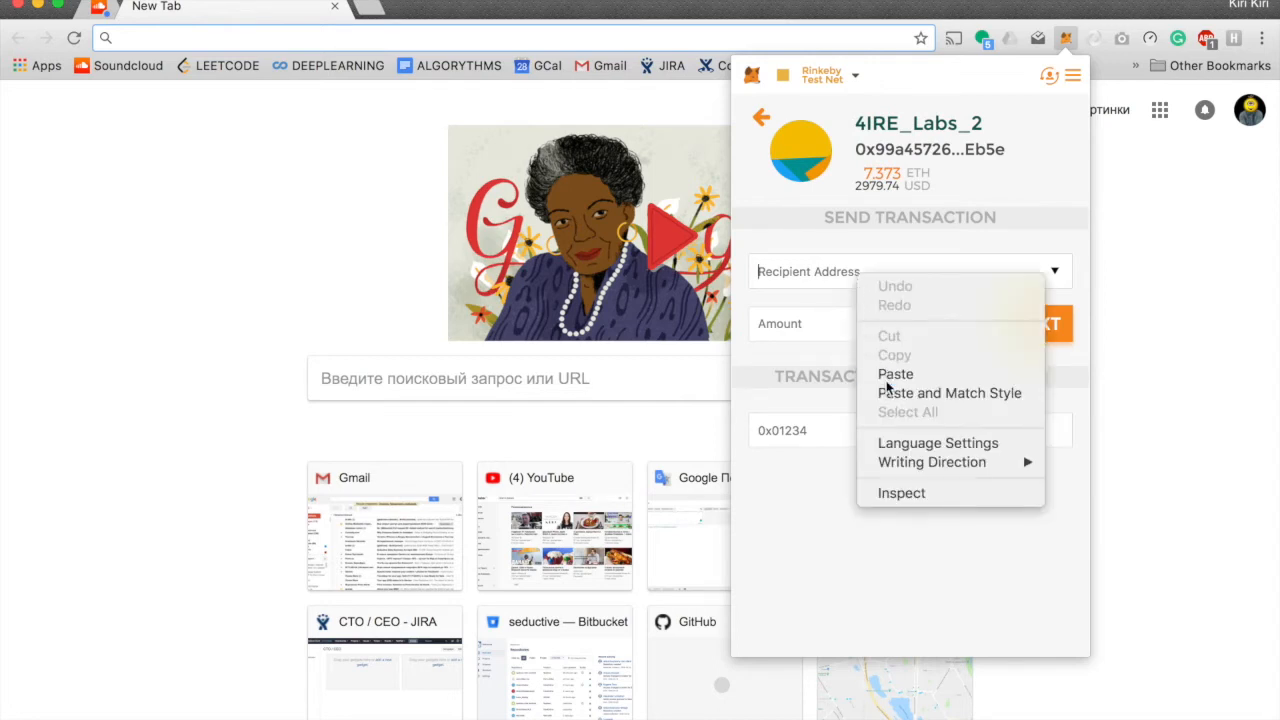
click(895, 373)
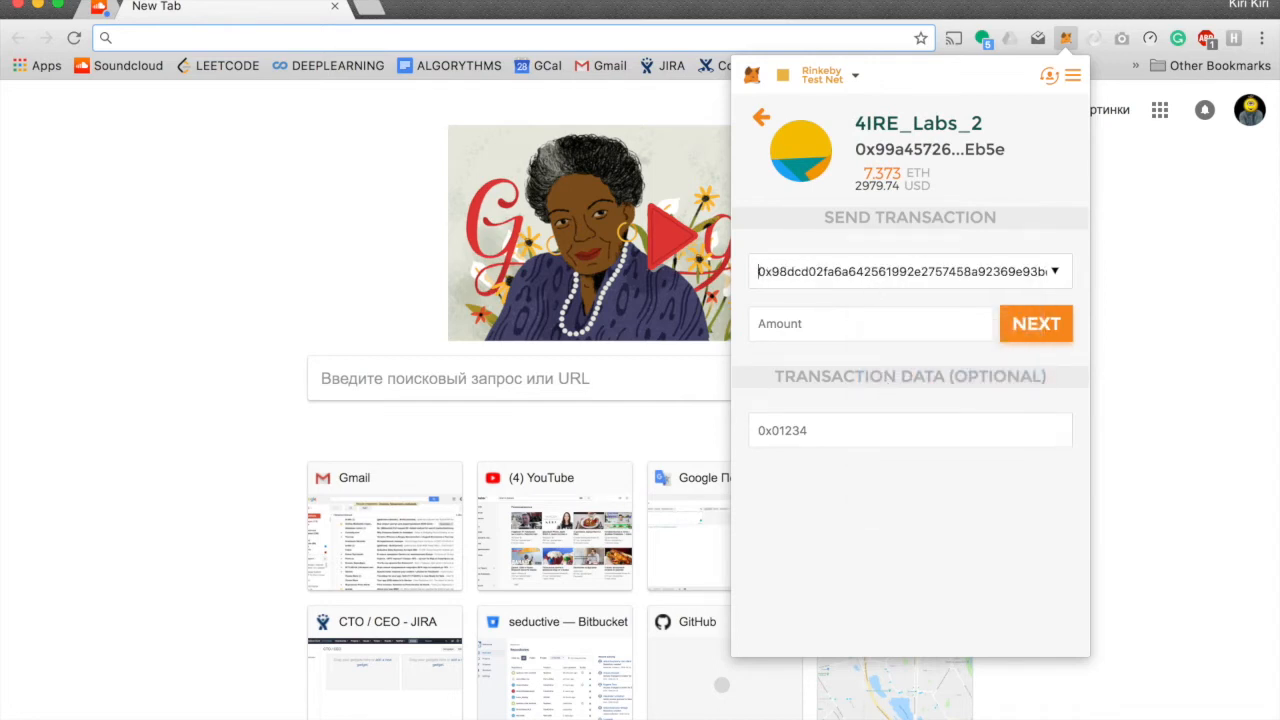
text(0)
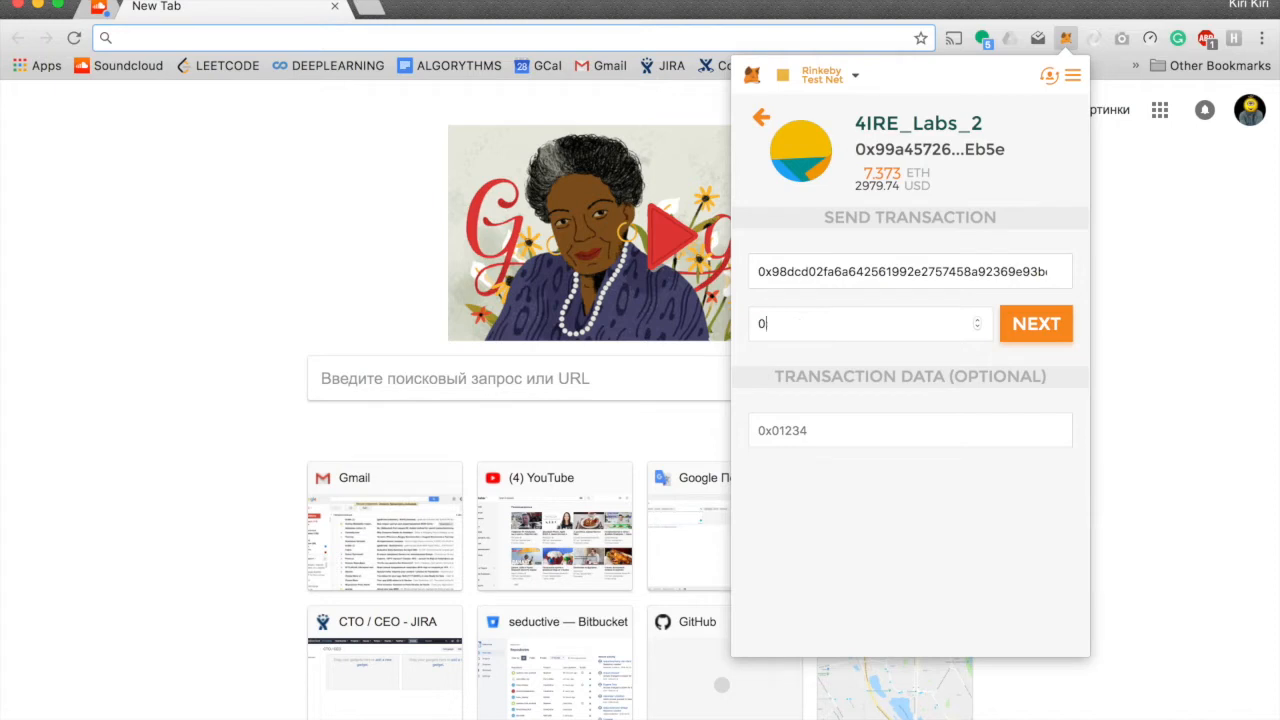
text(.5)
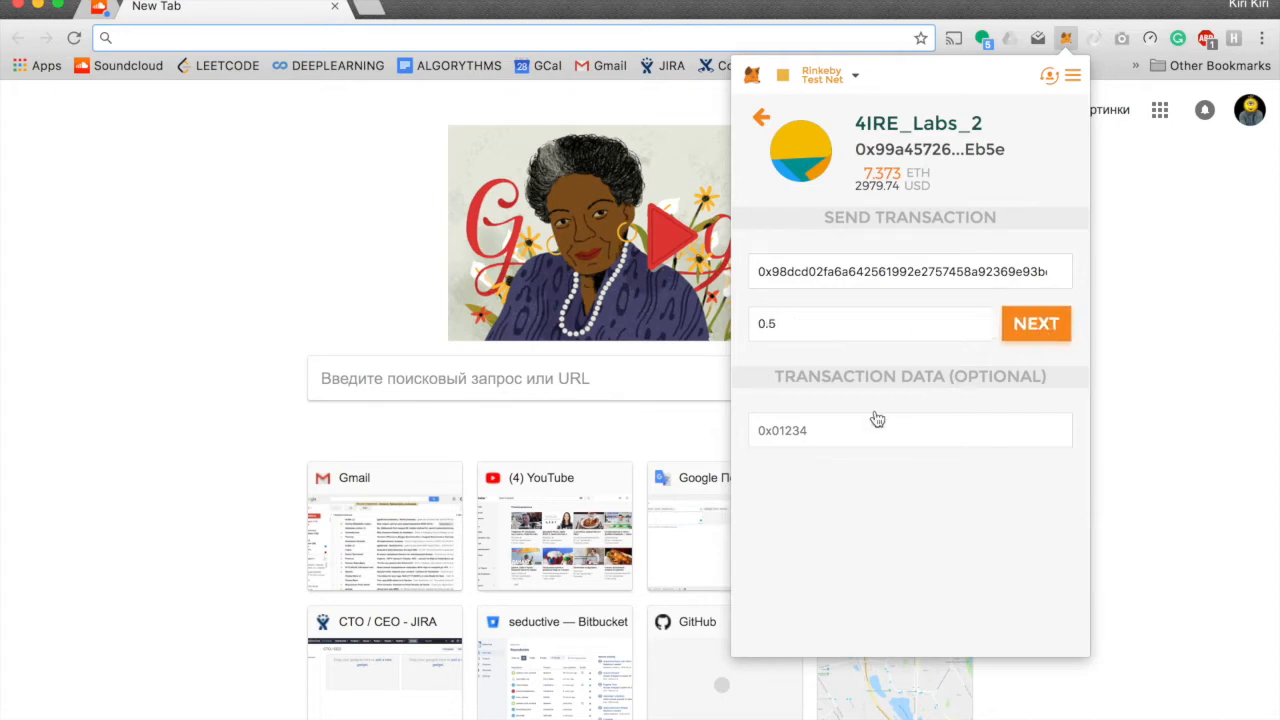
click(1036, 323)
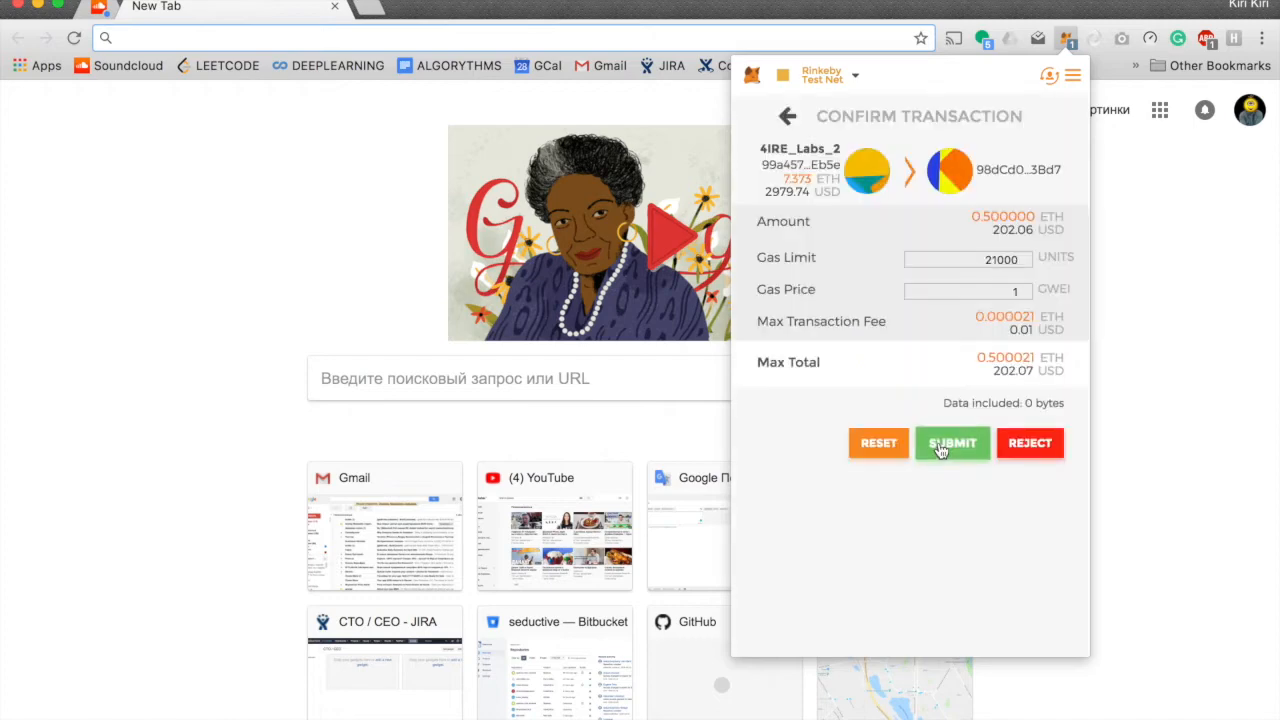
click(951, 443)
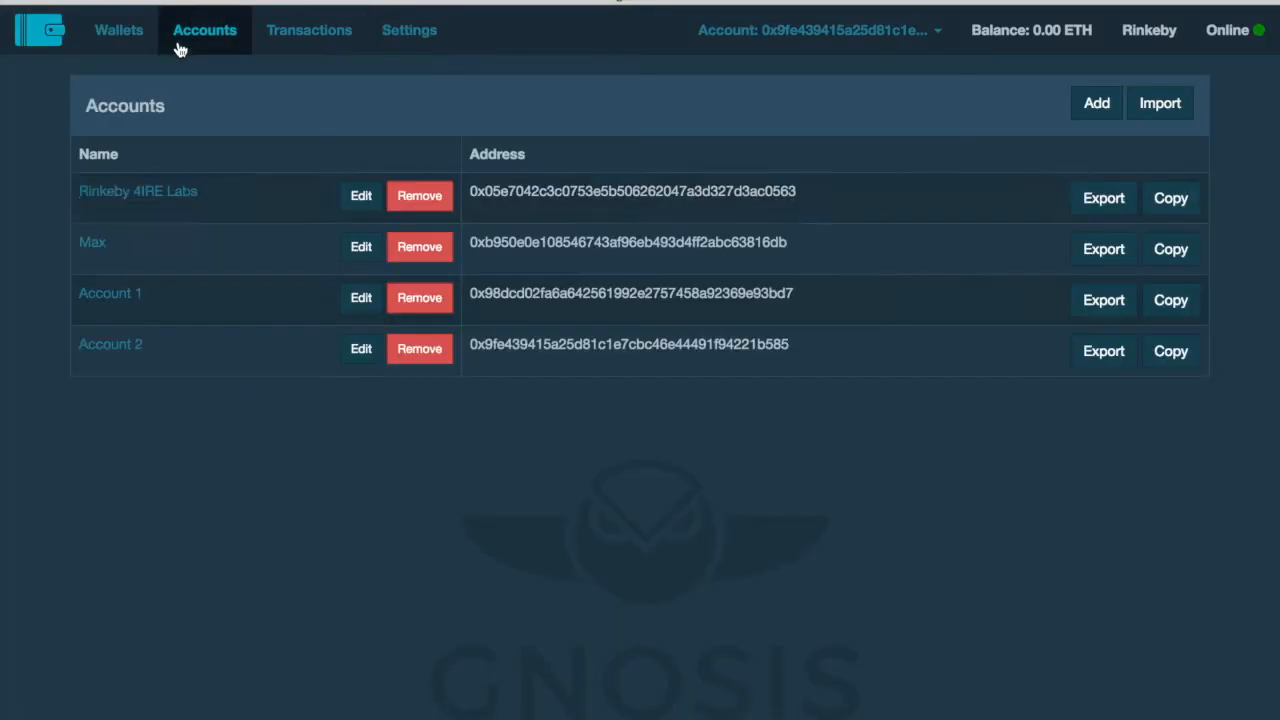
Copy Account 2's address and send it 0.5 ETH from 4IRE_Labs_2
click(1170, 350)
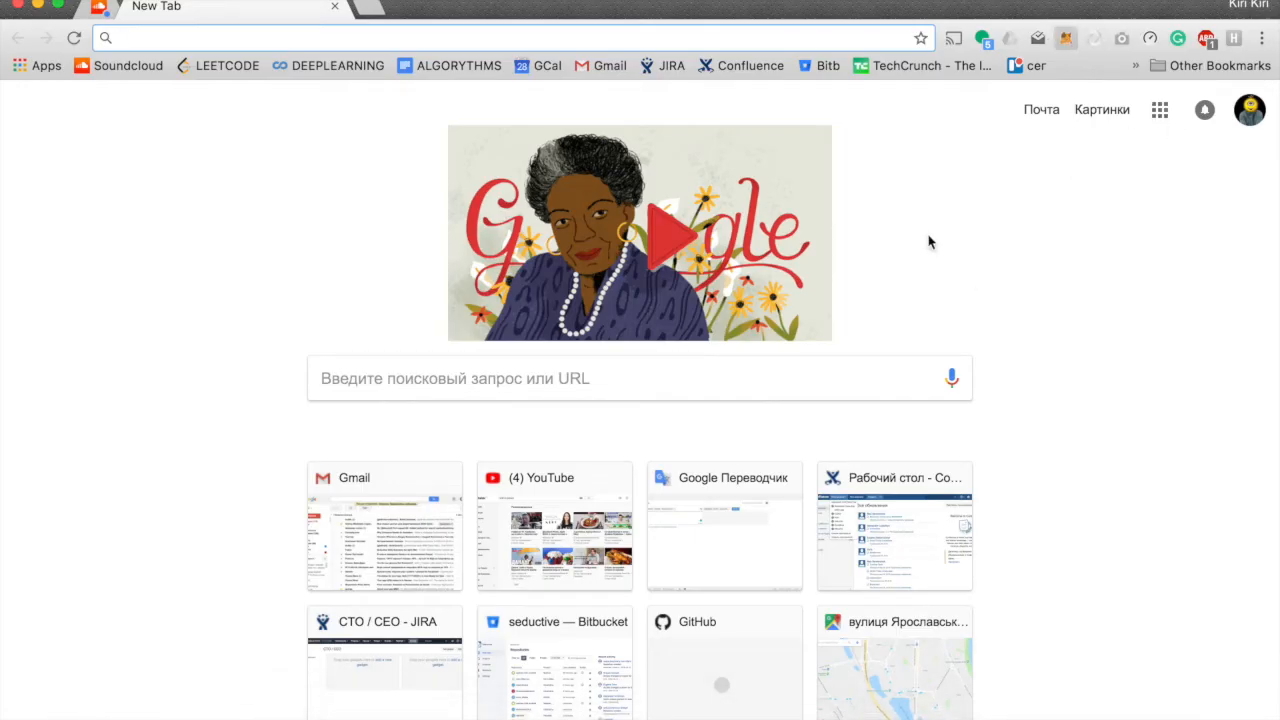
click(1065, 38)
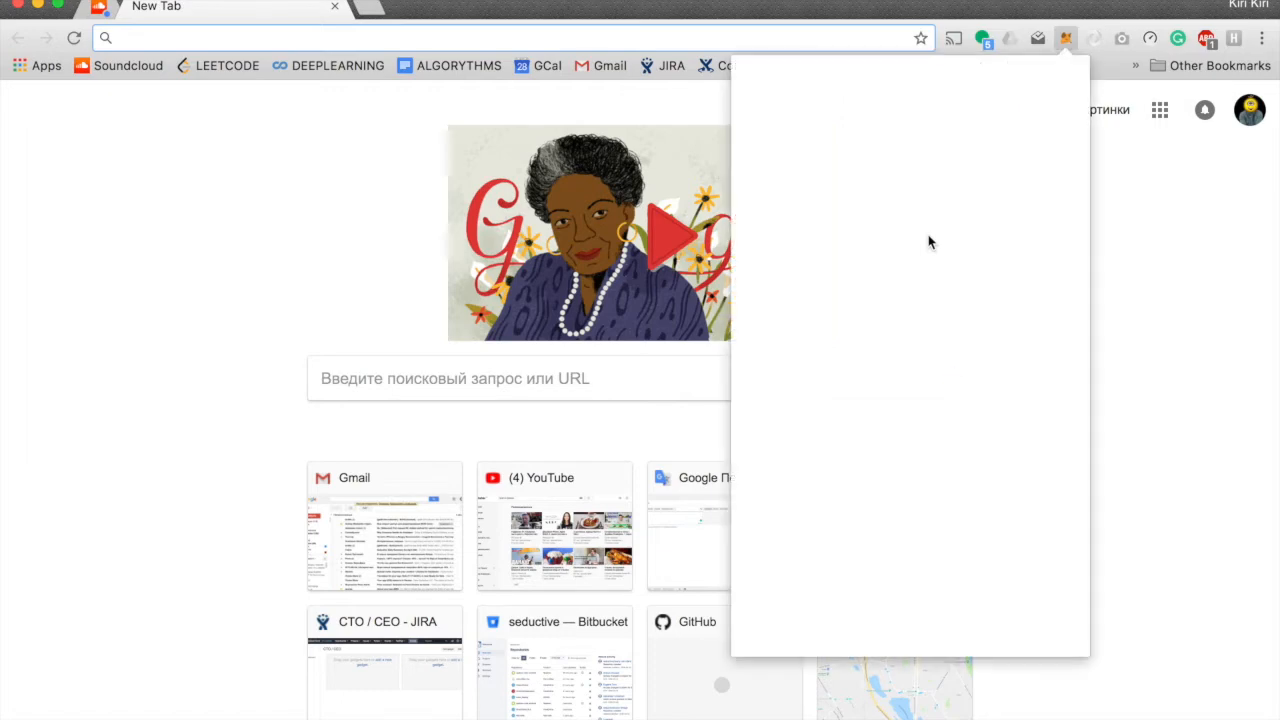
click(1066, 38)
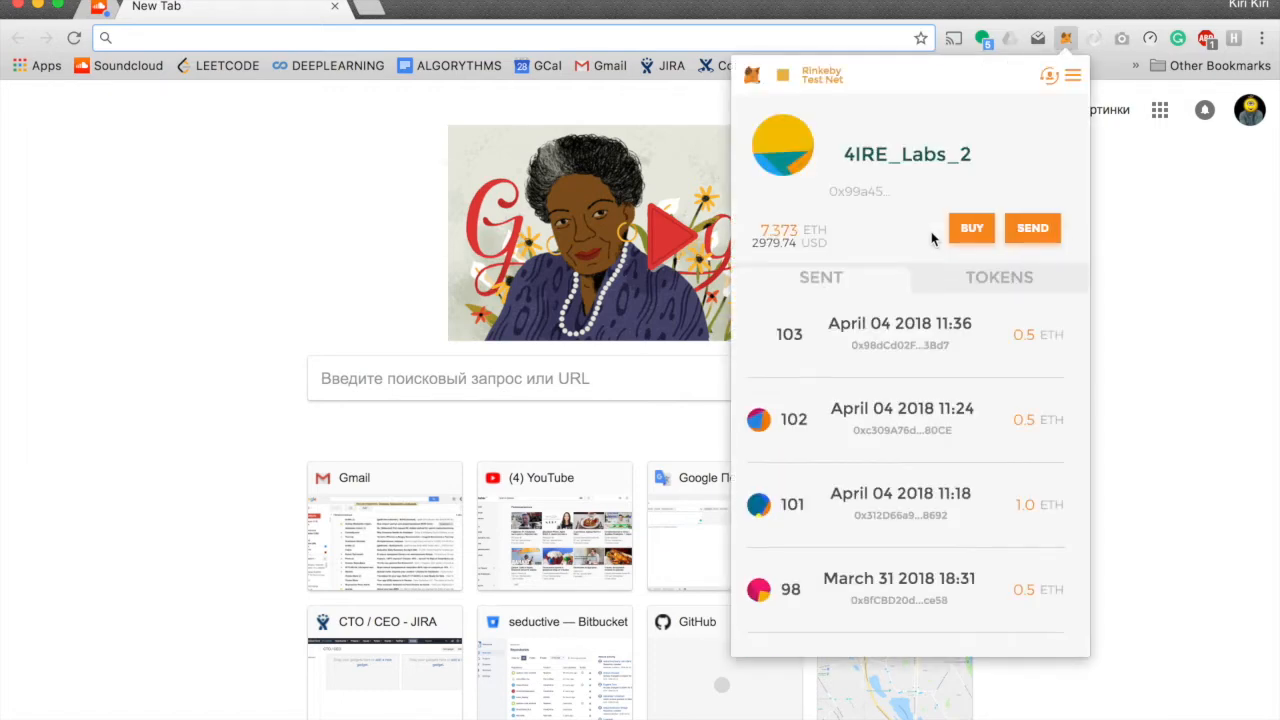
click(1032, 228)
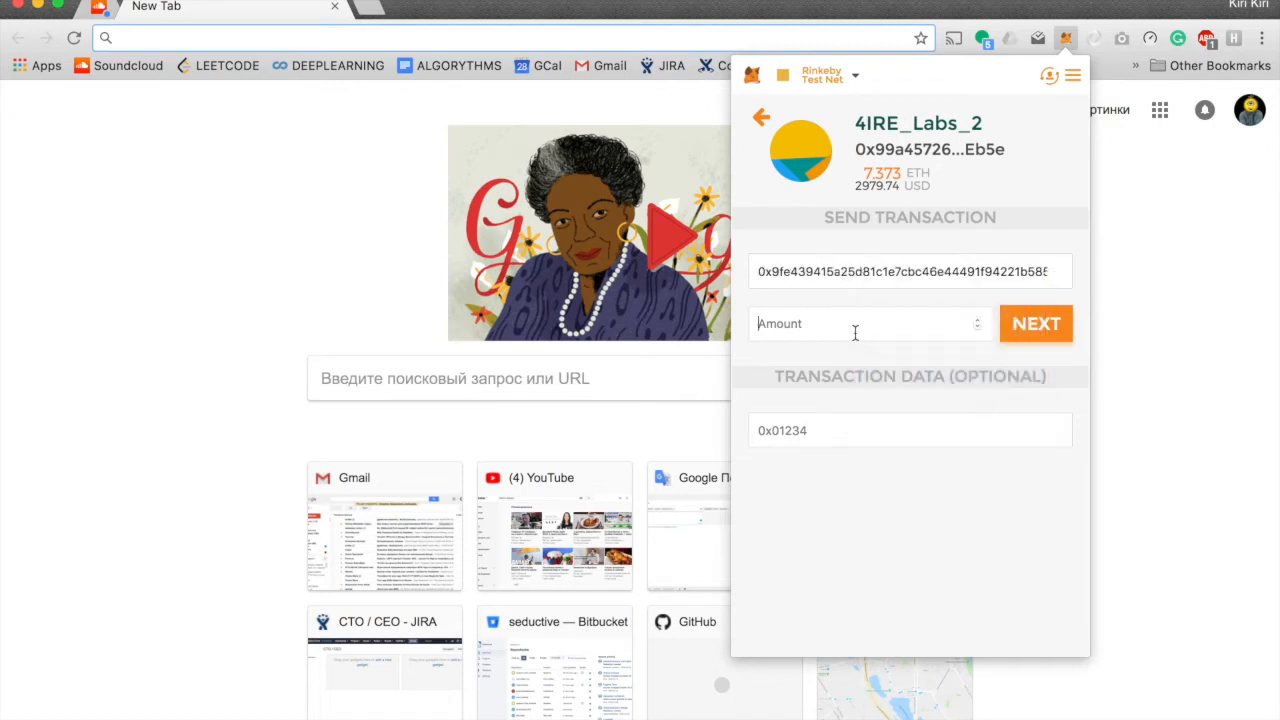
text(0.5)
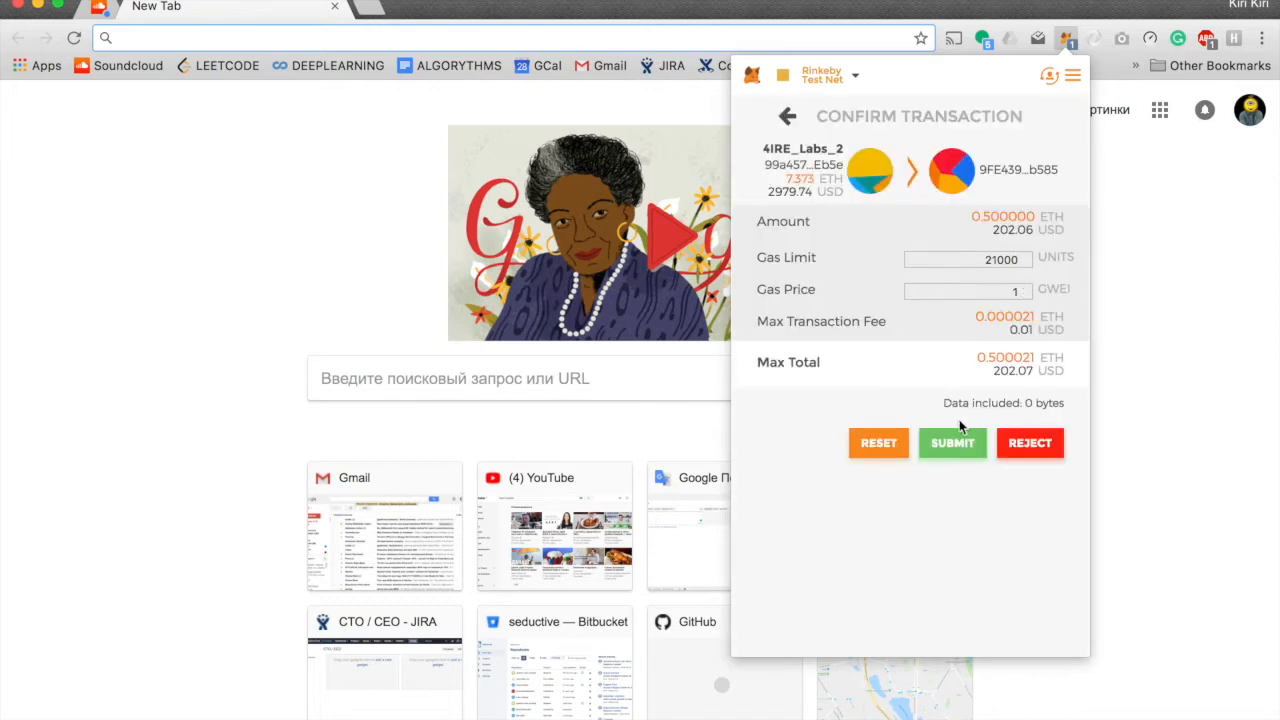
click(951, 443)
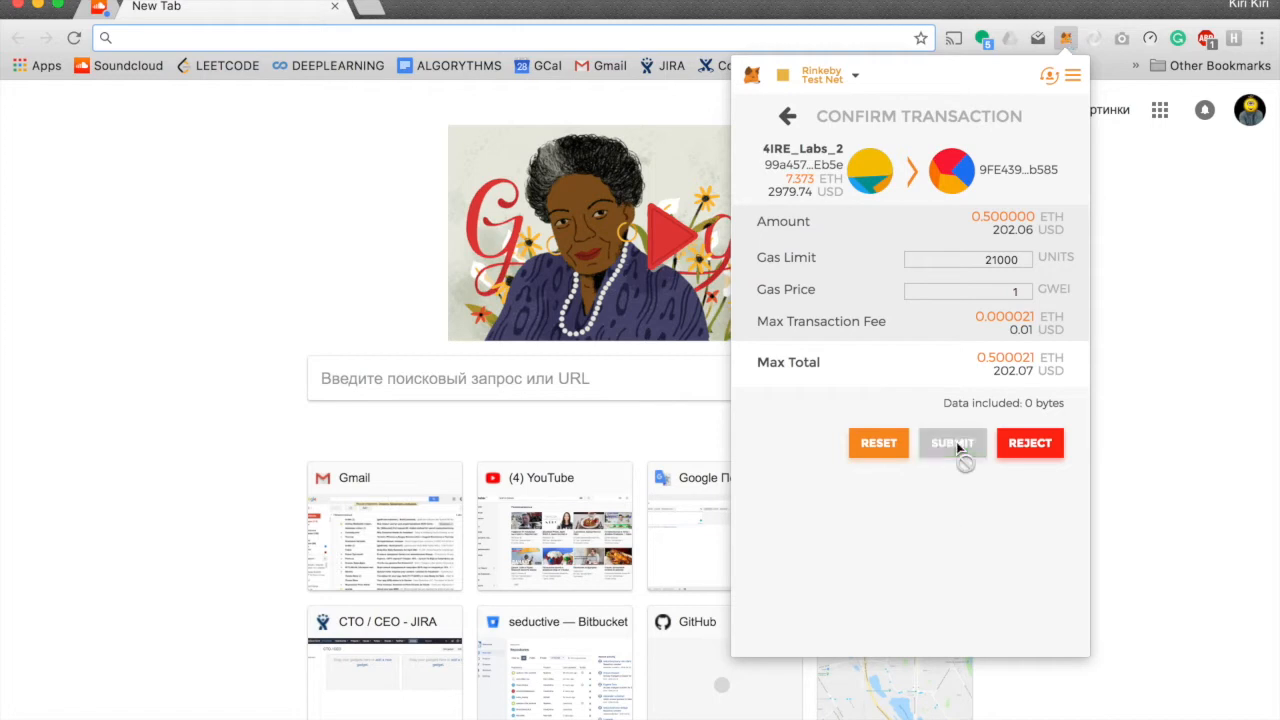
click(951, 443)
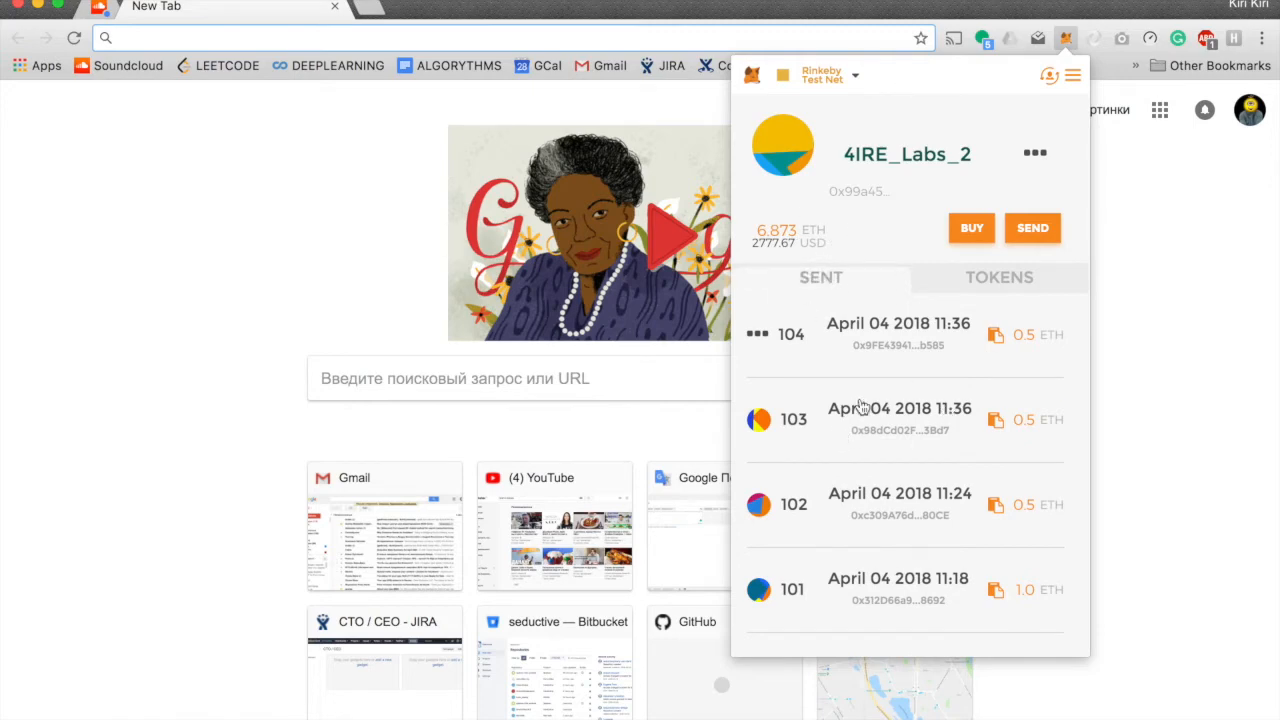
mouse_move(319, 250)
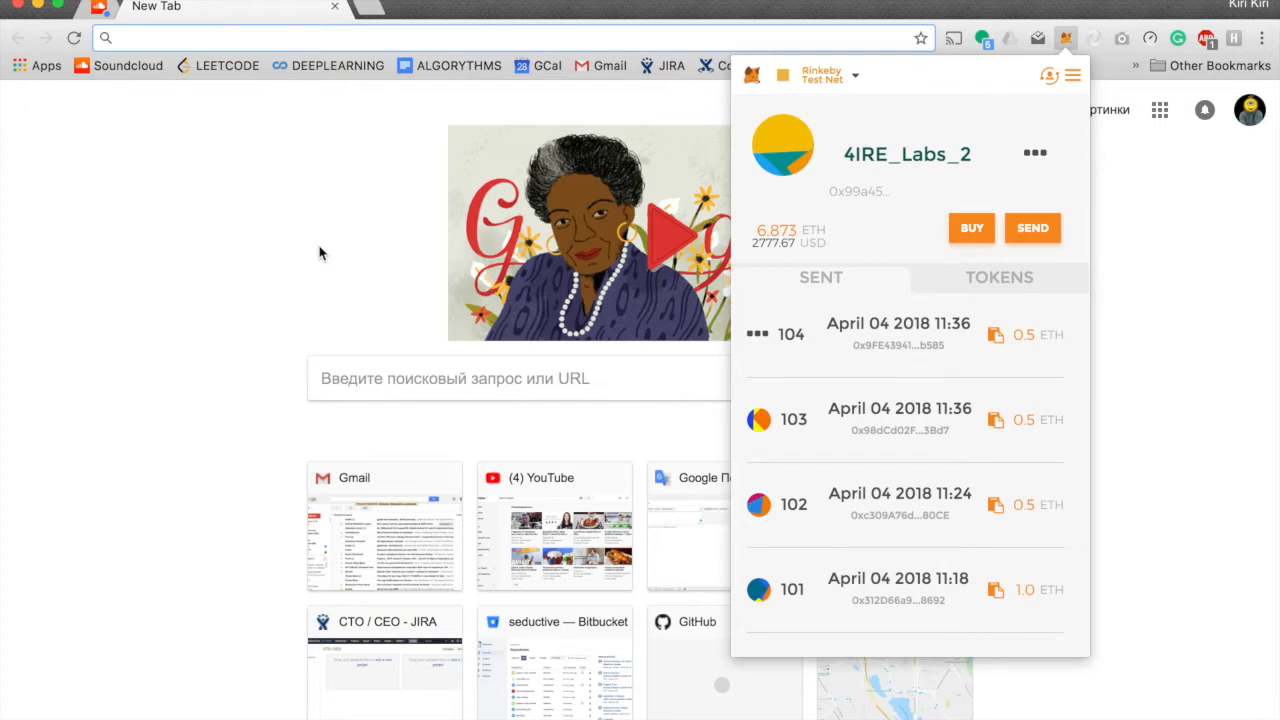
Back in Gnosis, copy Account 1's address and show the wallets list
click(1065, 38)
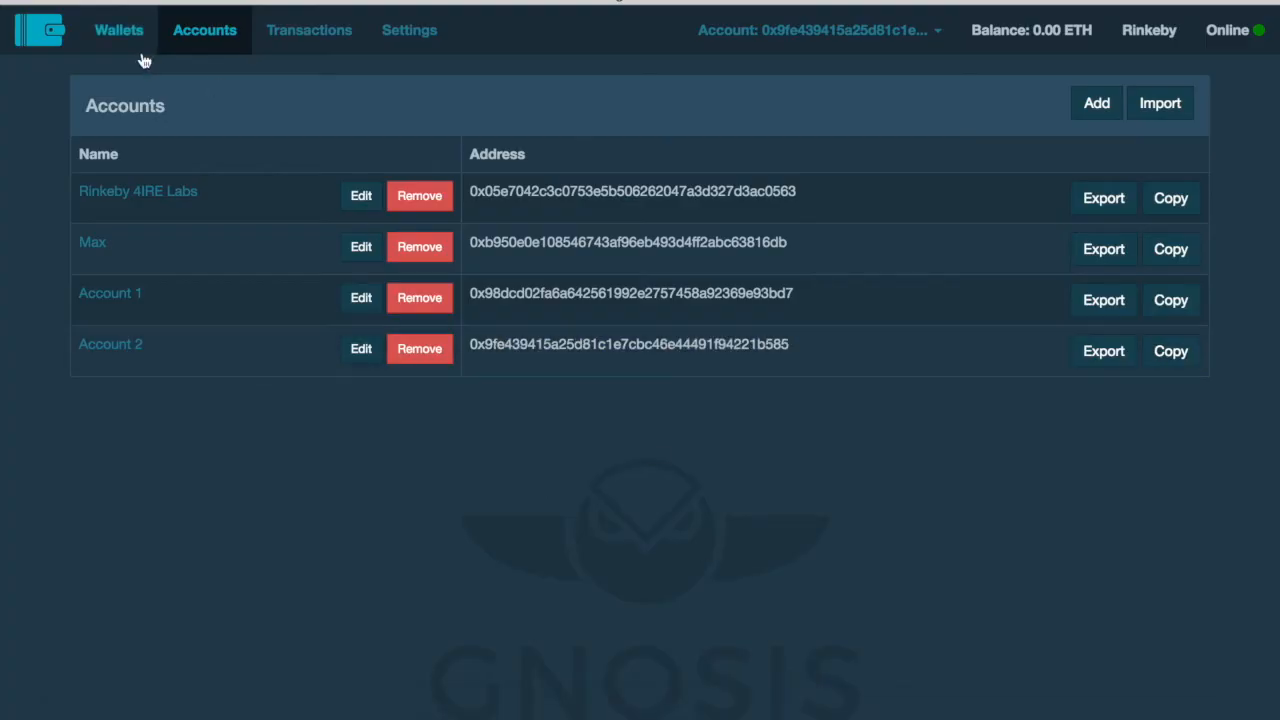
mouse_move(118, 42)
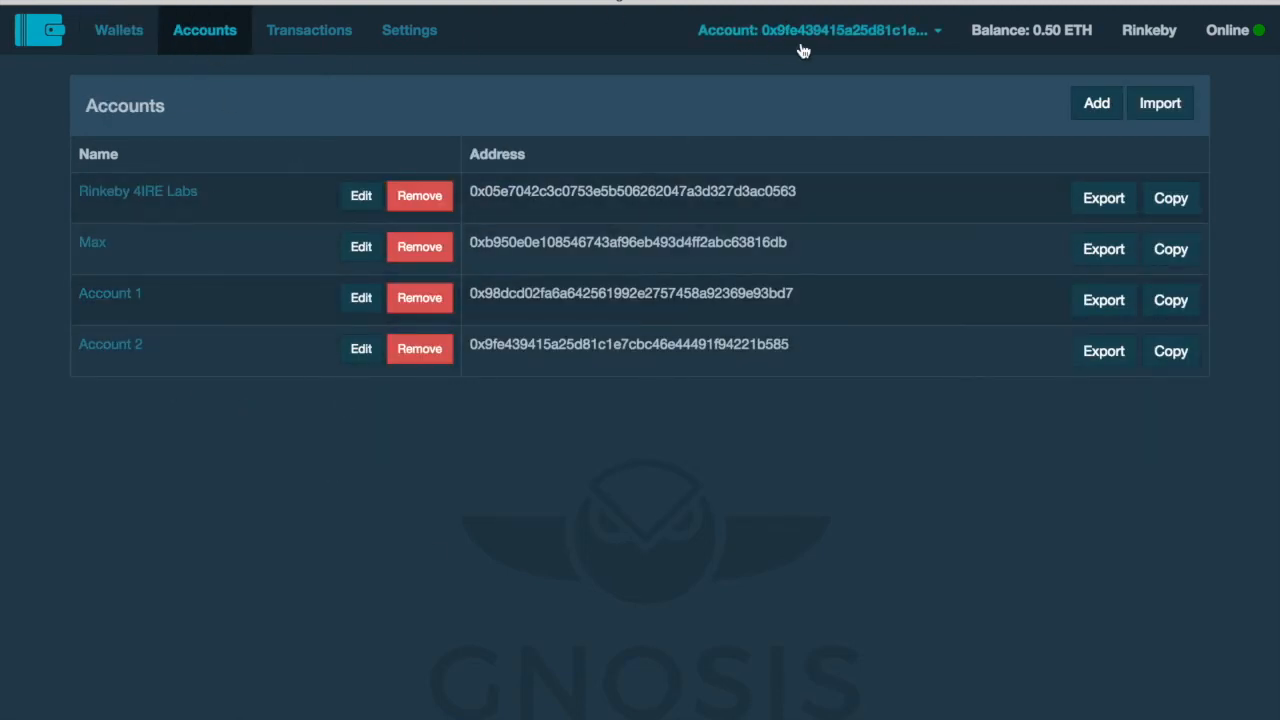
click(818, 30)
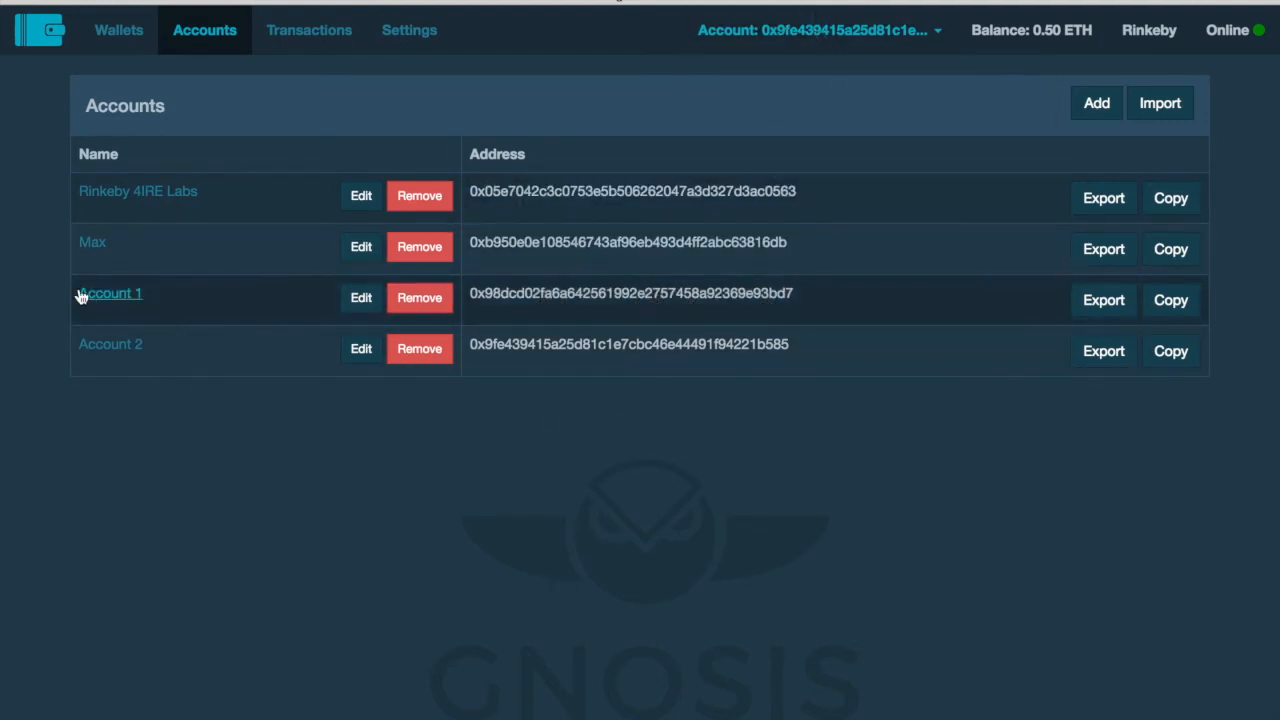
click(1170, 300)
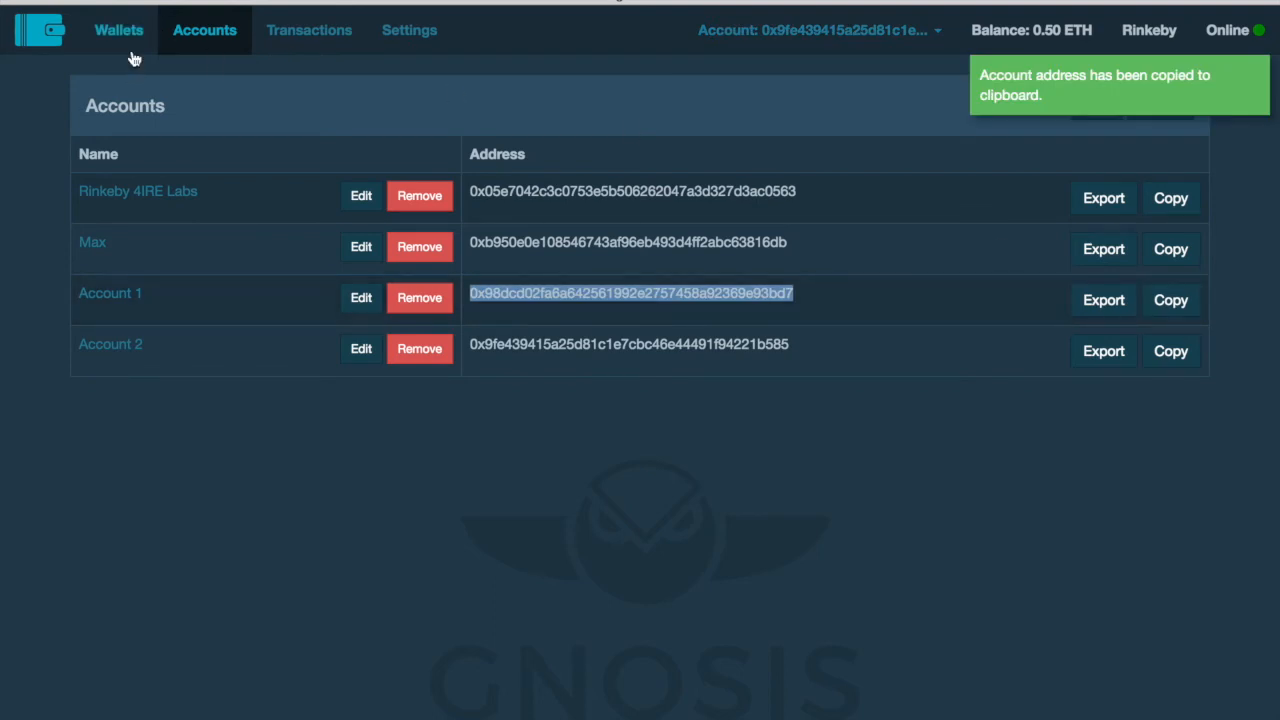
click(119, 30)
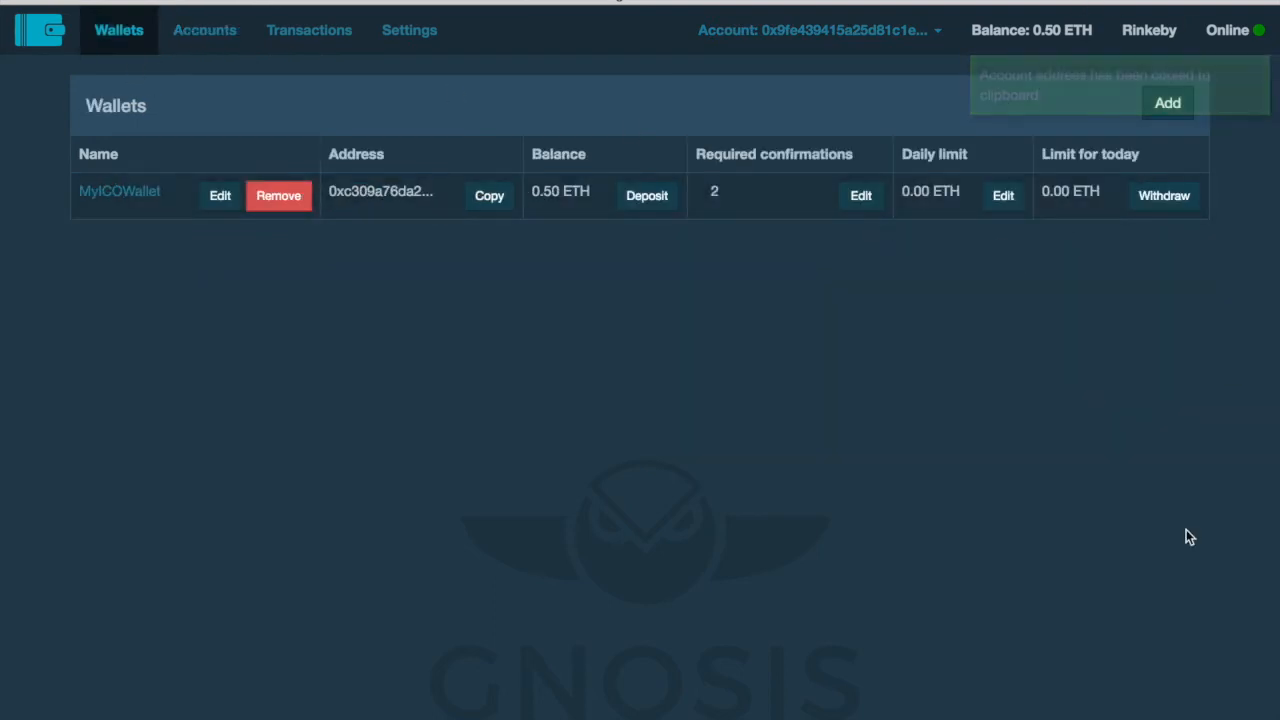
Start a new wallet named 'Wallet for Video' requiring 2 confirmations
click(1167, 102)
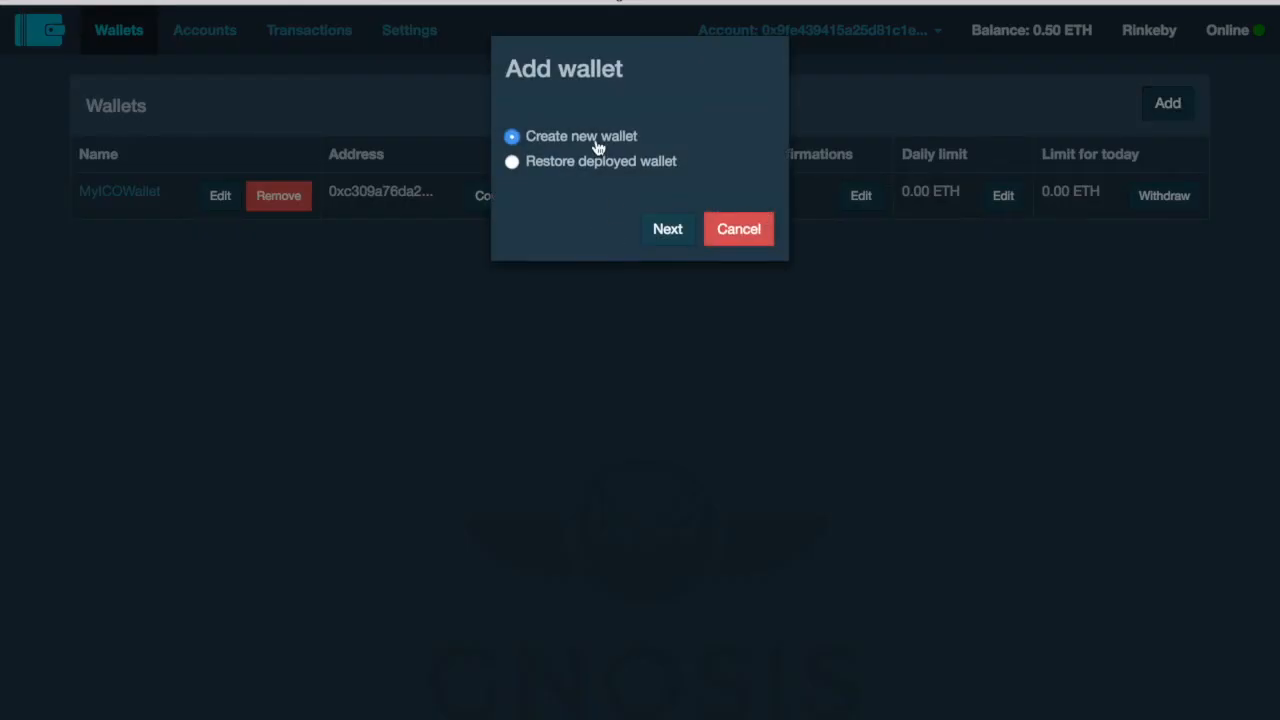
click(667, 228)
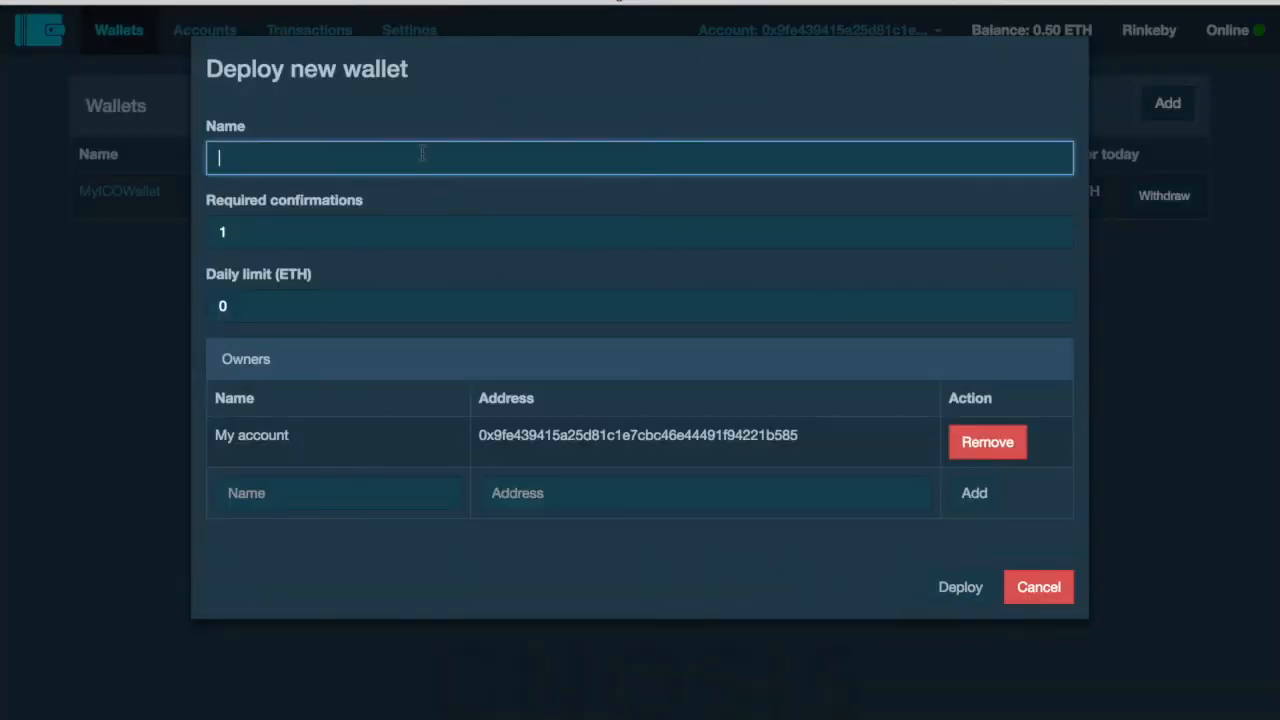
text(Wallet for Vid)
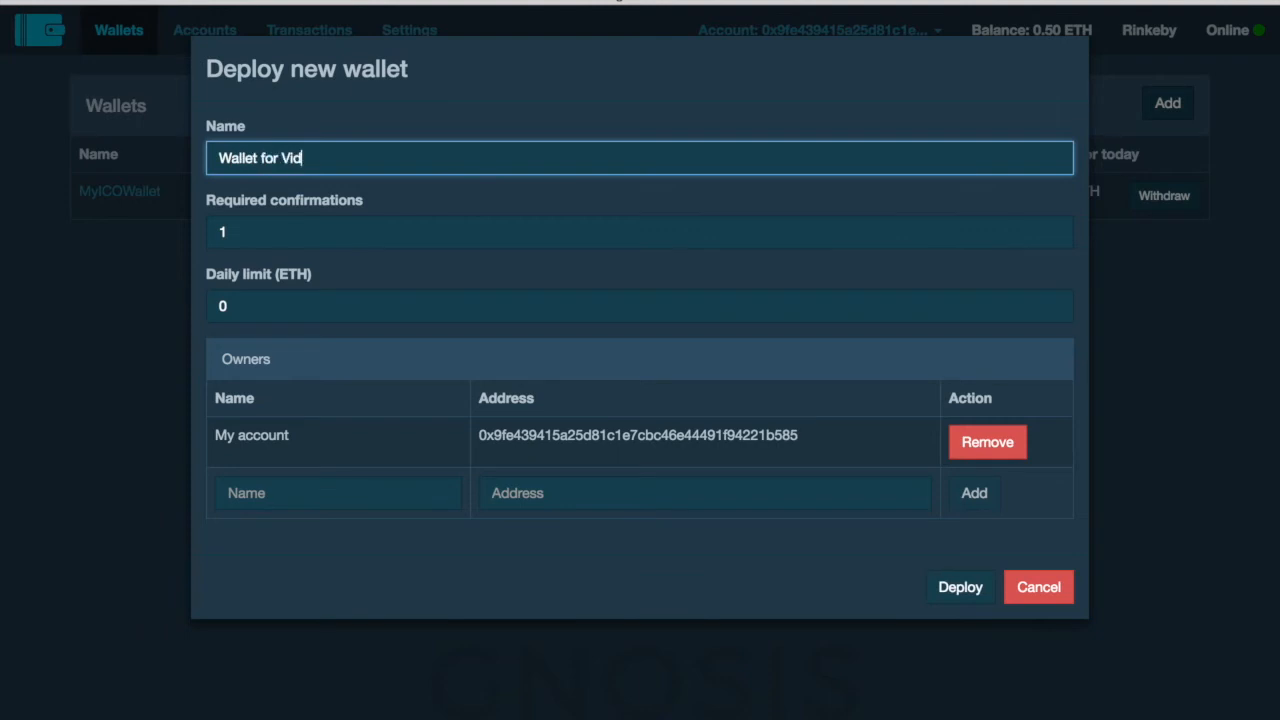
click(640, 231)
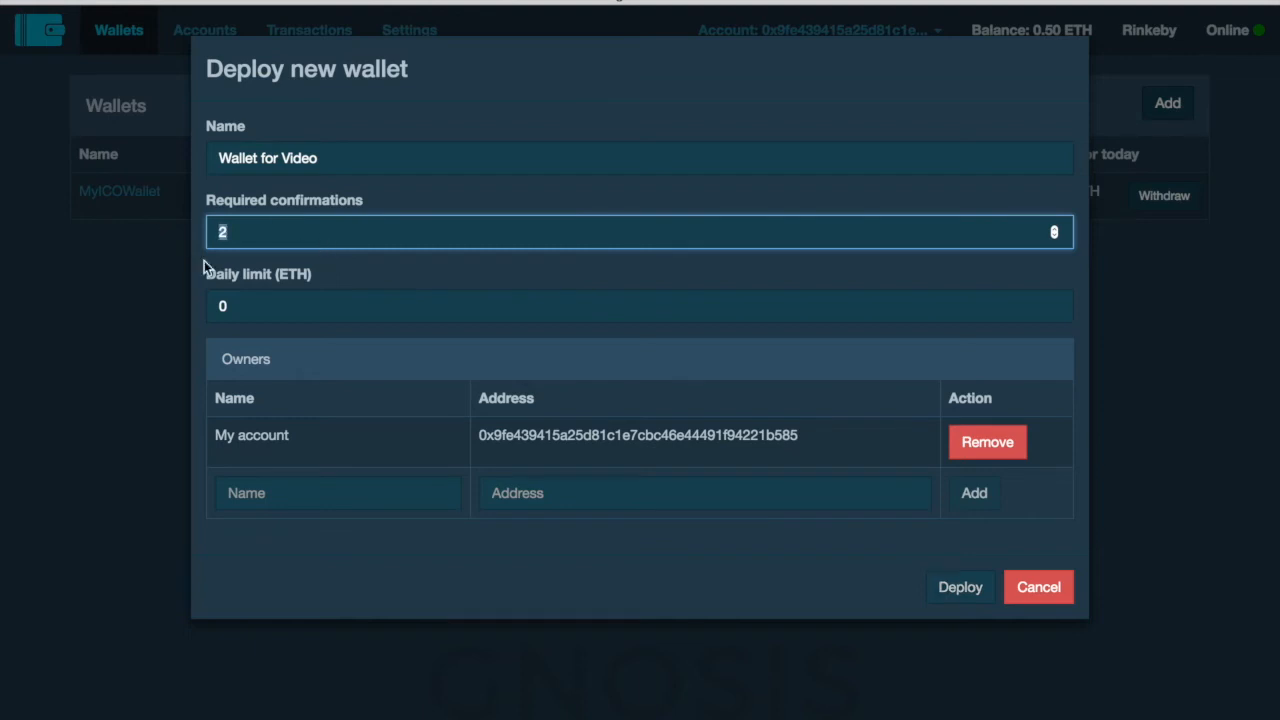
click(337, 492)
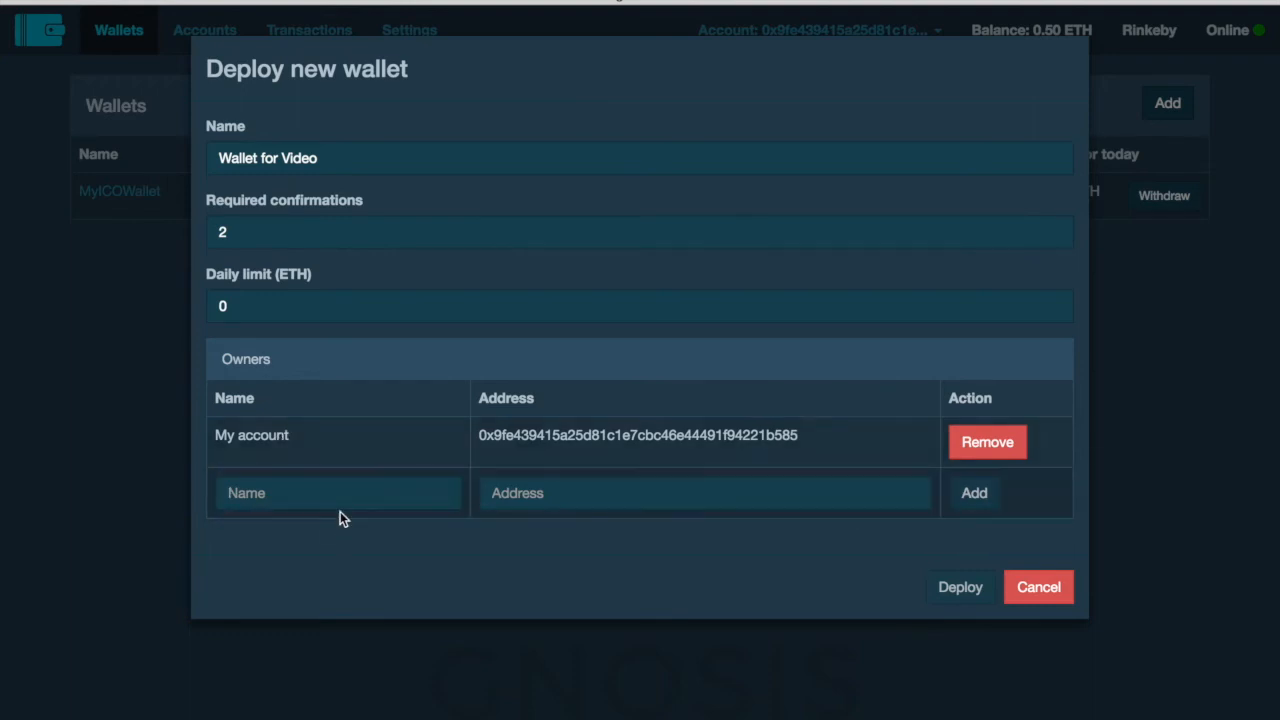
text(My a)
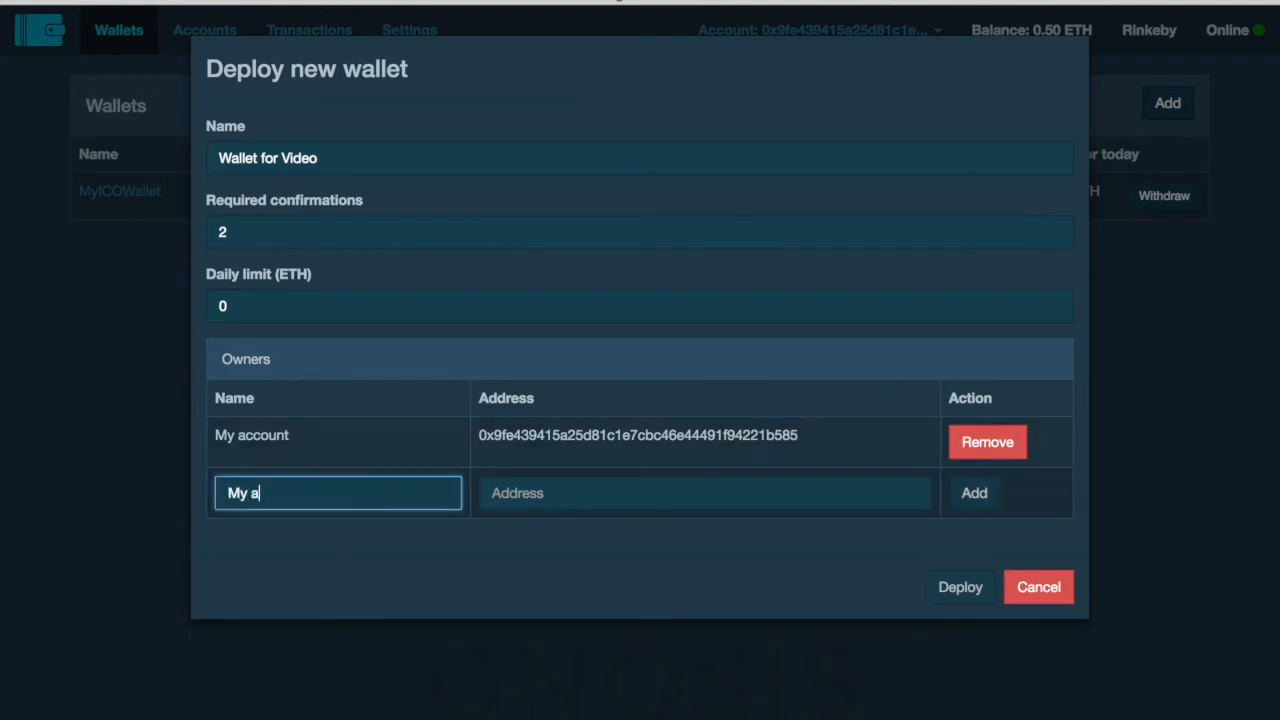
click(705, 492)
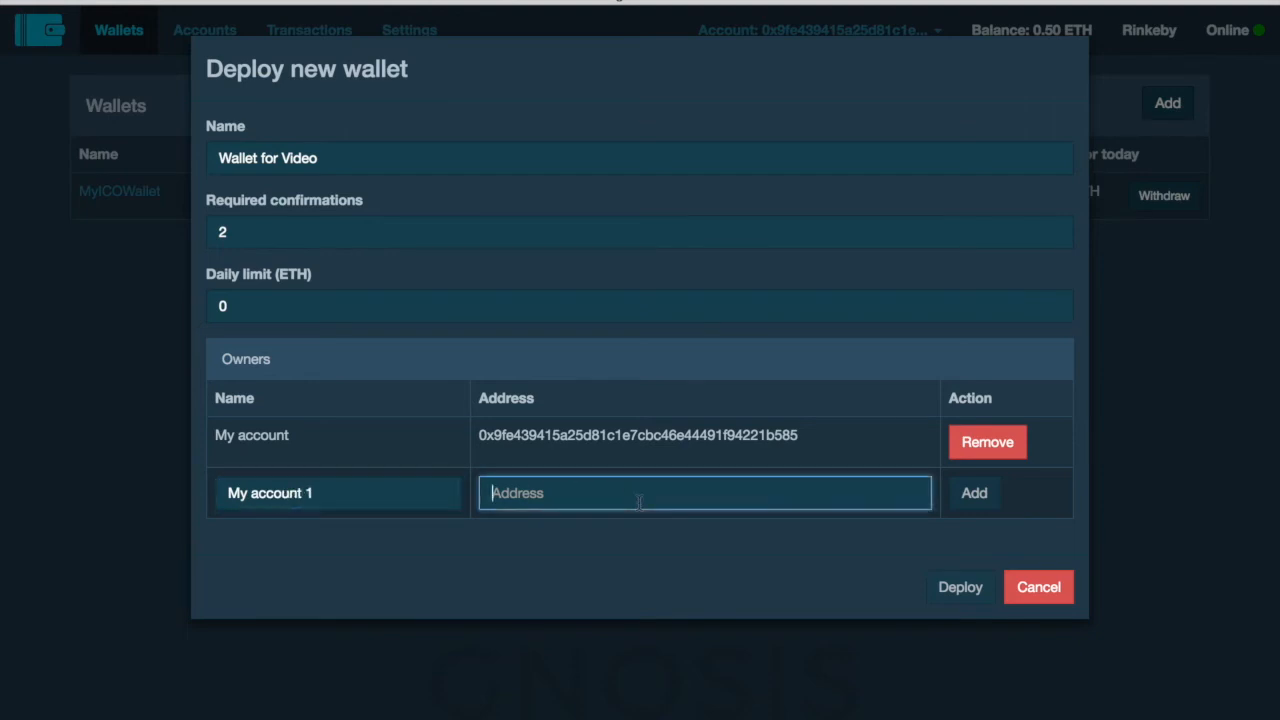
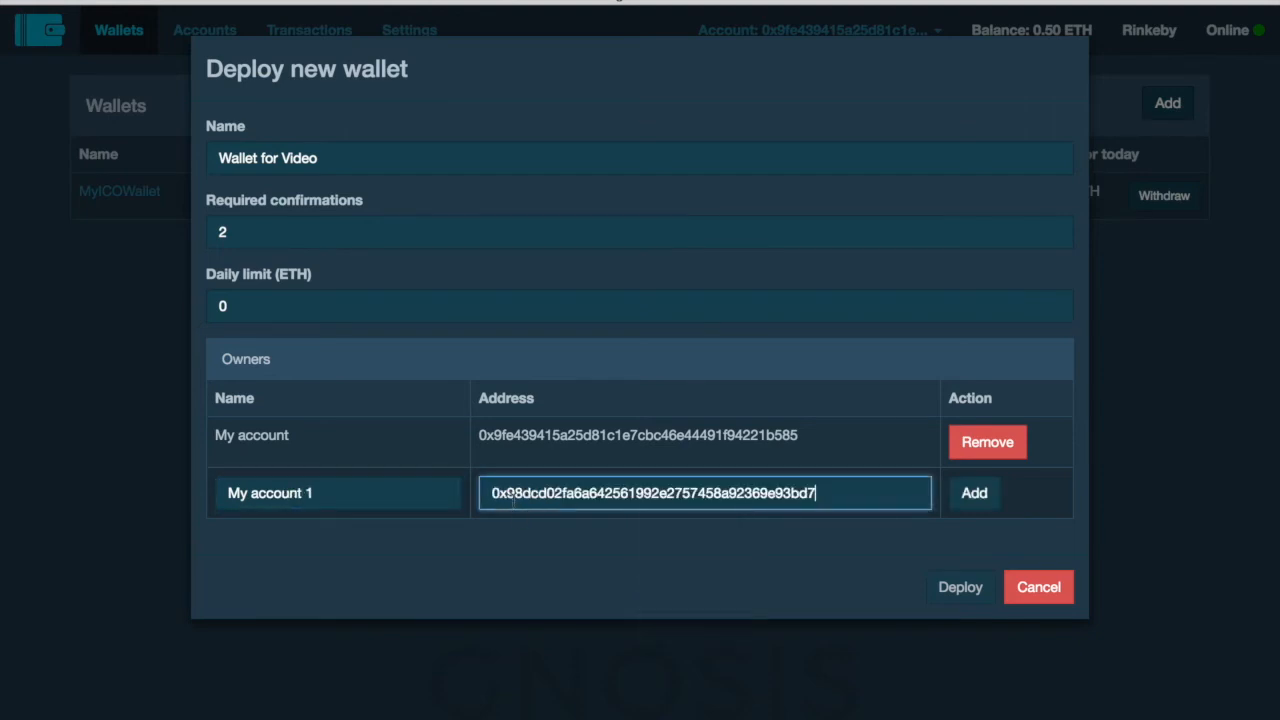
click(972, 492)
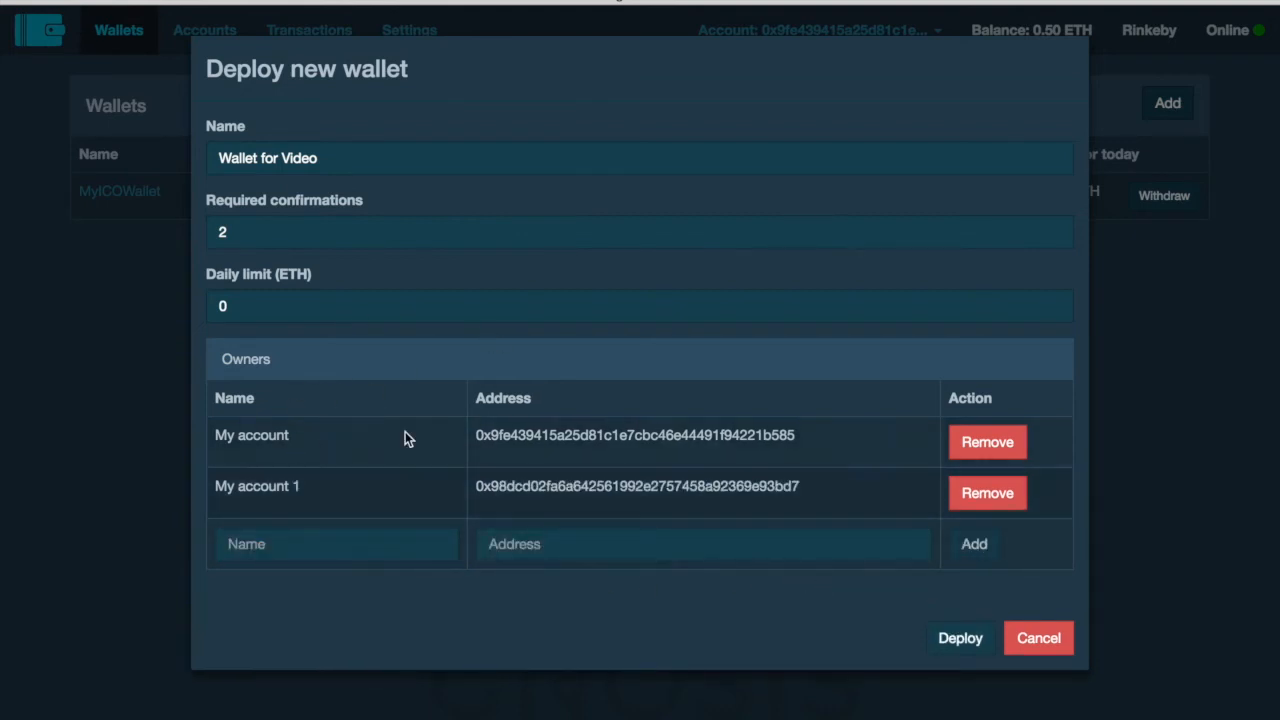
click(262, 231)
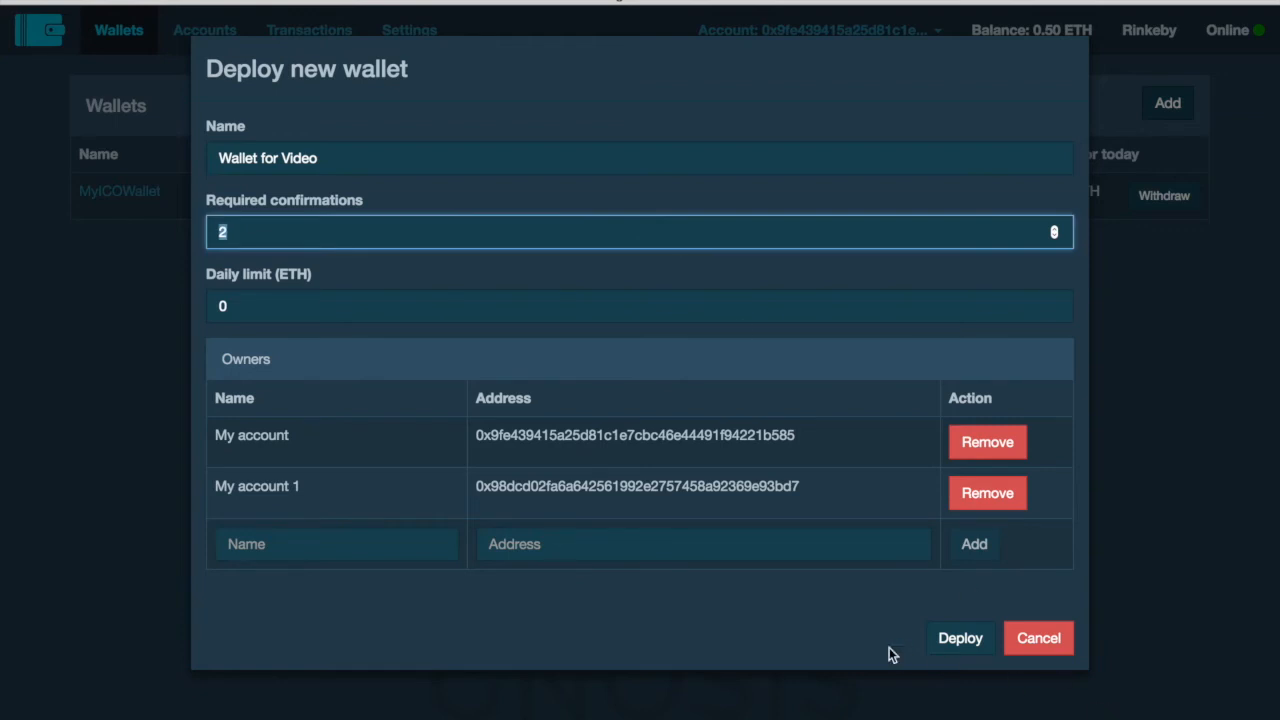
Deploy Wallet for Video with a 3,000,000 gas limit, approved with the account password
click(959, 638)
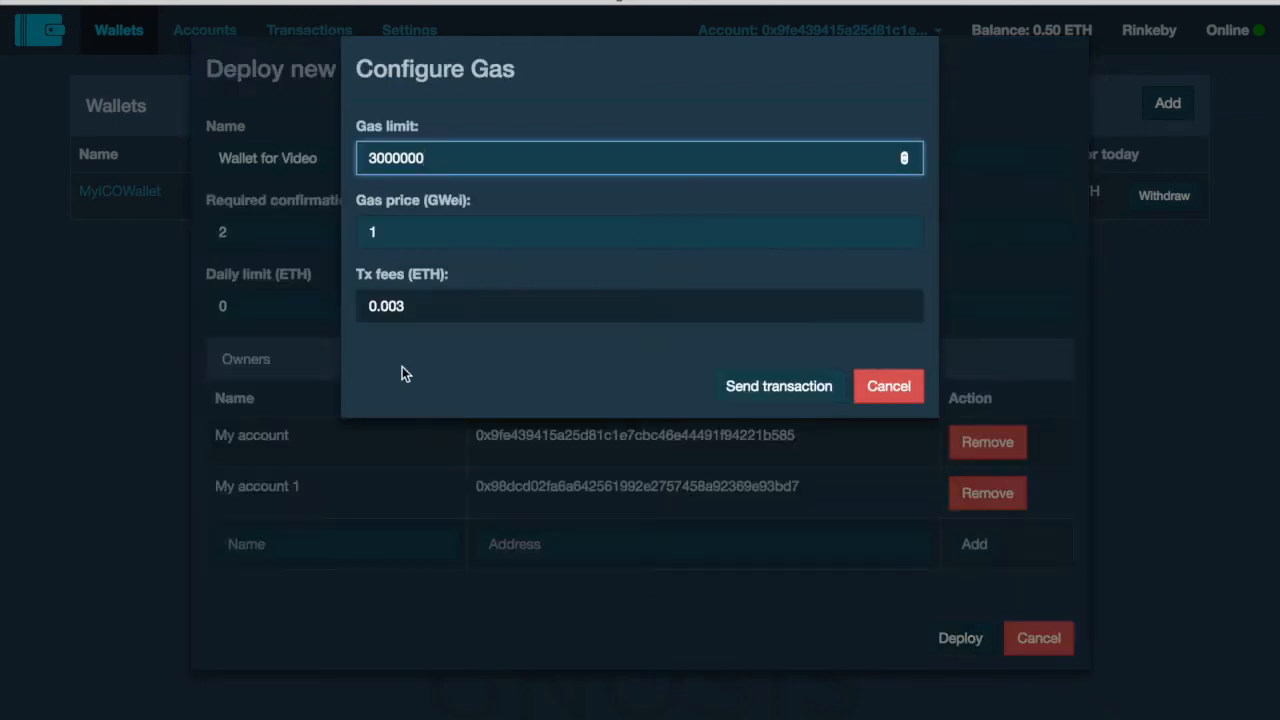
click(778, 386)
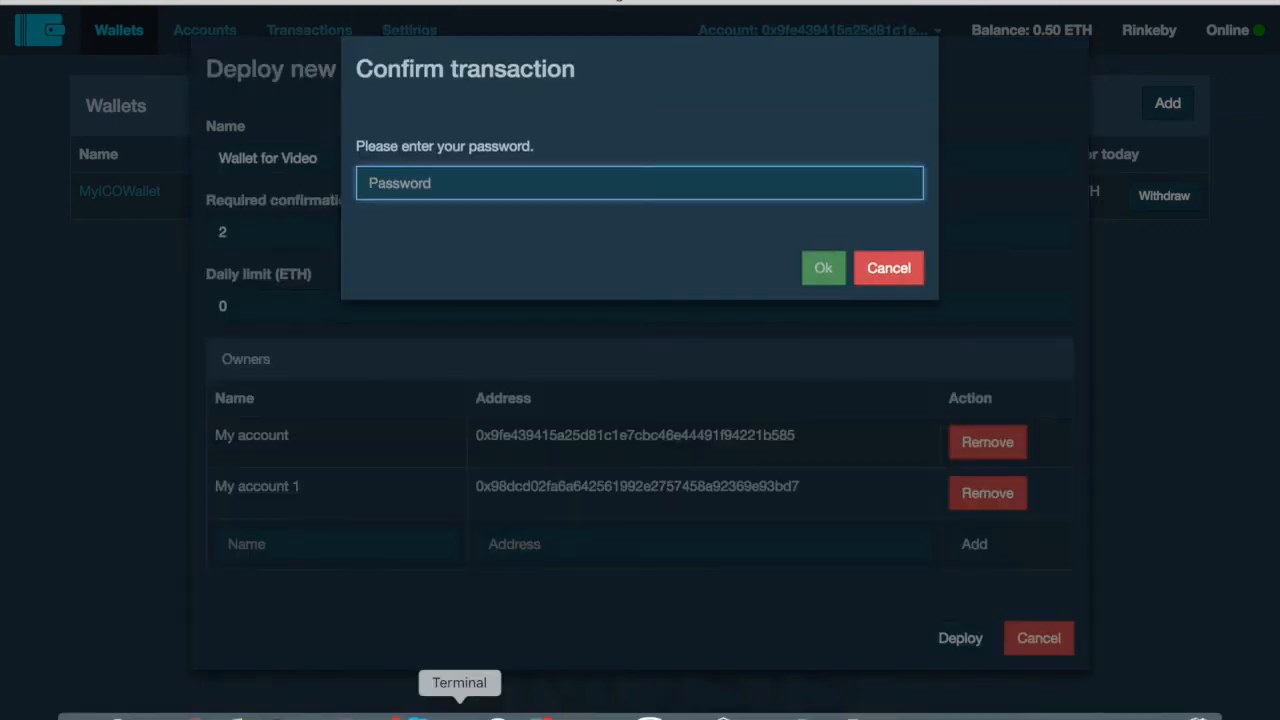
text(password)
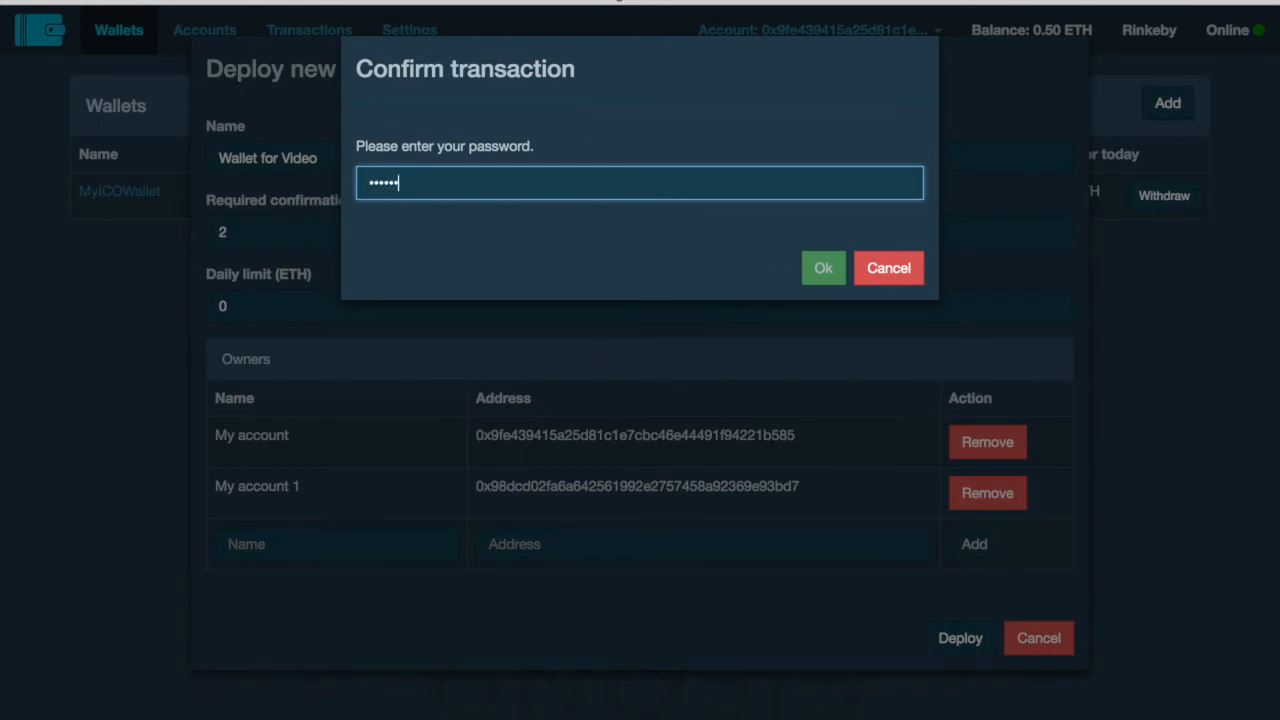
click(822, 267)
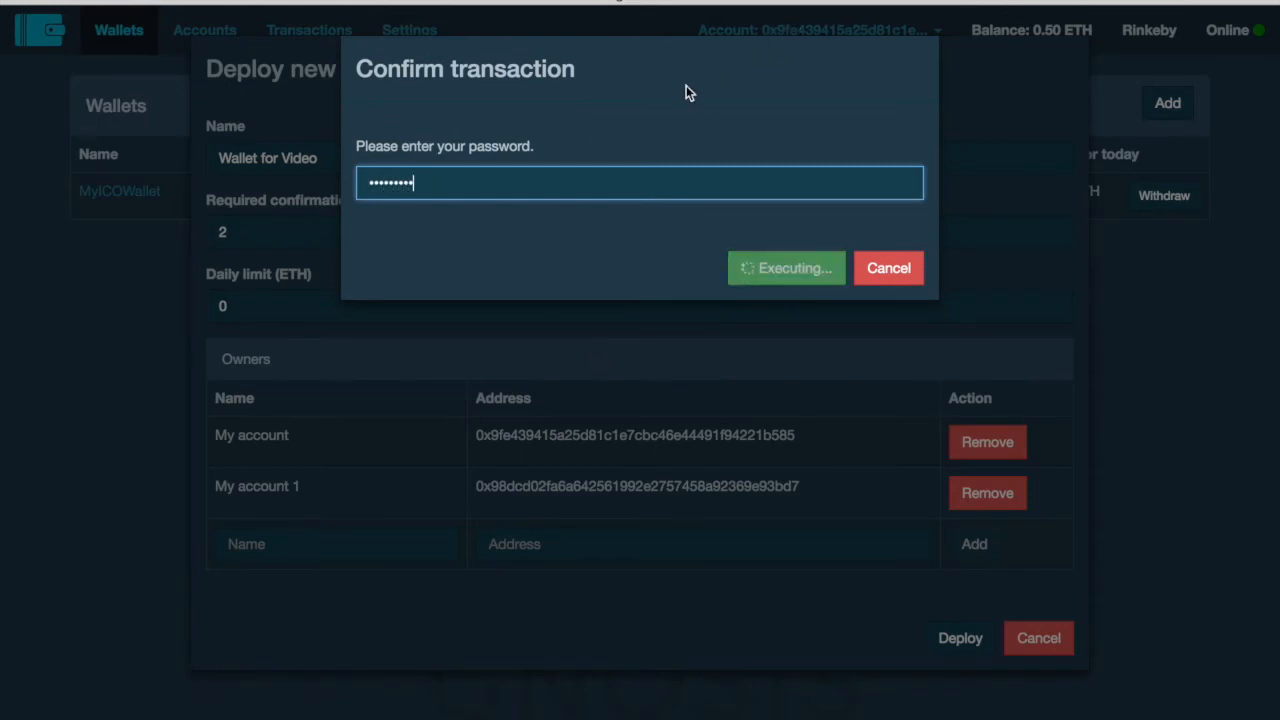
click(786, 268)
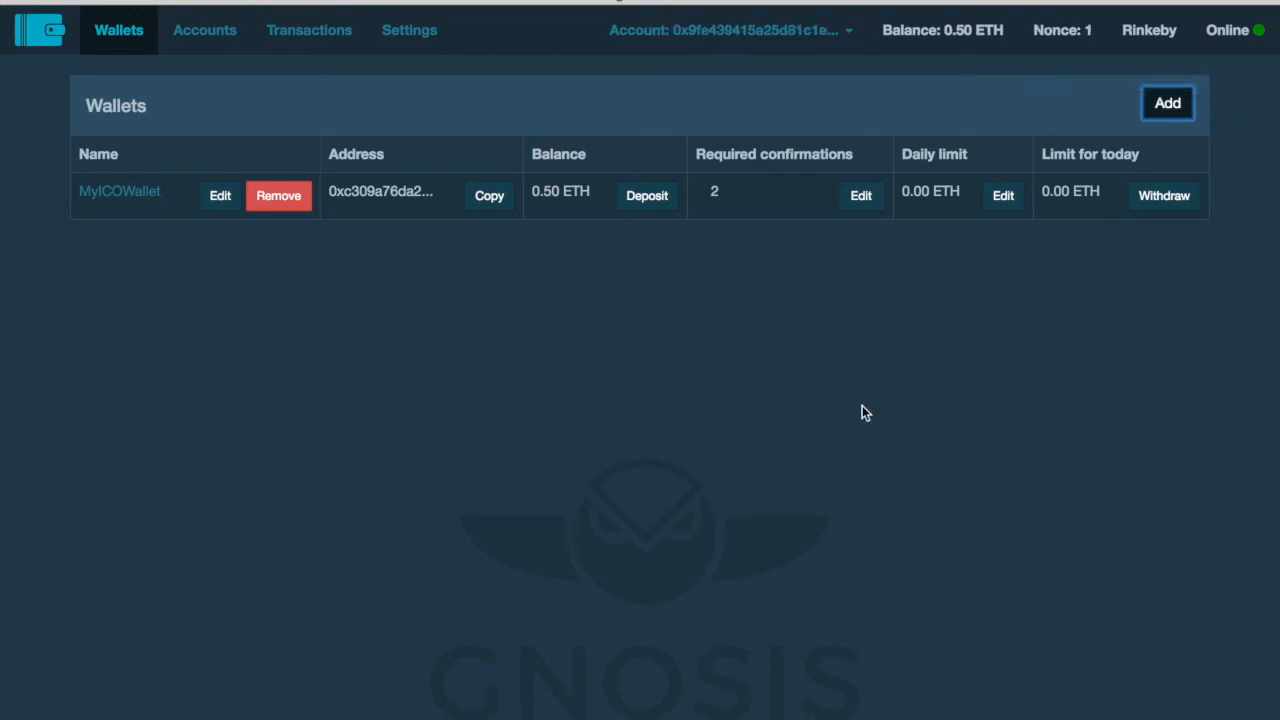
mouse_move(417, 347)
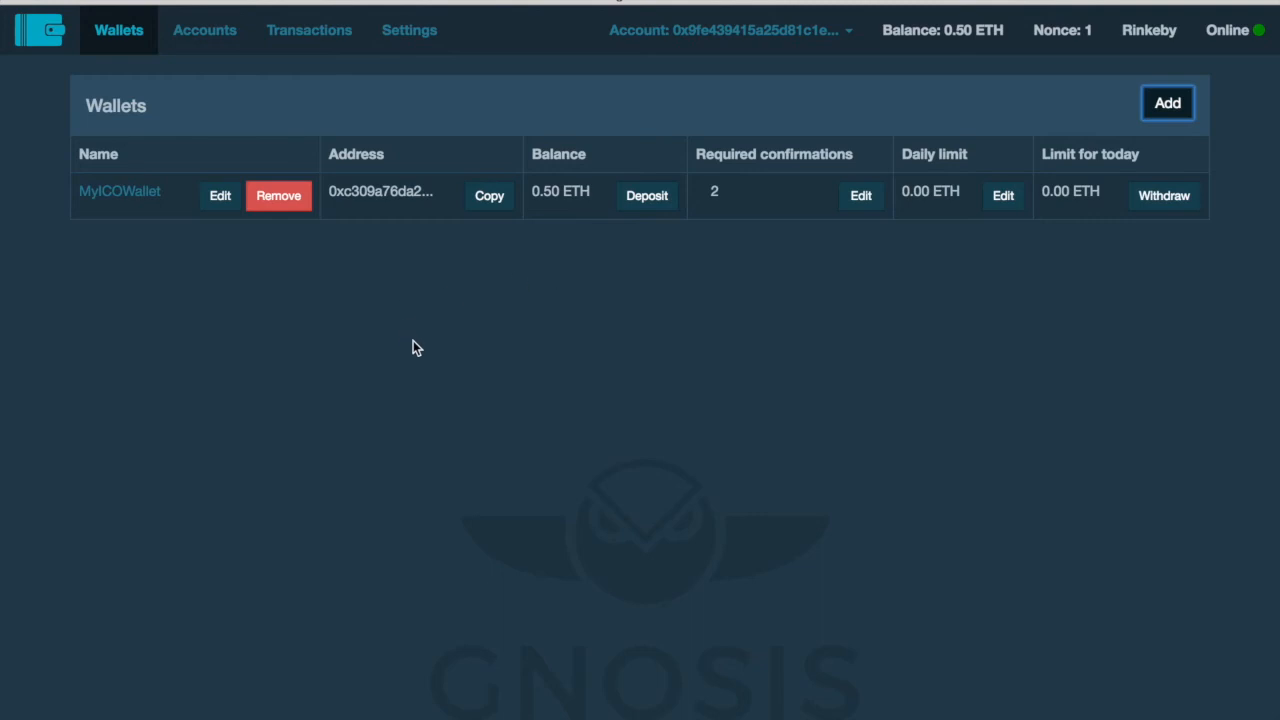
mouse_move(329, 141)
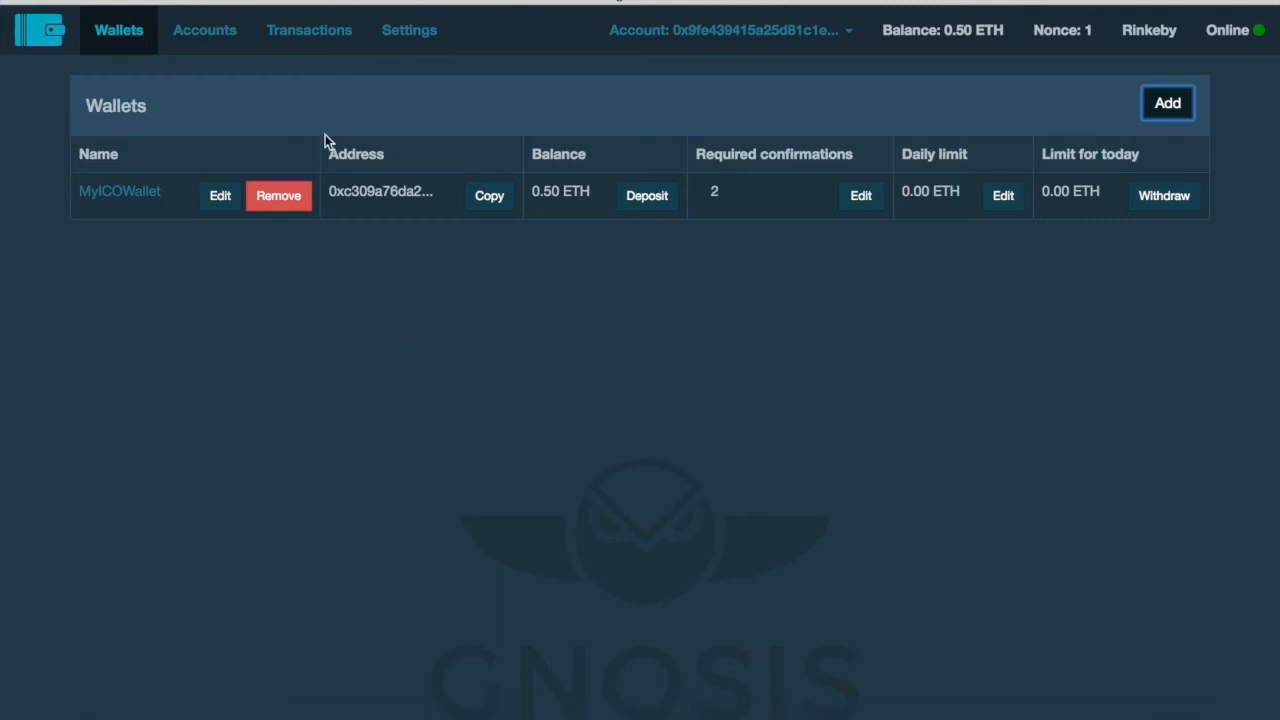
mouse_move(309, 30)
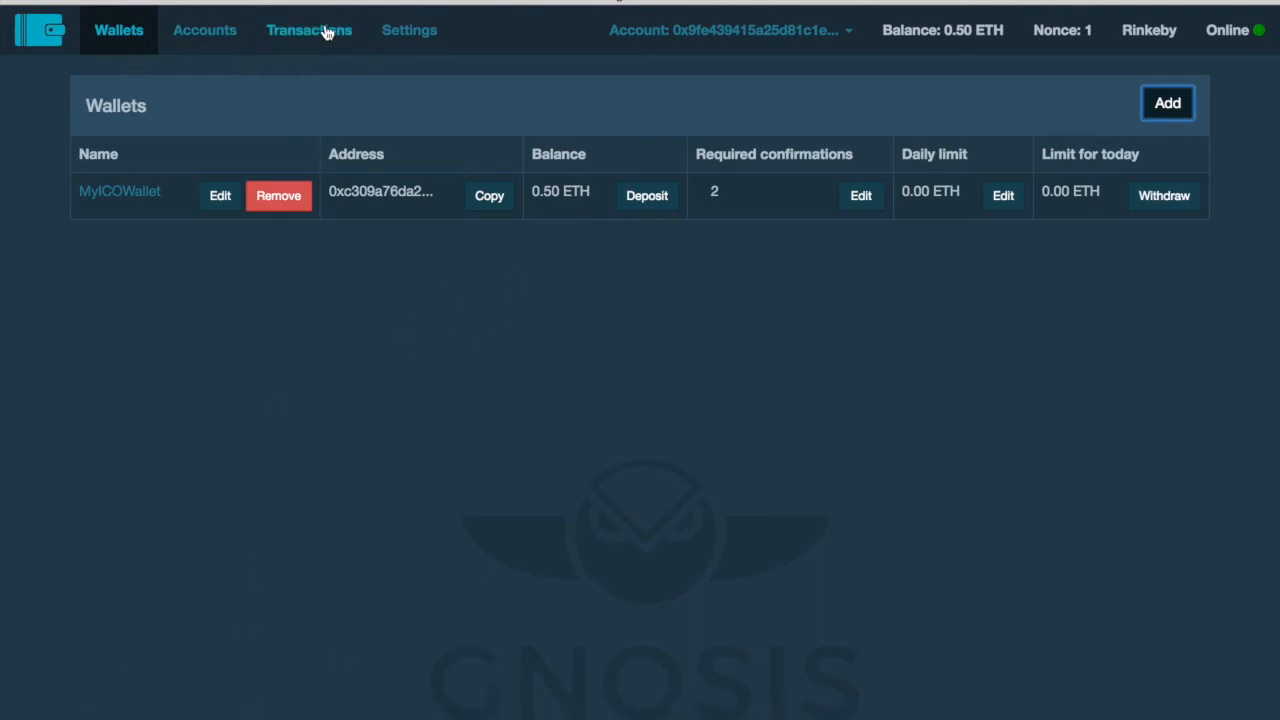
Check that the Create wallet transaction shows Mined: Yes, then return to the wallets list
click(309, 29)
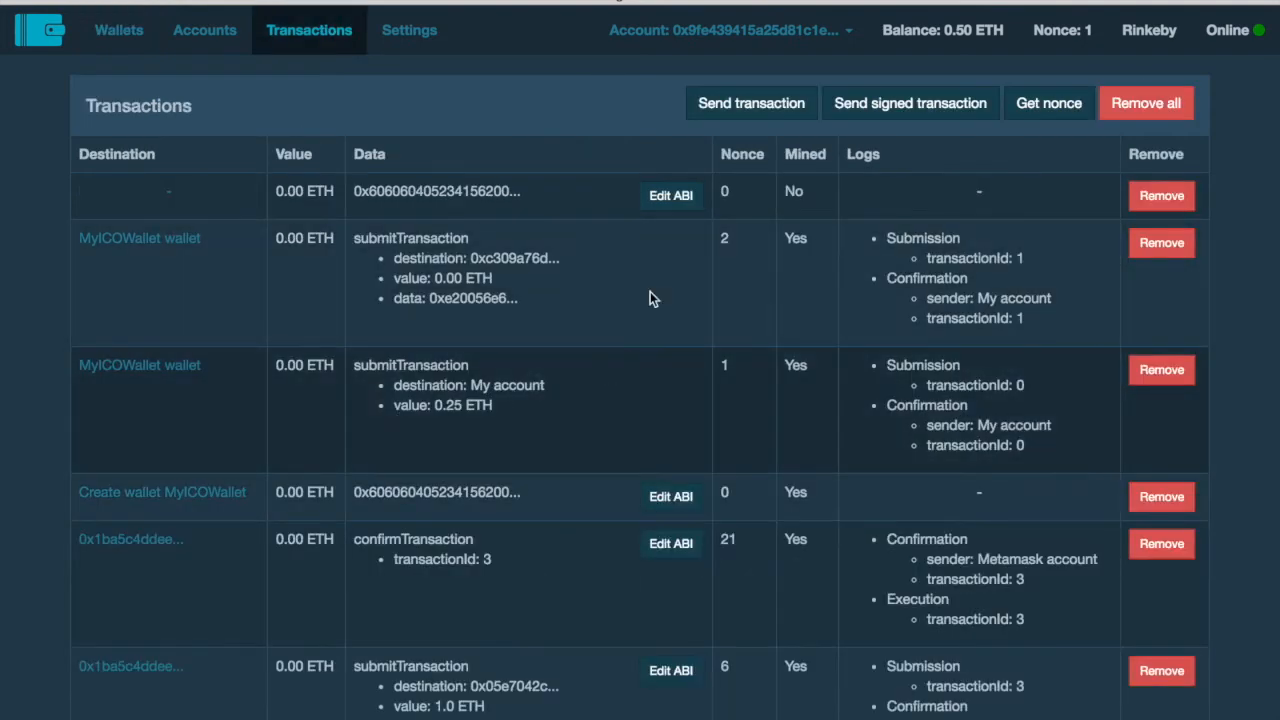
mouse_move(603, 263)
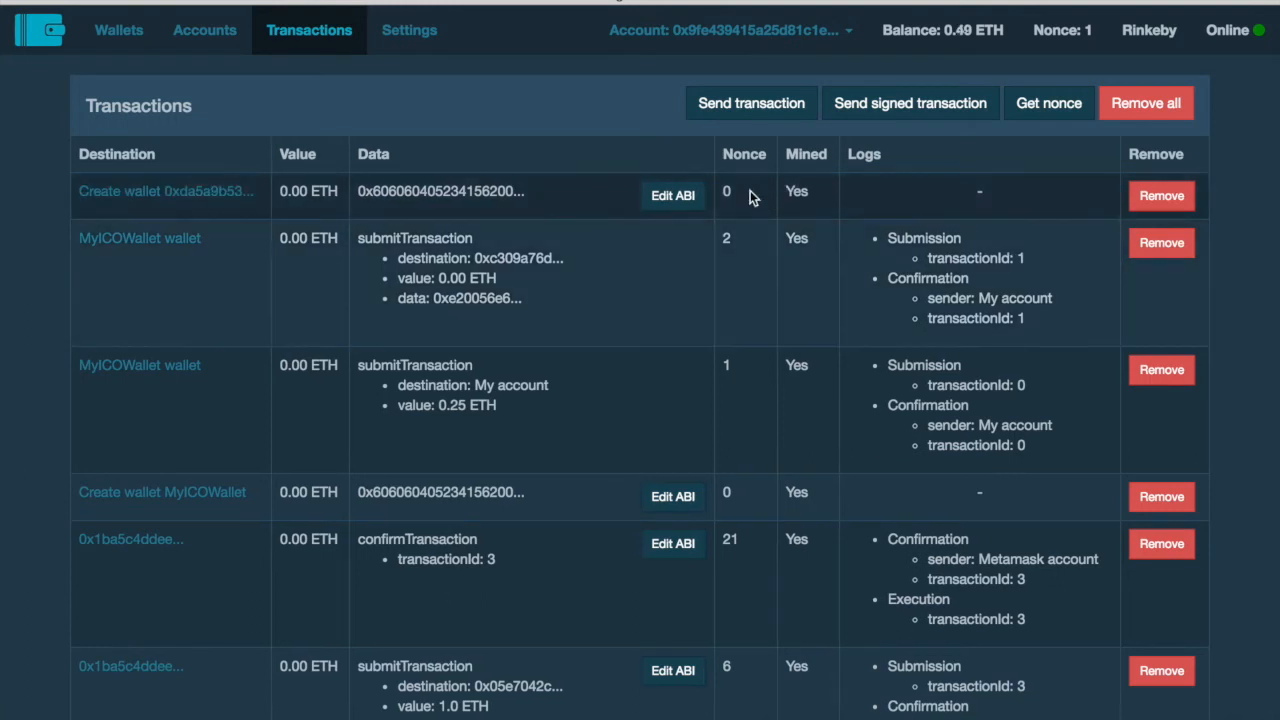
mouse_move(119, 30)
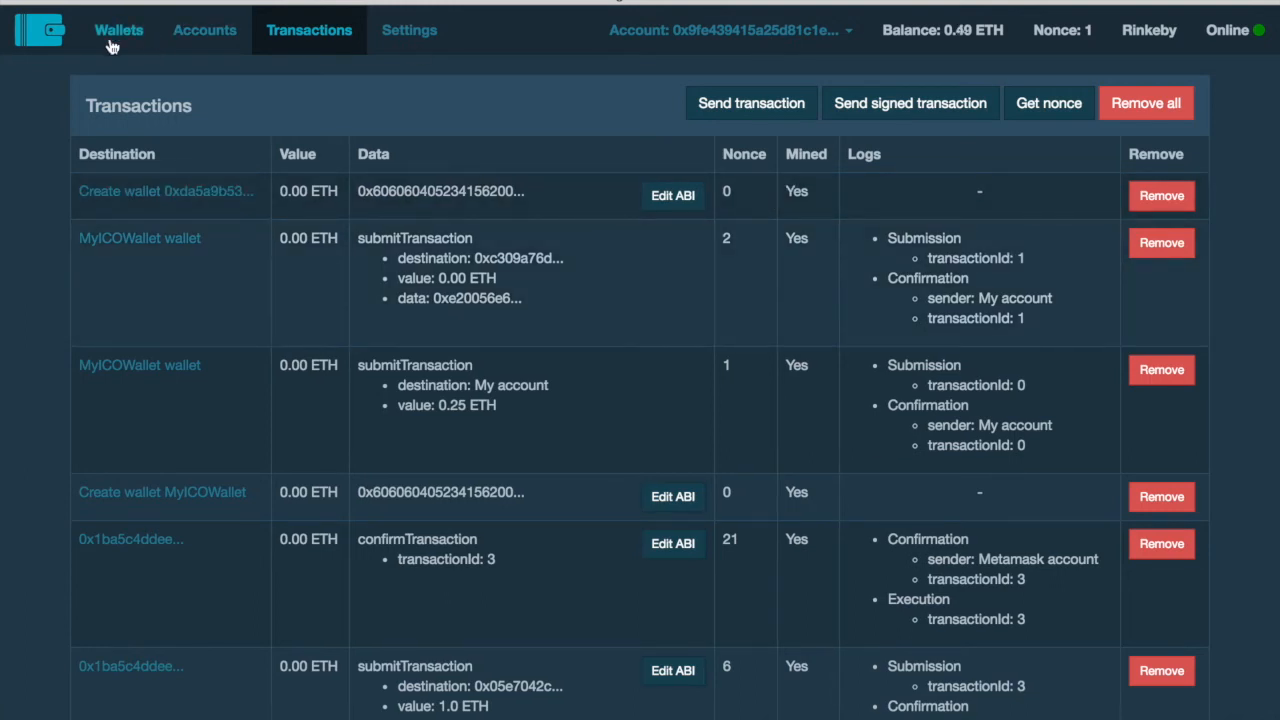
click(119, 30)
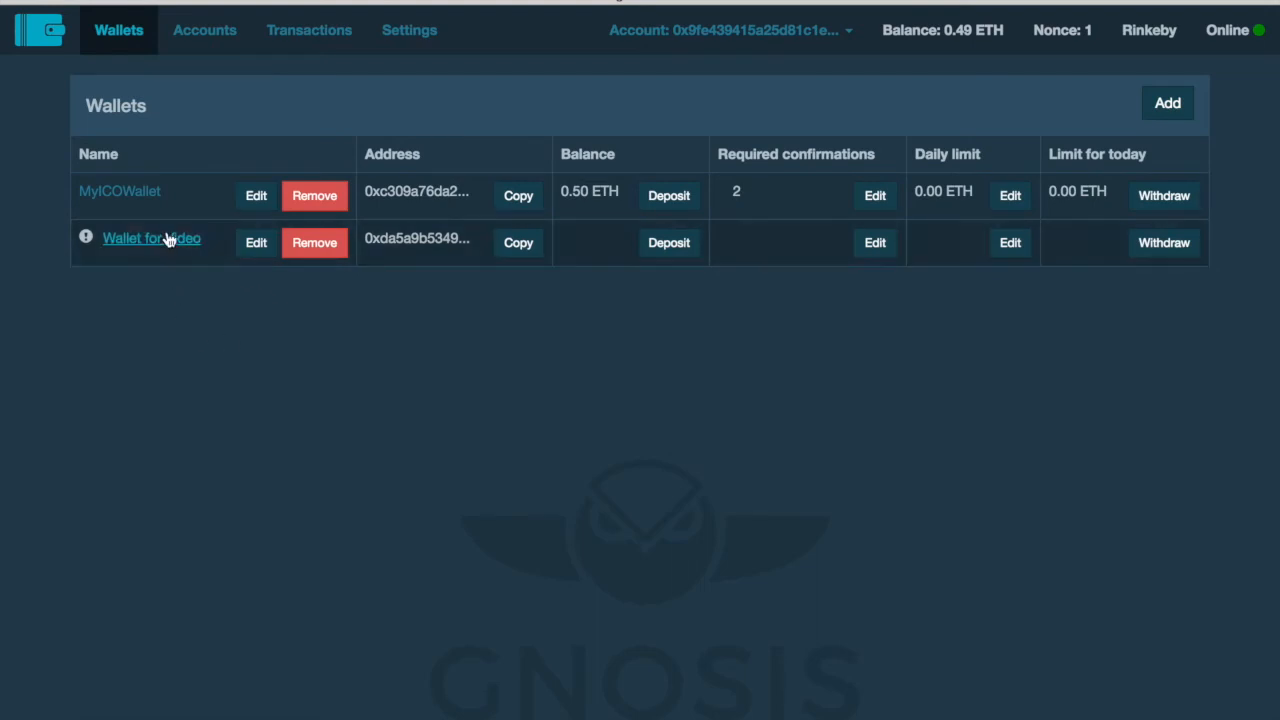
Open the Wallet for Video page to confirm it is empty, then go back to Wallets
click(151, 238)
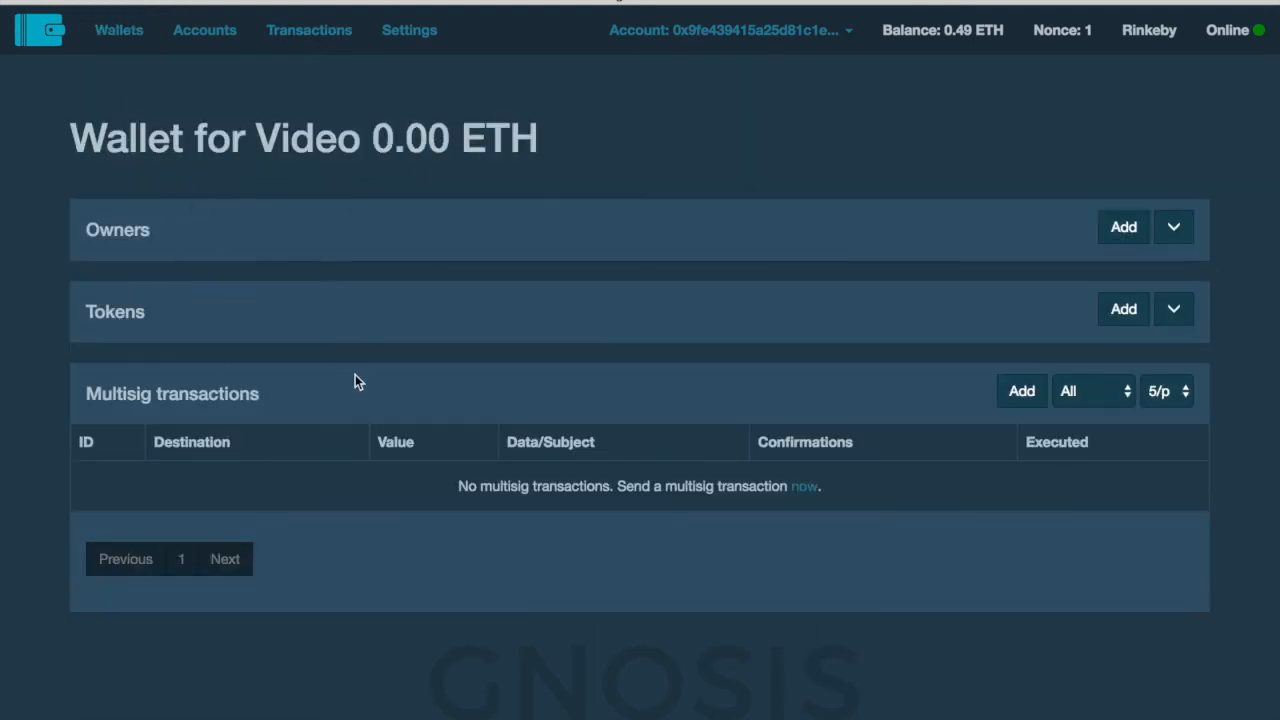
triple_click(300, 138)
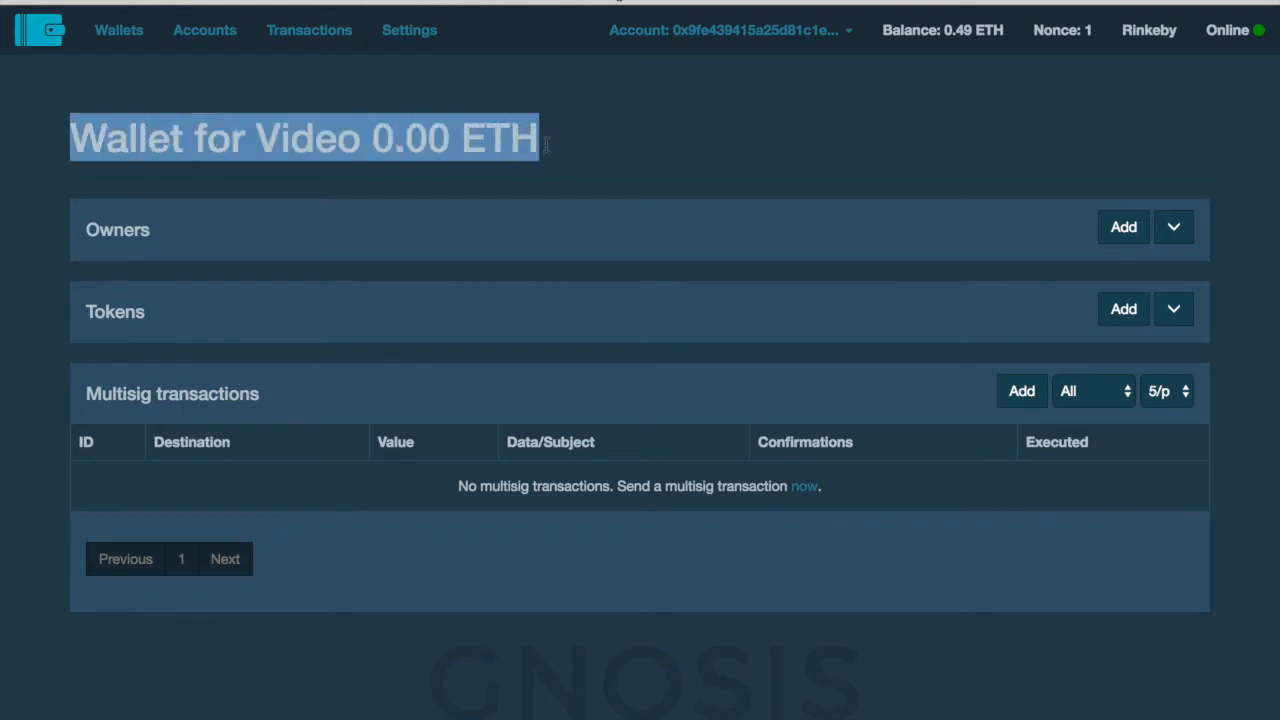
click(678, 144)
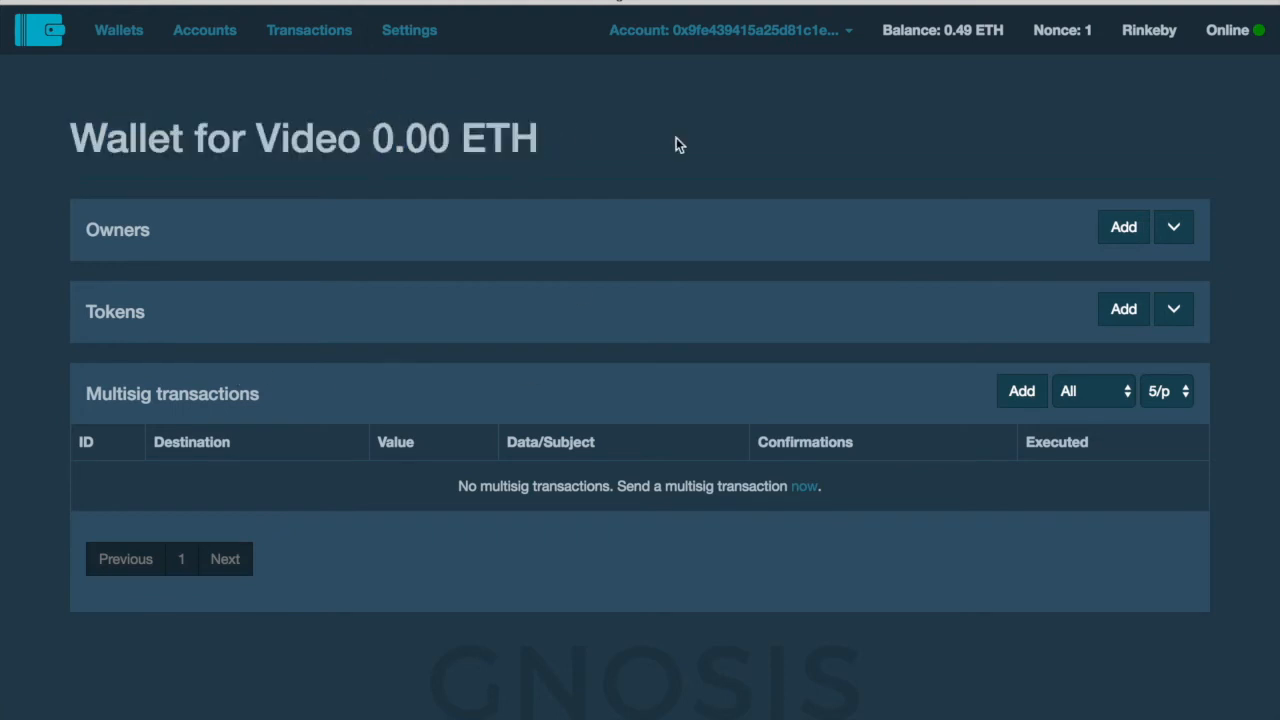
mouse_move(520, 388)
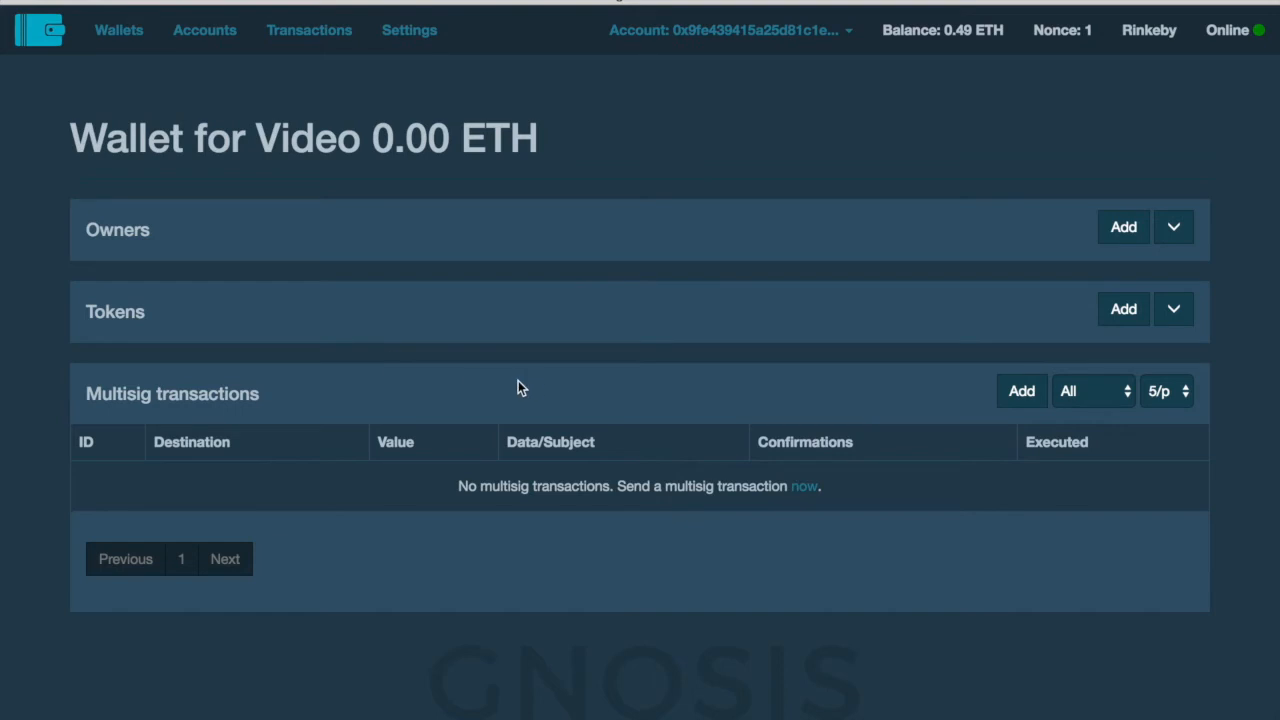
click(119, 30)
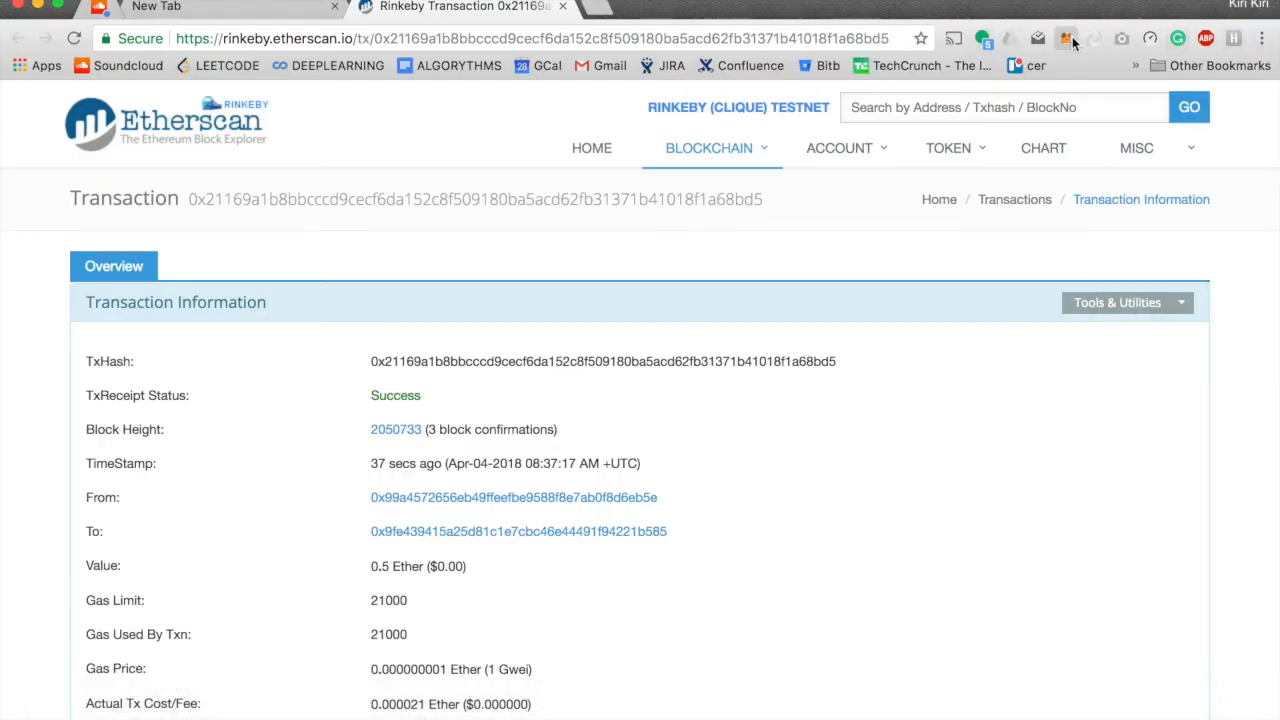
In MetaMask, send 0.5 ETH to Wallet for Video's address 0xda5a9b…7025d
click(1066, 38)
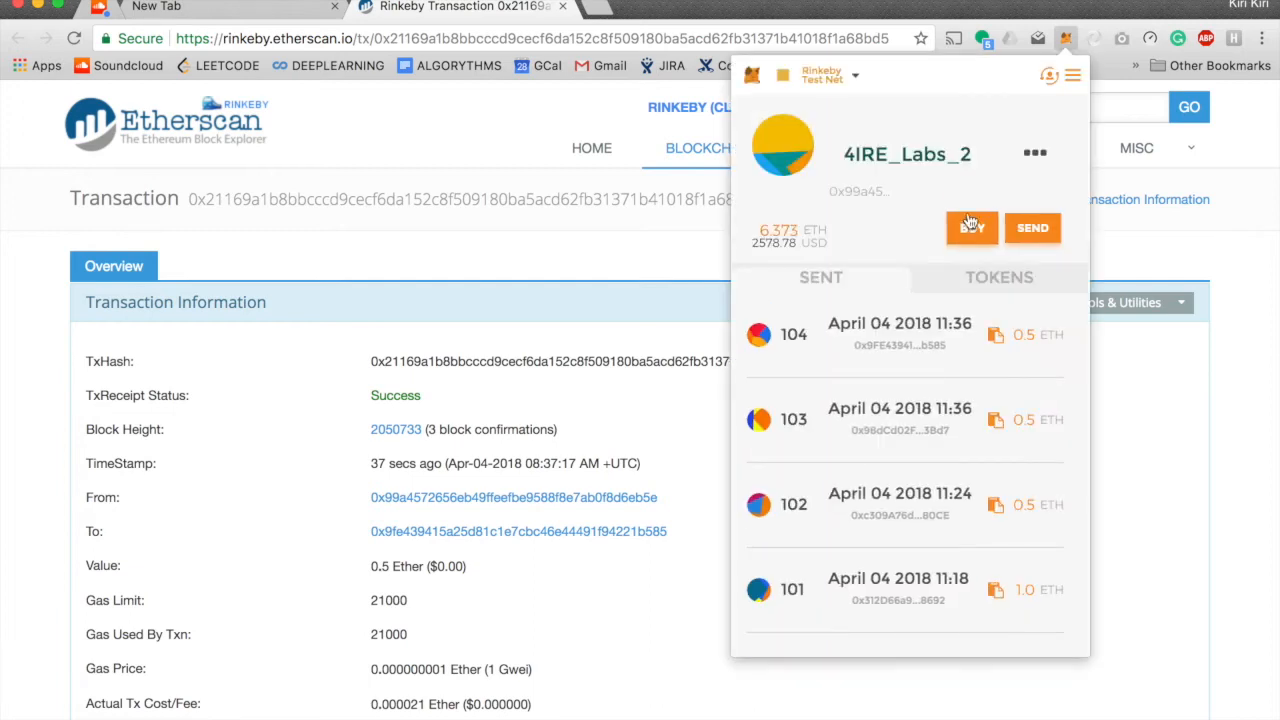
click(1032, 228)
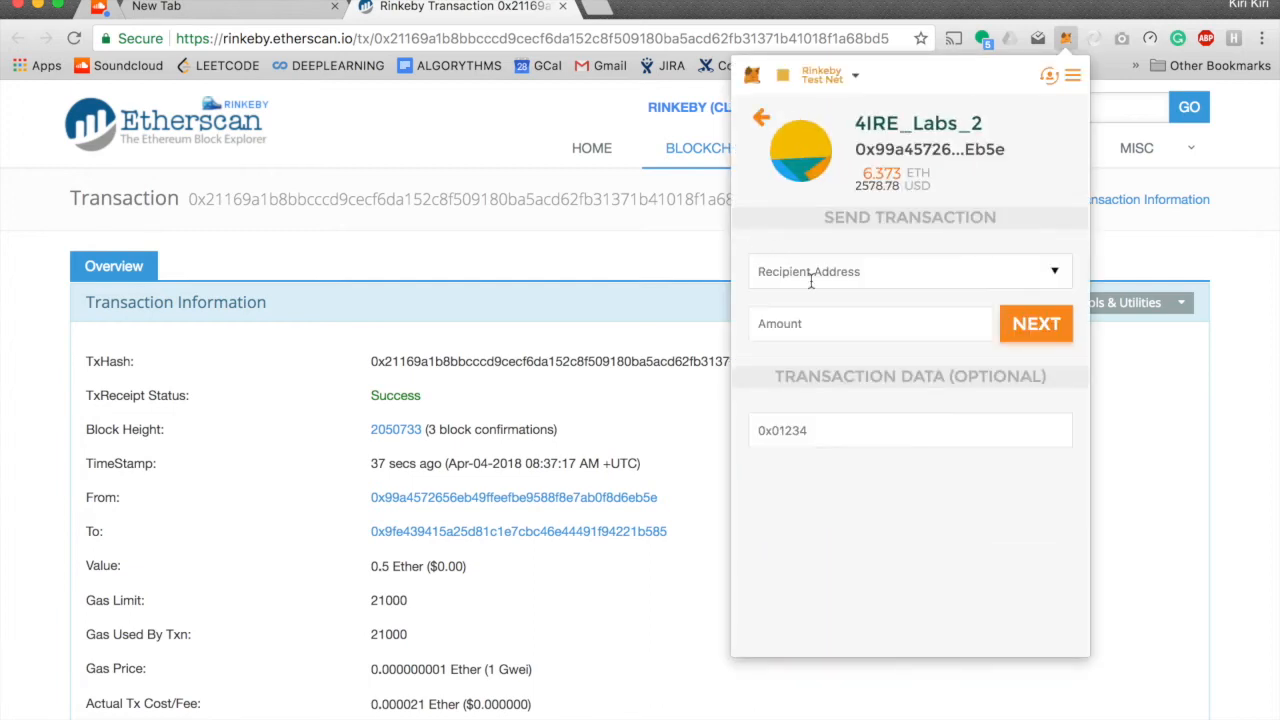
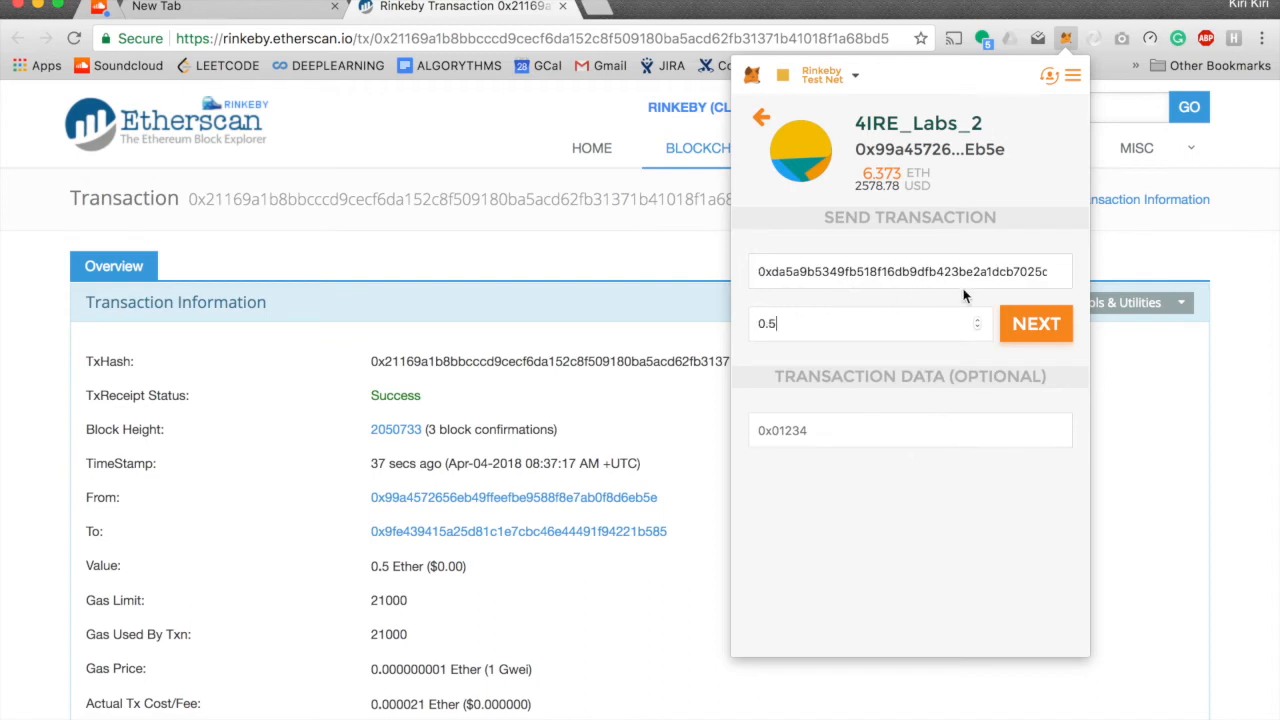
click(1035, 323)
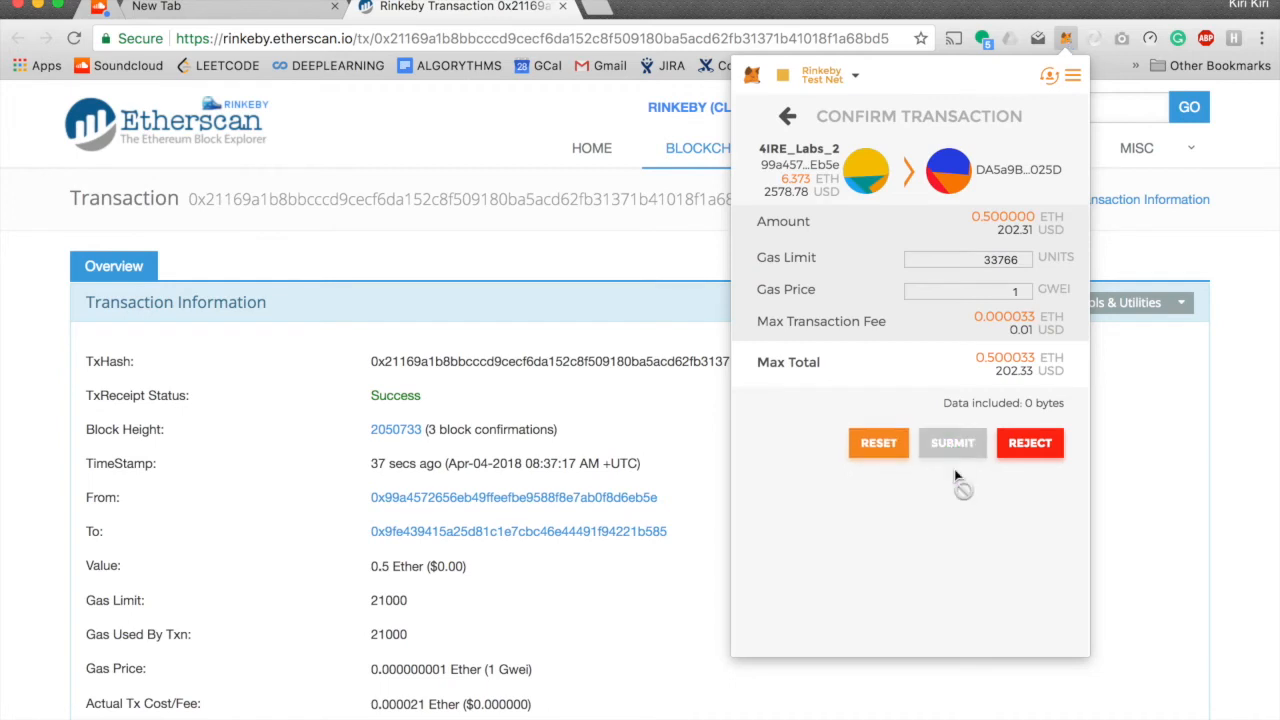
click(951, 443)
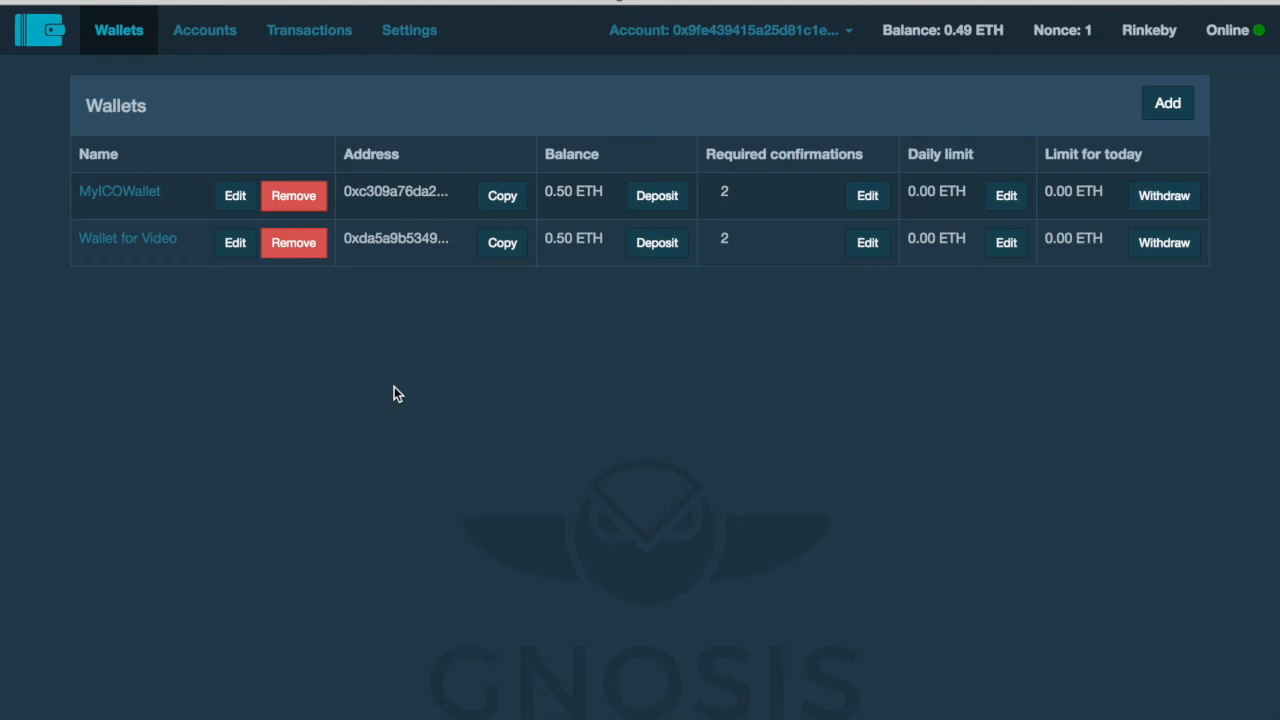
mouse_move(465, 211)
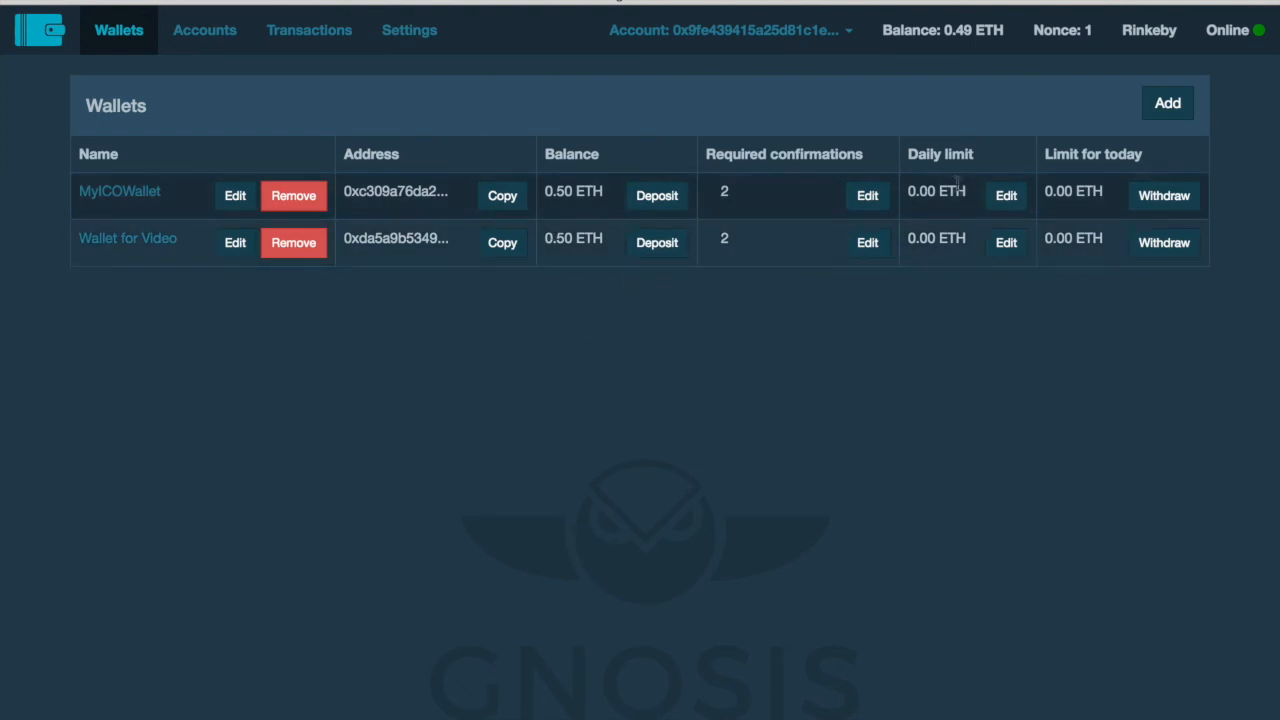
mouse_move(1163, 242)
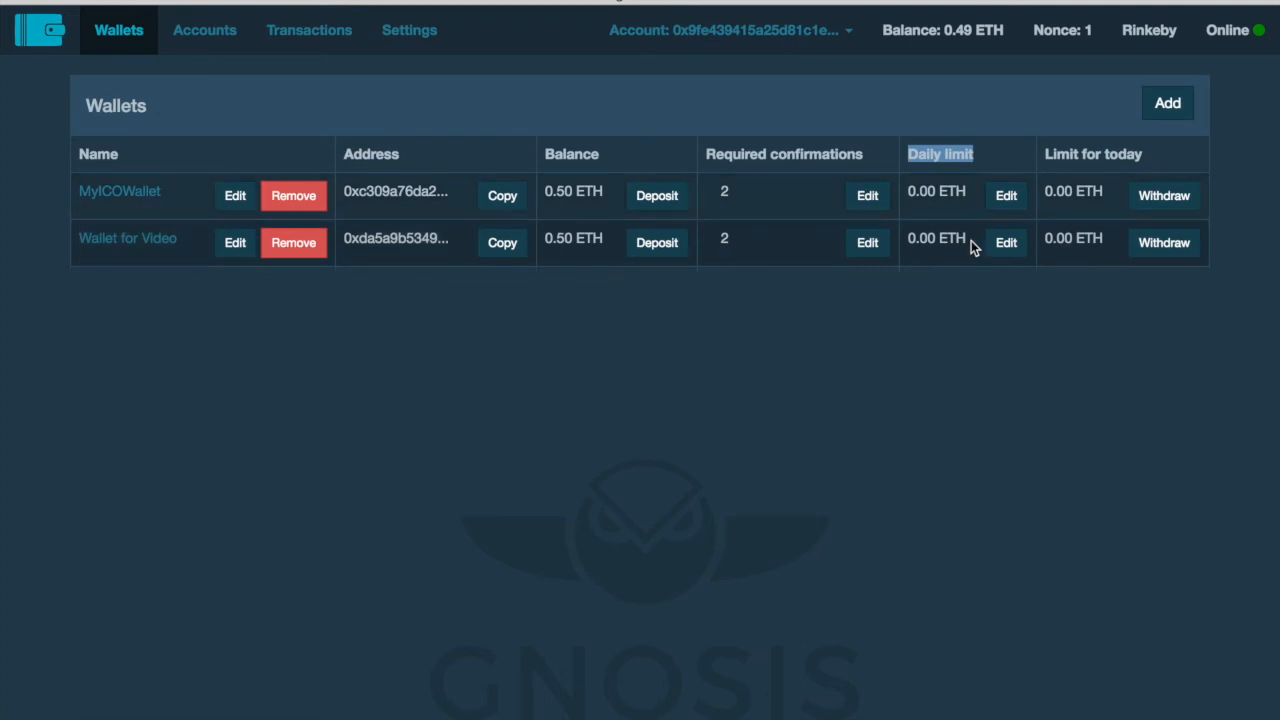
mouse_move(975, 326)
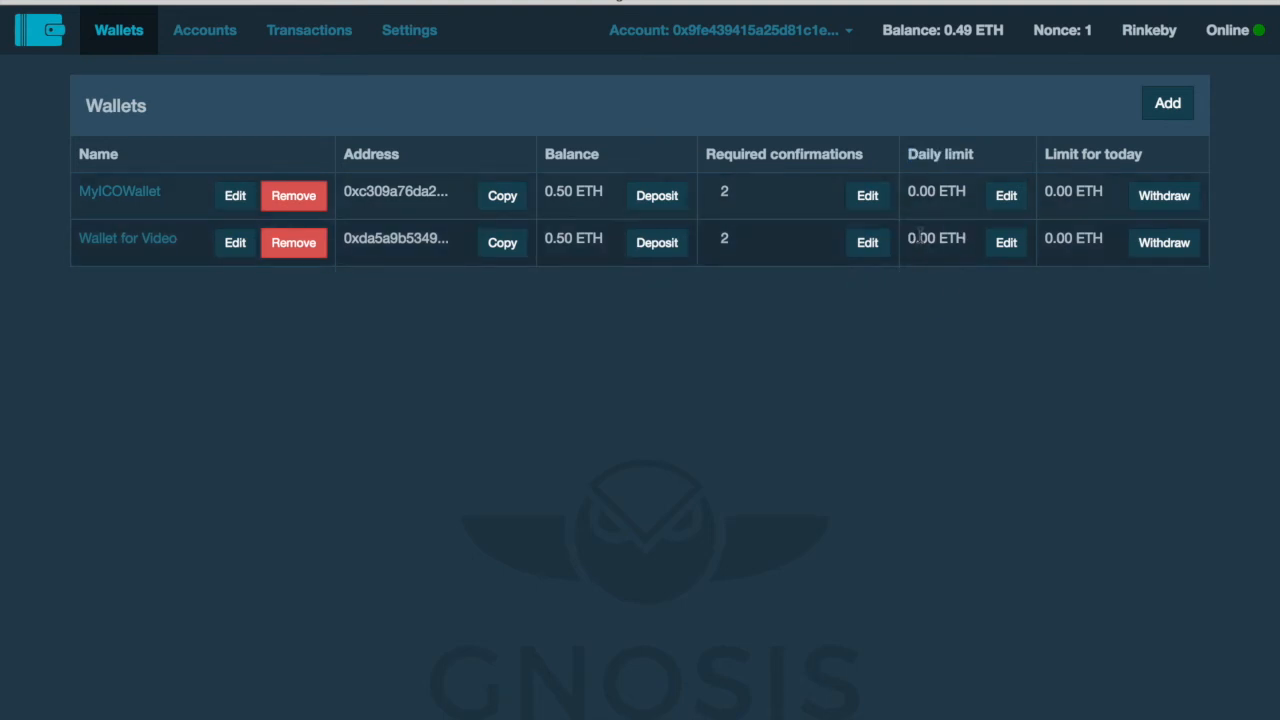
double_click(921, 238)
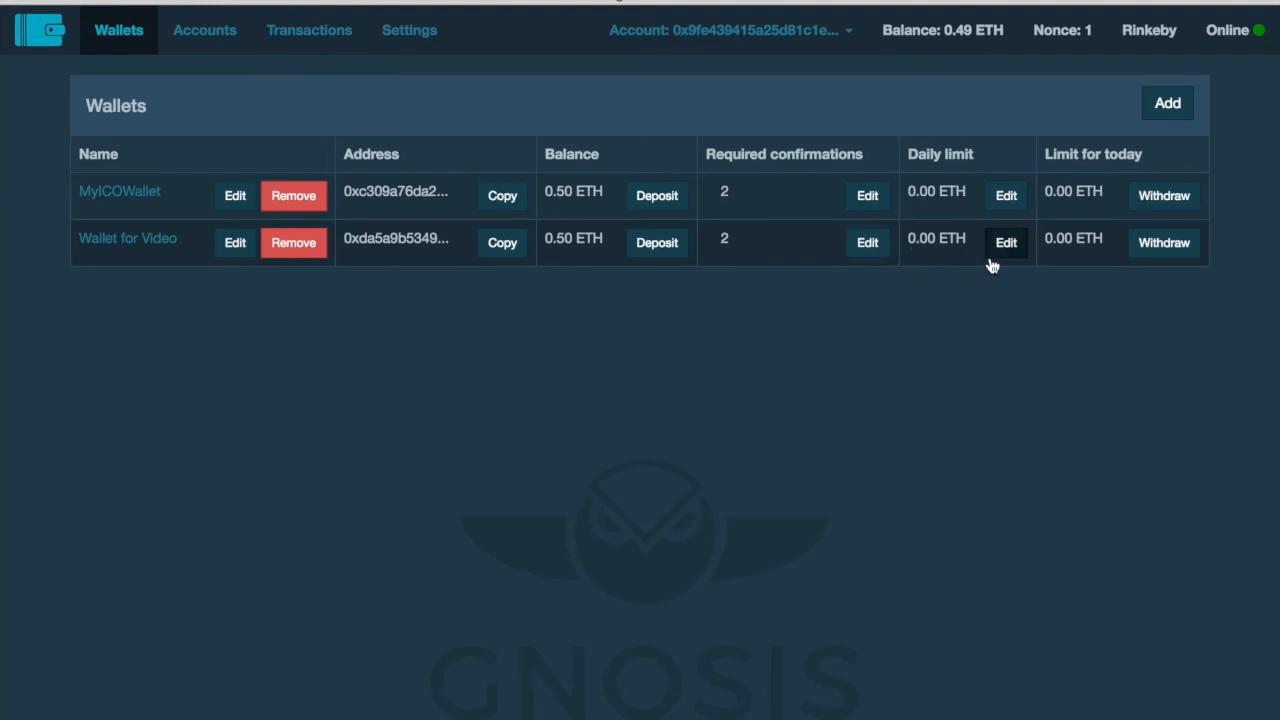
mouse_move(1163, 195)
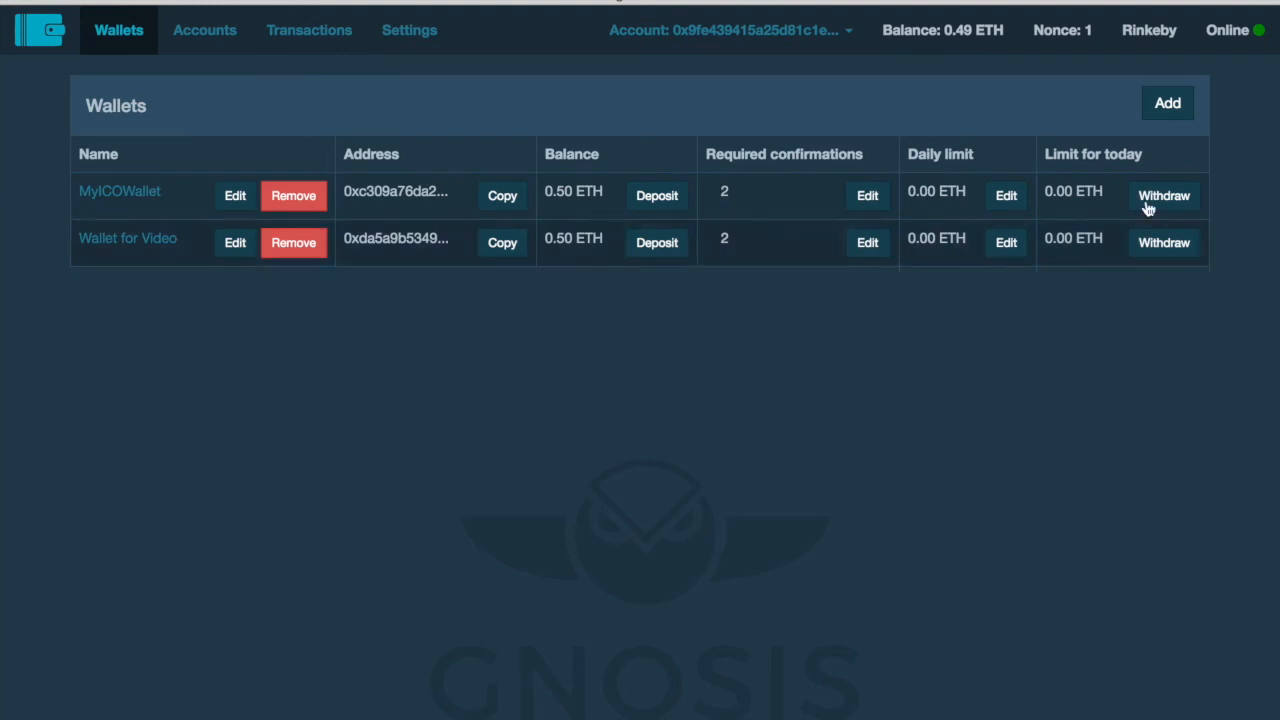
mouse_move(572, 228)
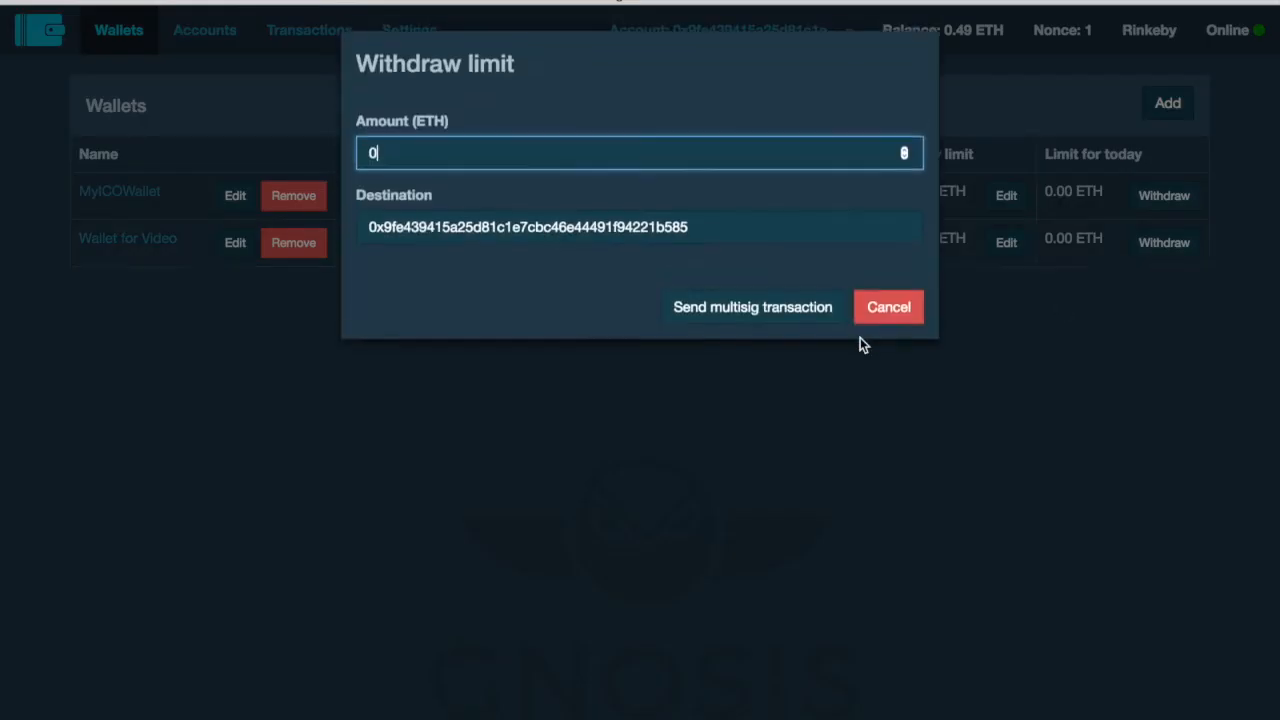
Submit the 0.25 ETH withdrawal as a multisig transaction, approved with the password
text(.25)
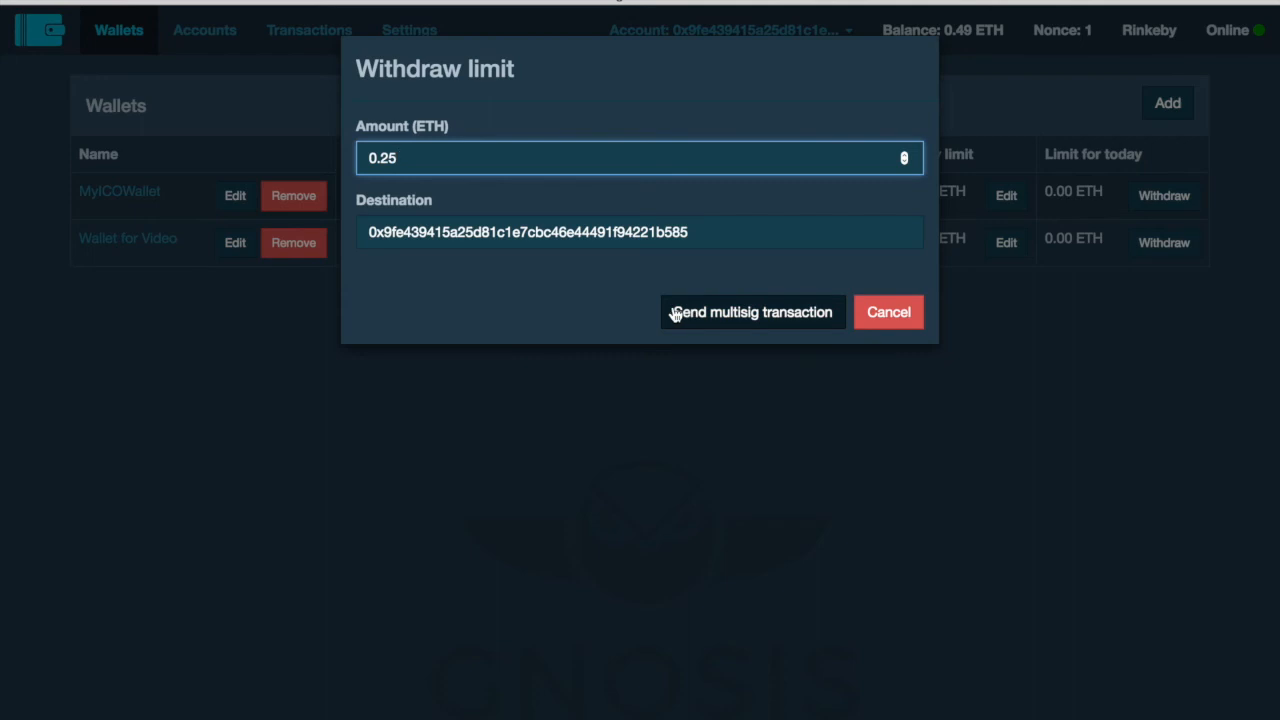
click(751, 312)
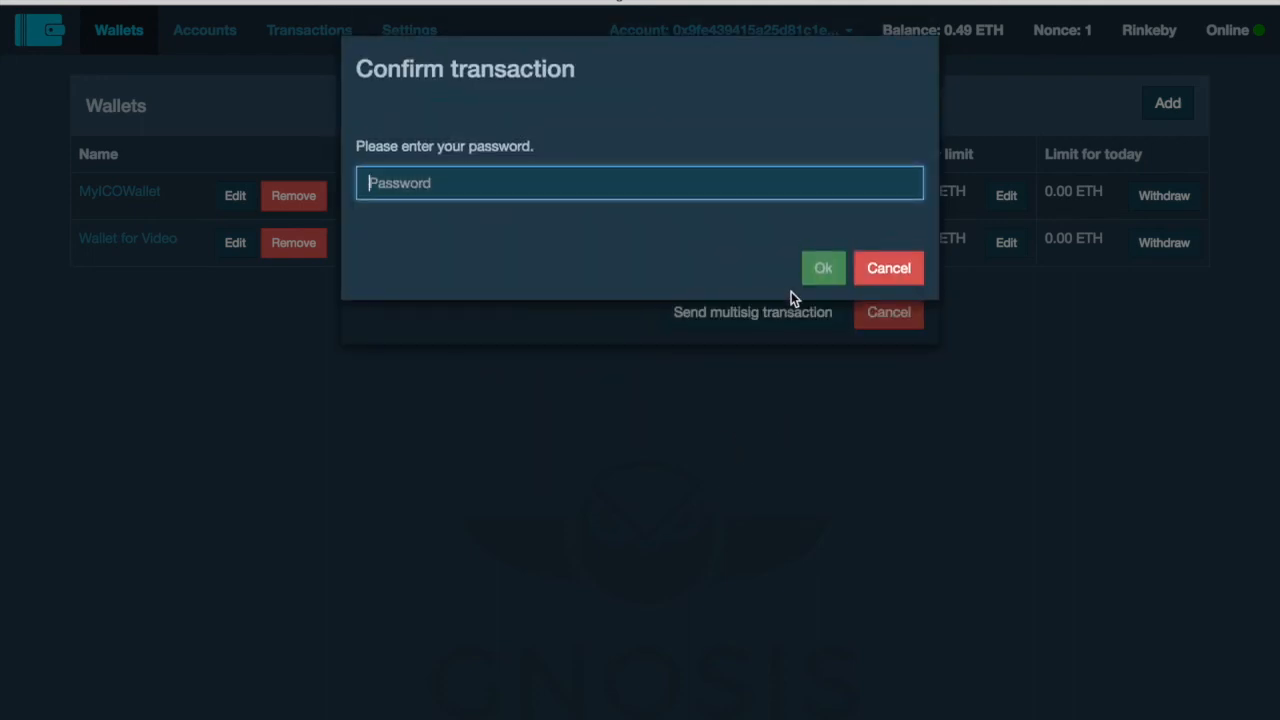
click(823, 267)
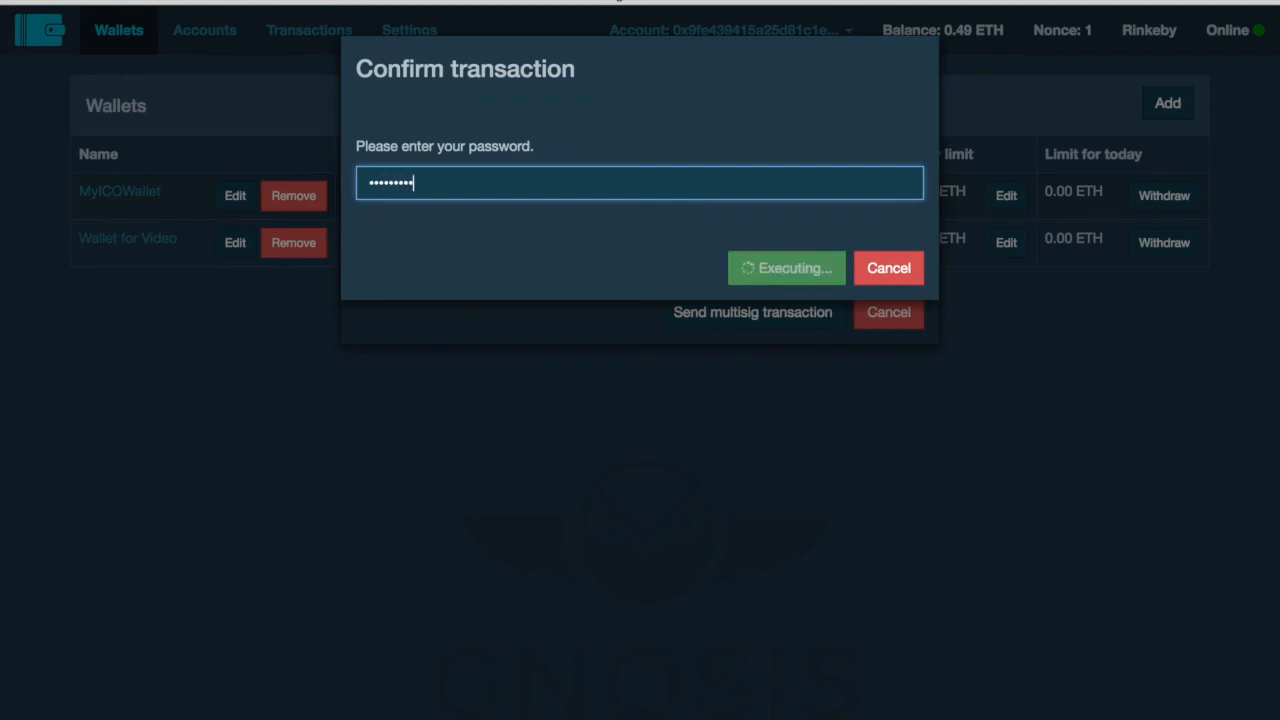
mouse_move(591, 473)
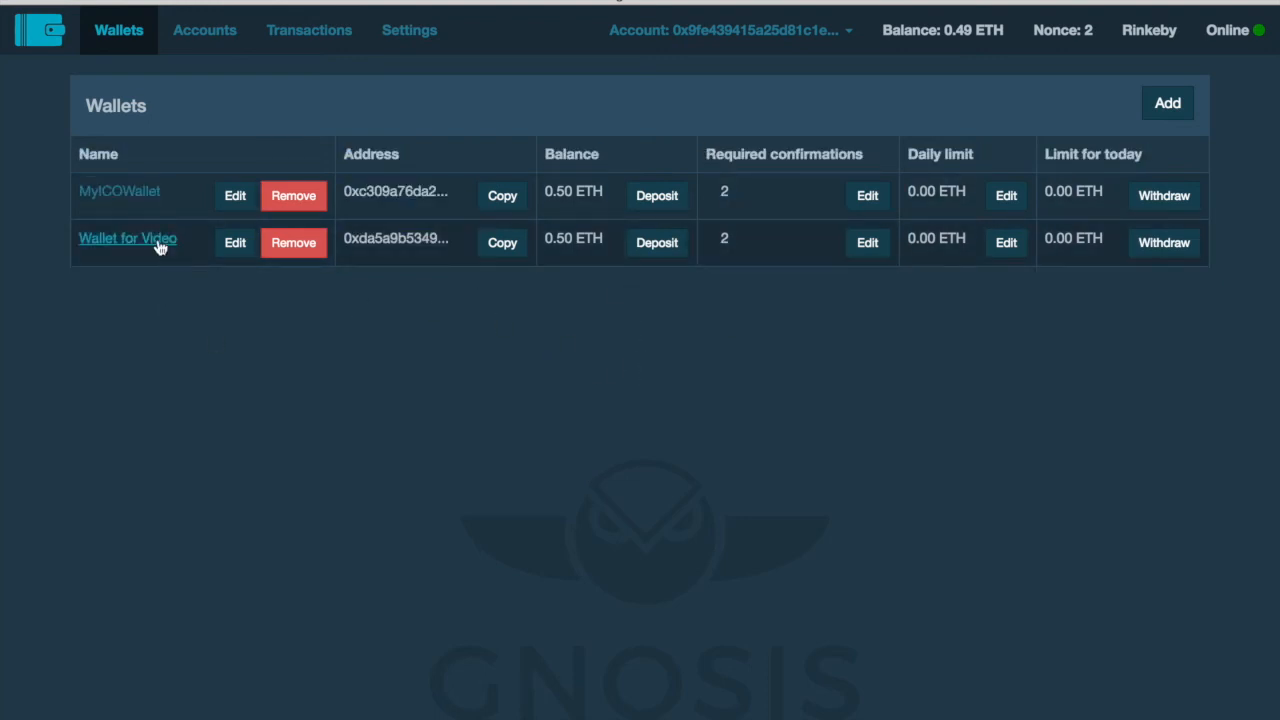
mouse_move(520, 325)
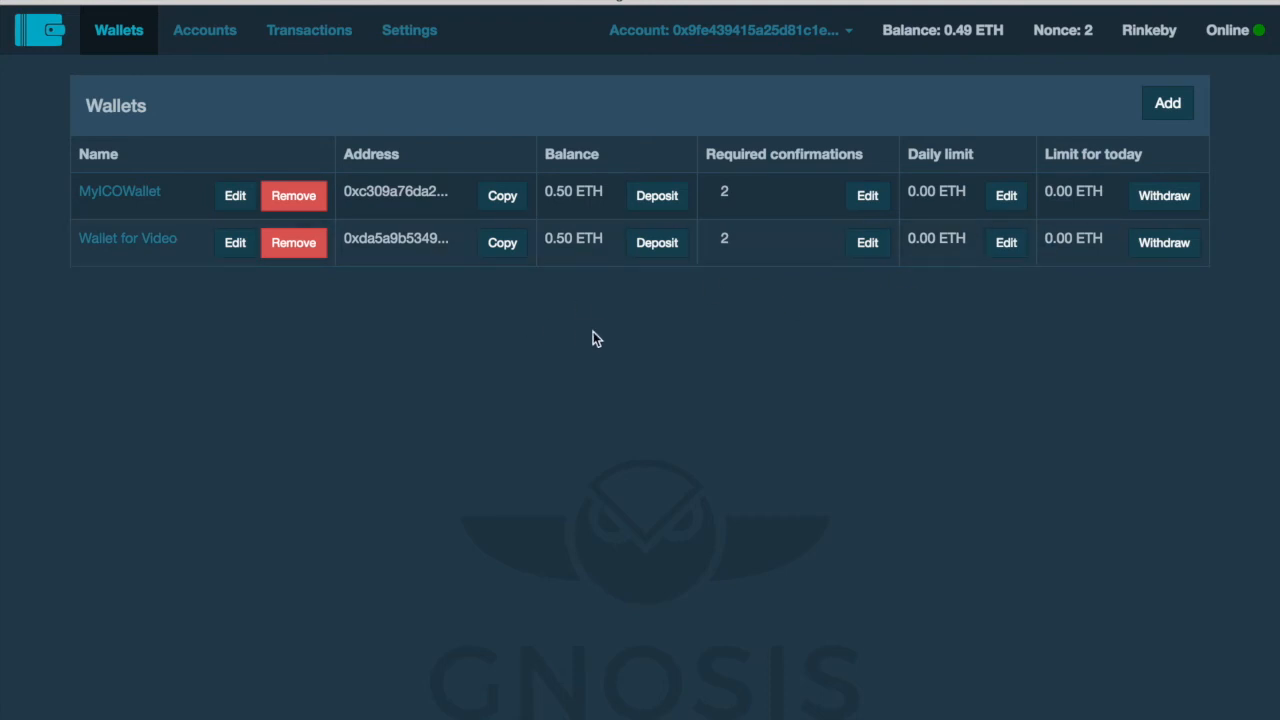
mouse_move(558, 50)
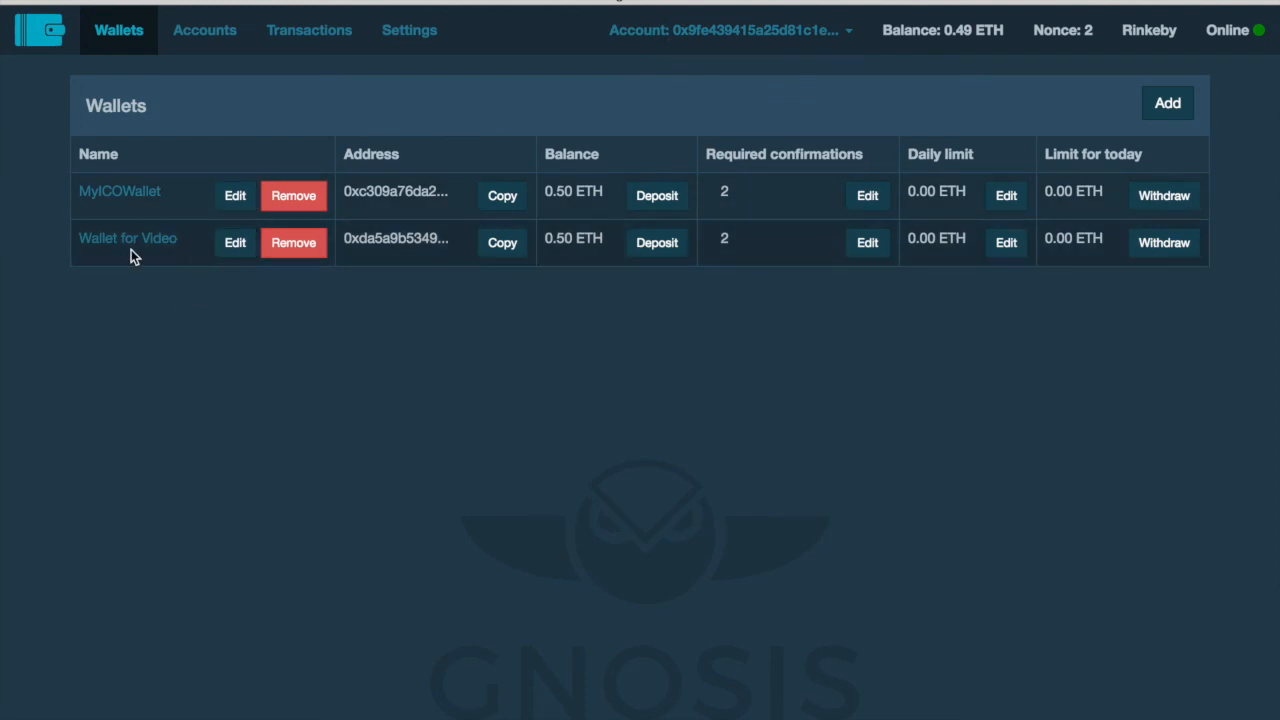
mouse_move(553, 354)
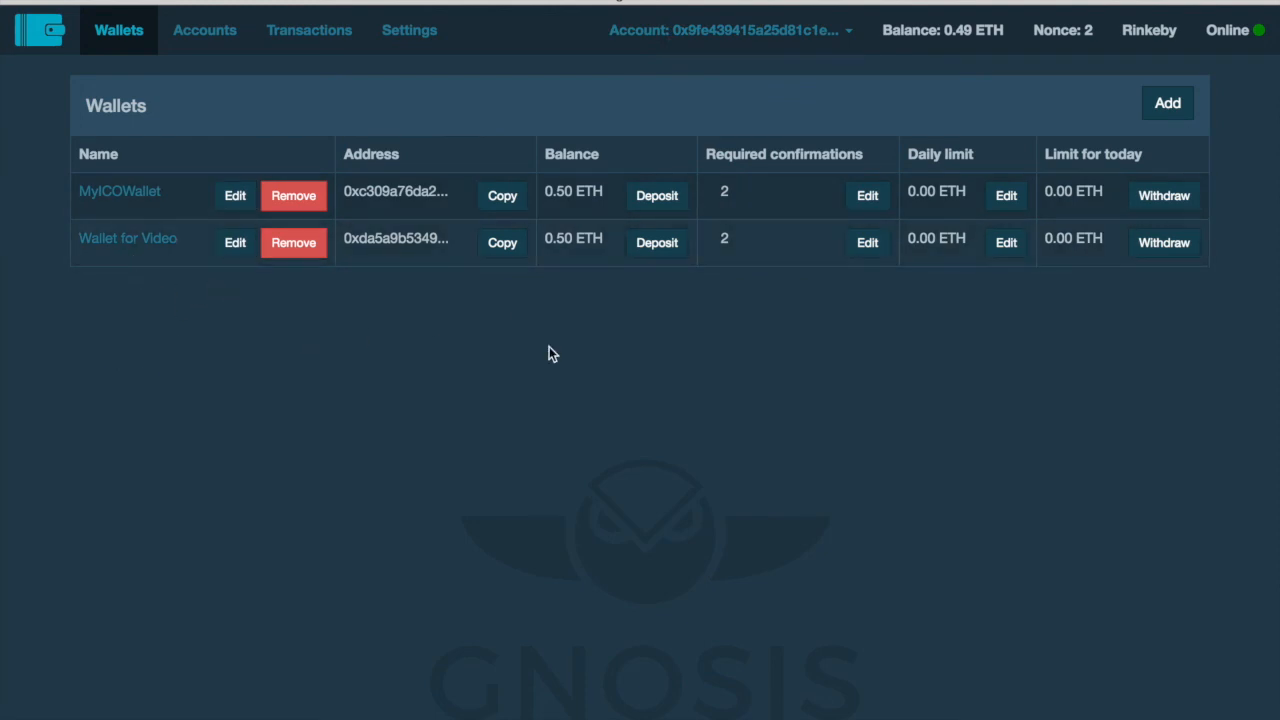
mouse_move(134, 273)
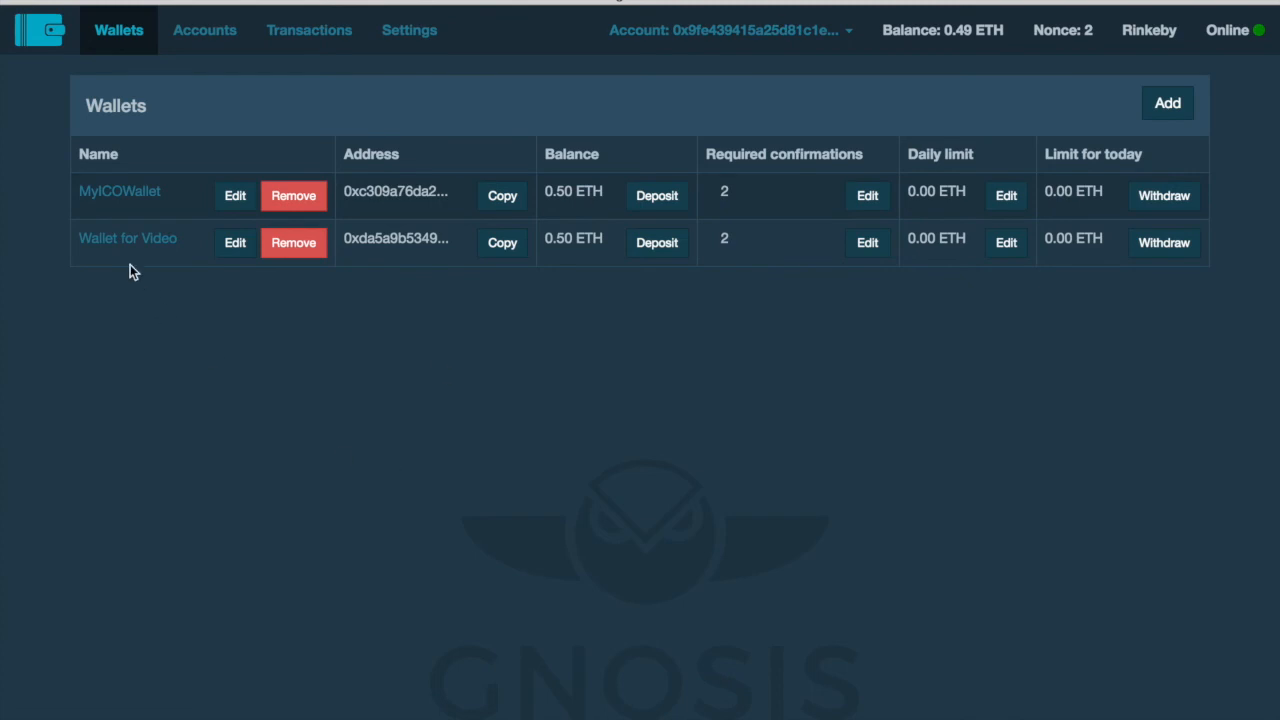
Open Wallet for Video and check transaction 0: 0.25 ETH to My account, still unexecuted
click(128, 238)
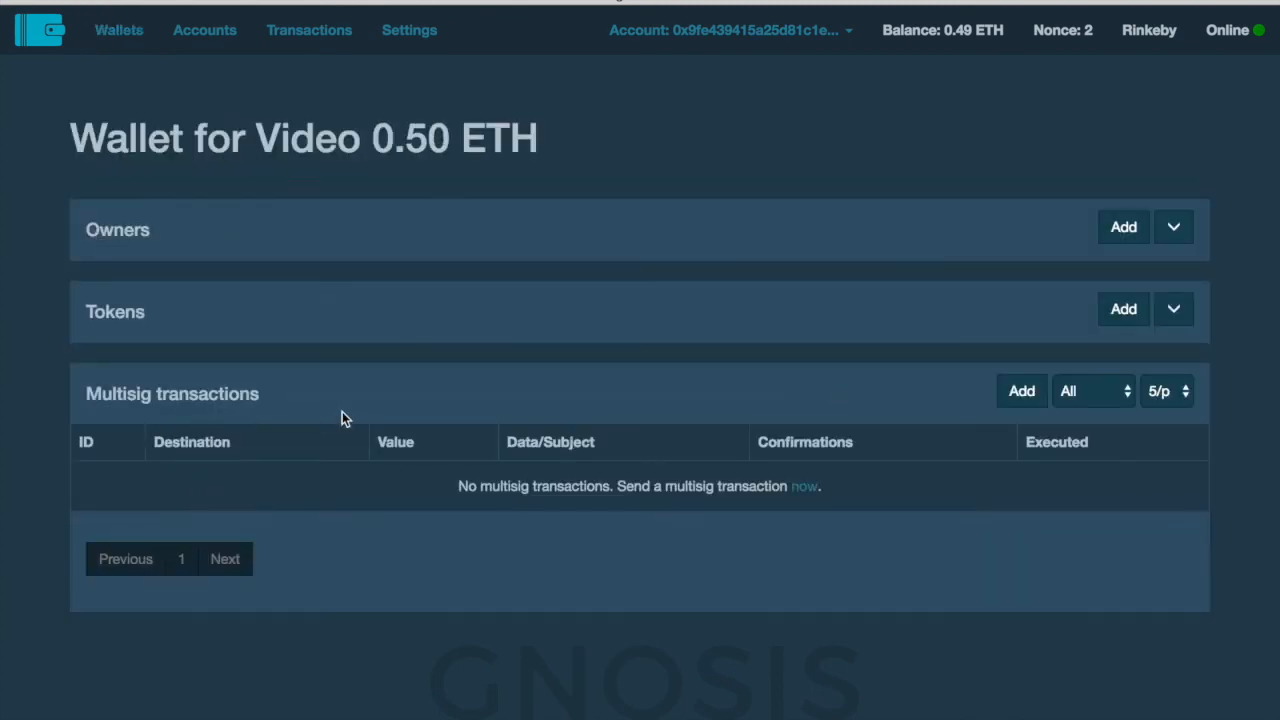
mouse_move(347, 438)
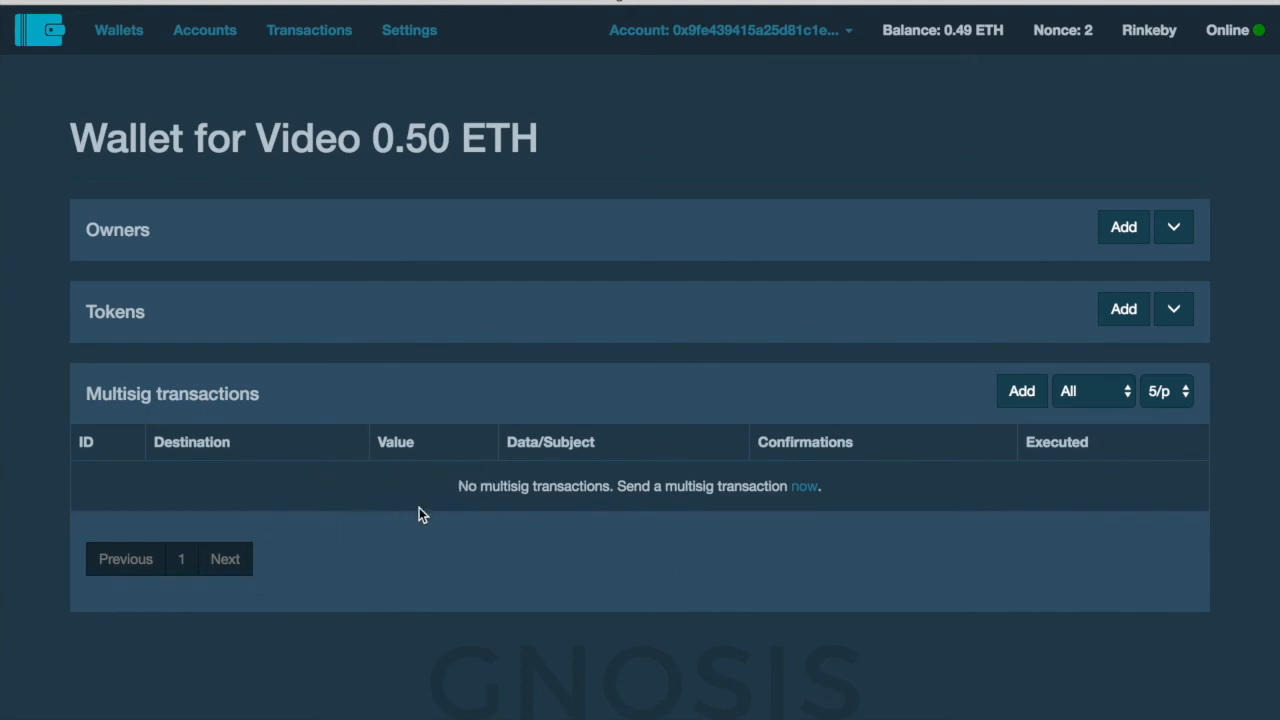
mouse_move(417, 475)
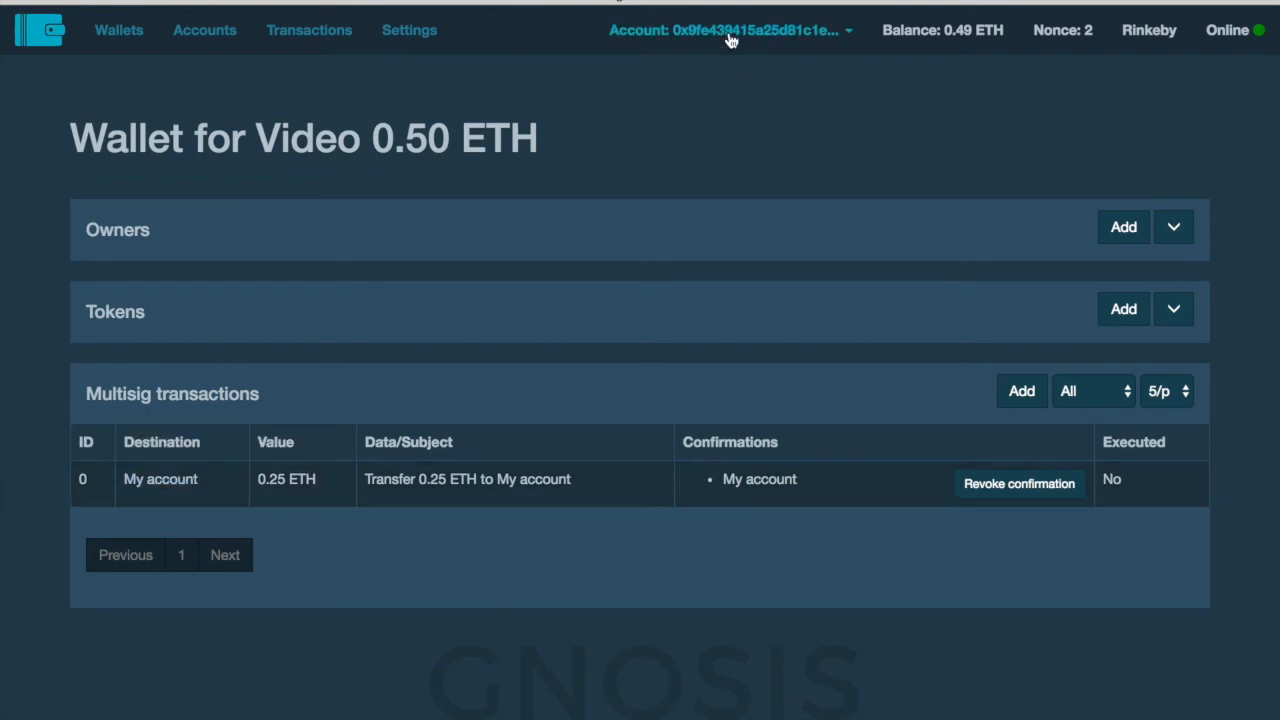
double_click(271, 479)
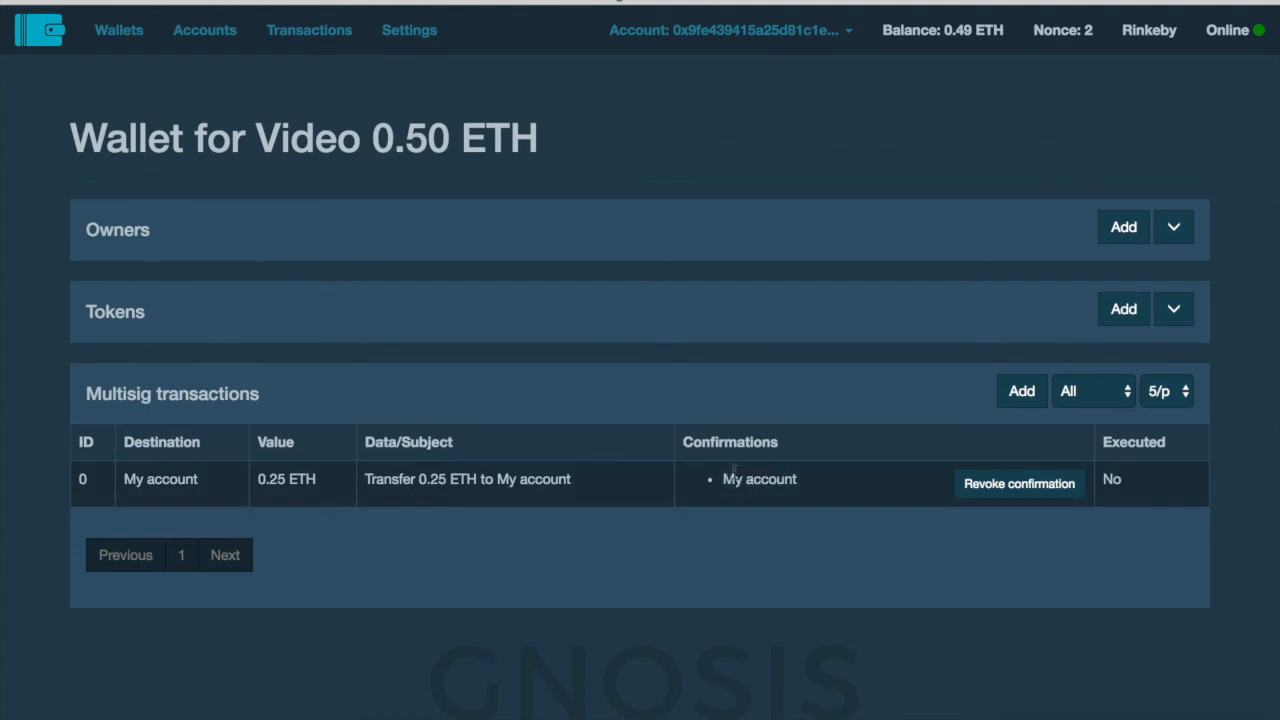
mouse_move(725, 475)
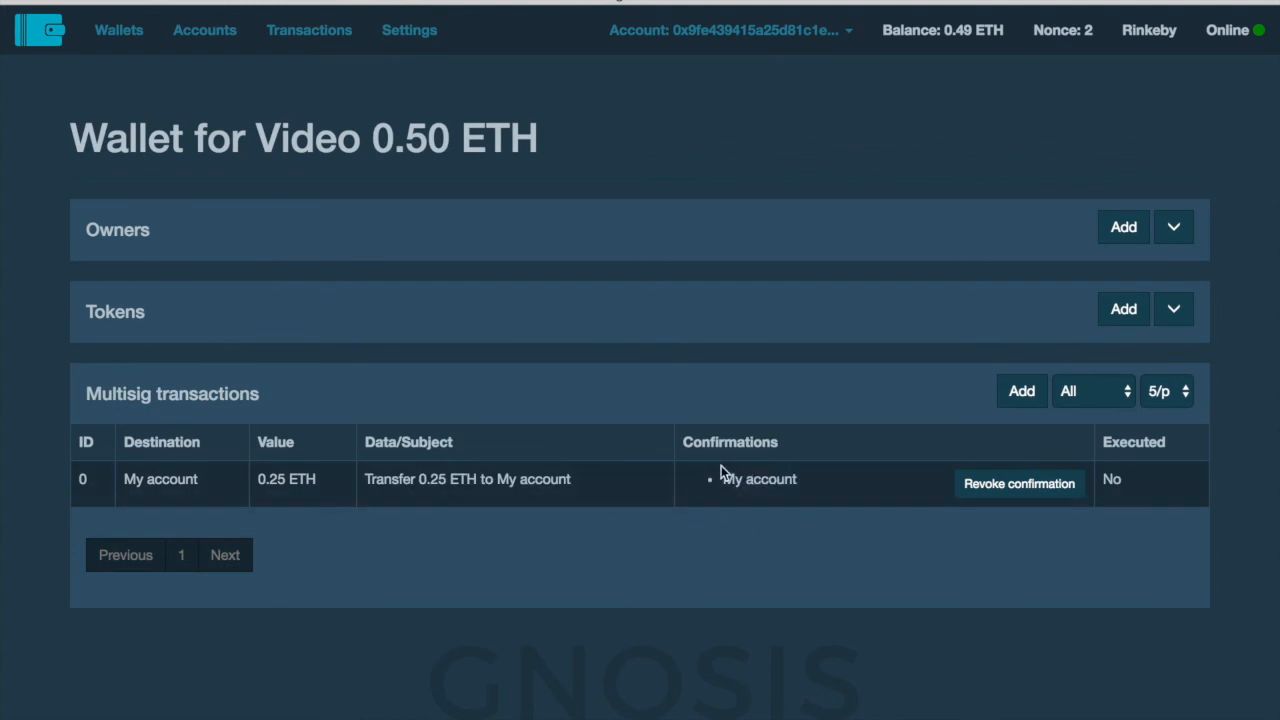
mouse_move(1019, 490)
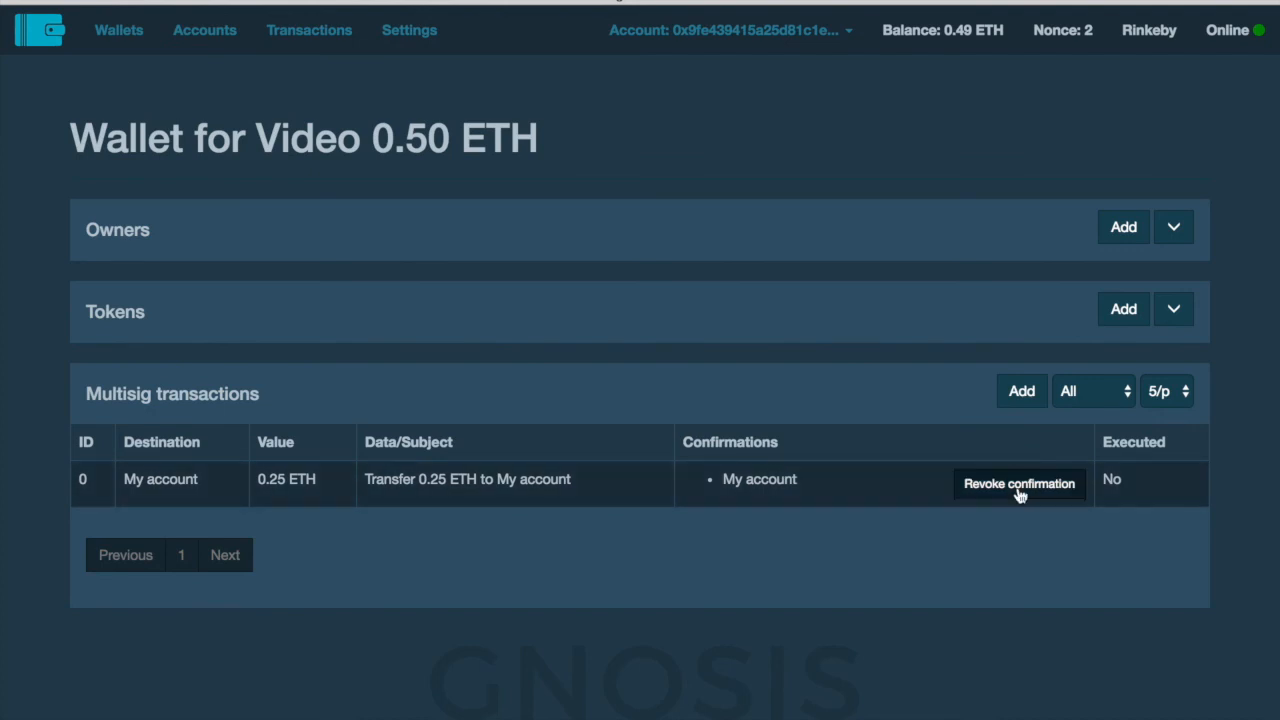
mouse_move(1125, 490)
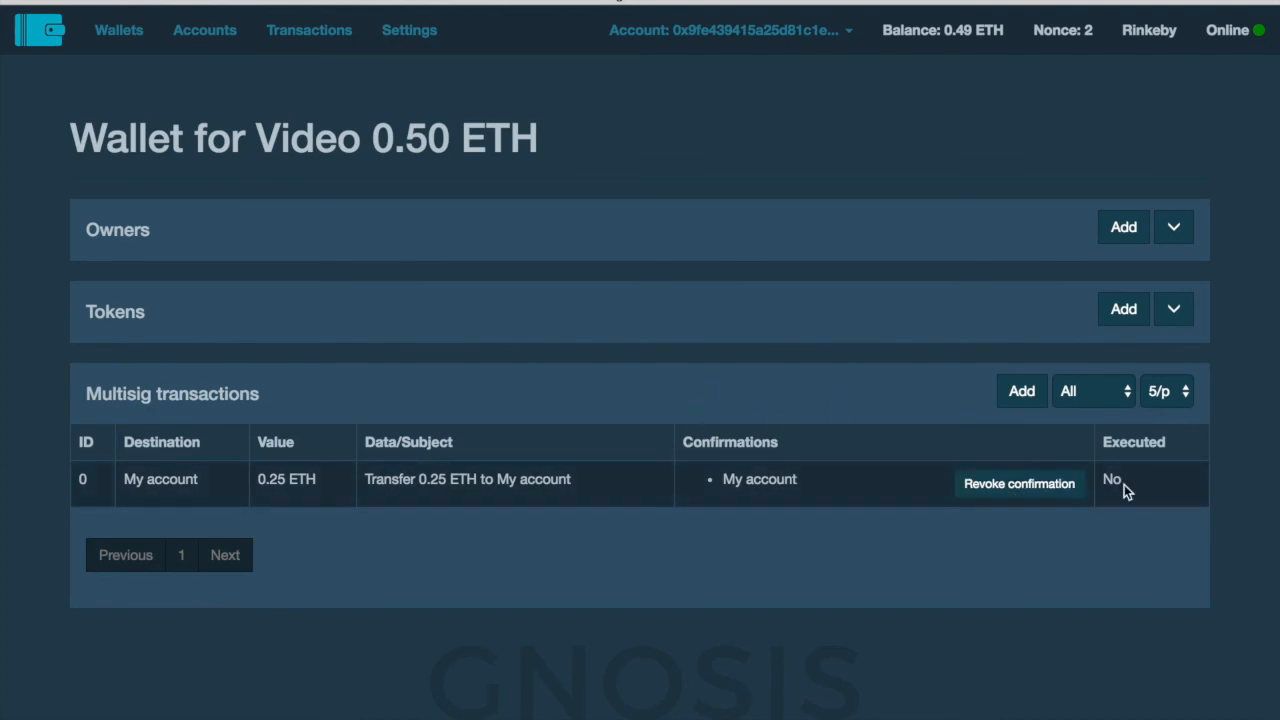
mouse_move(427, 430)
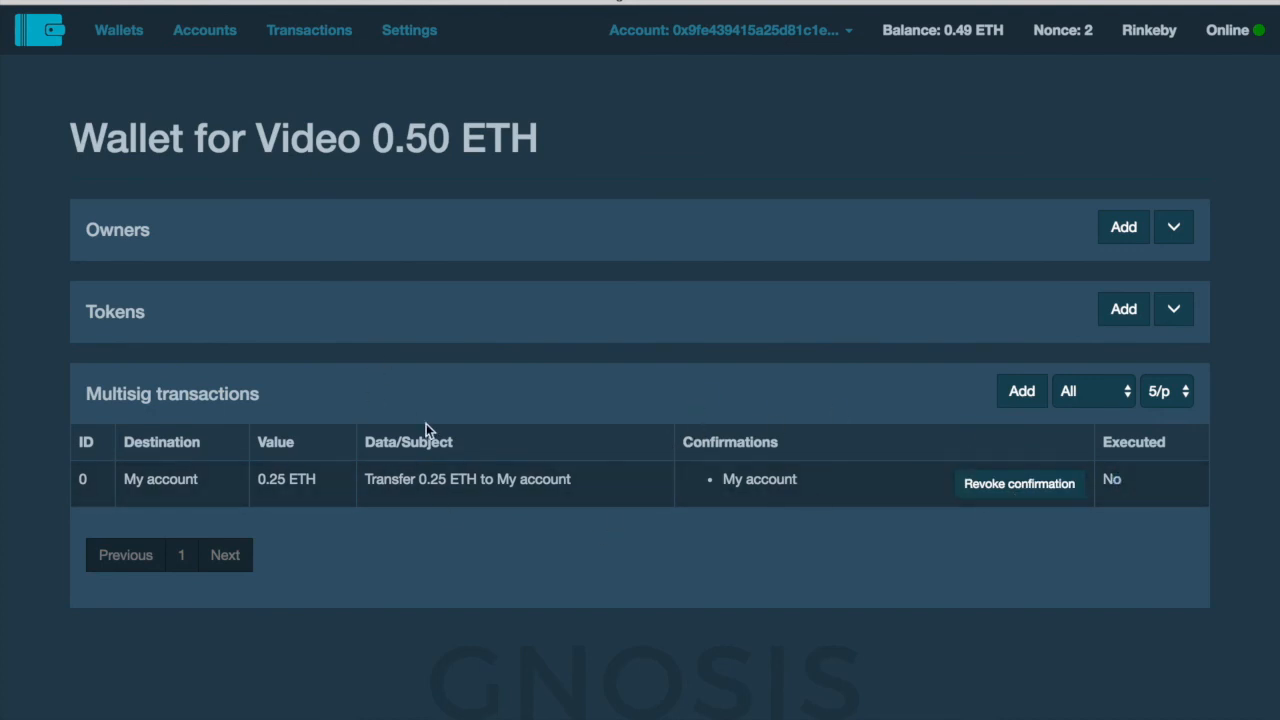
mouse_move(510, 535)
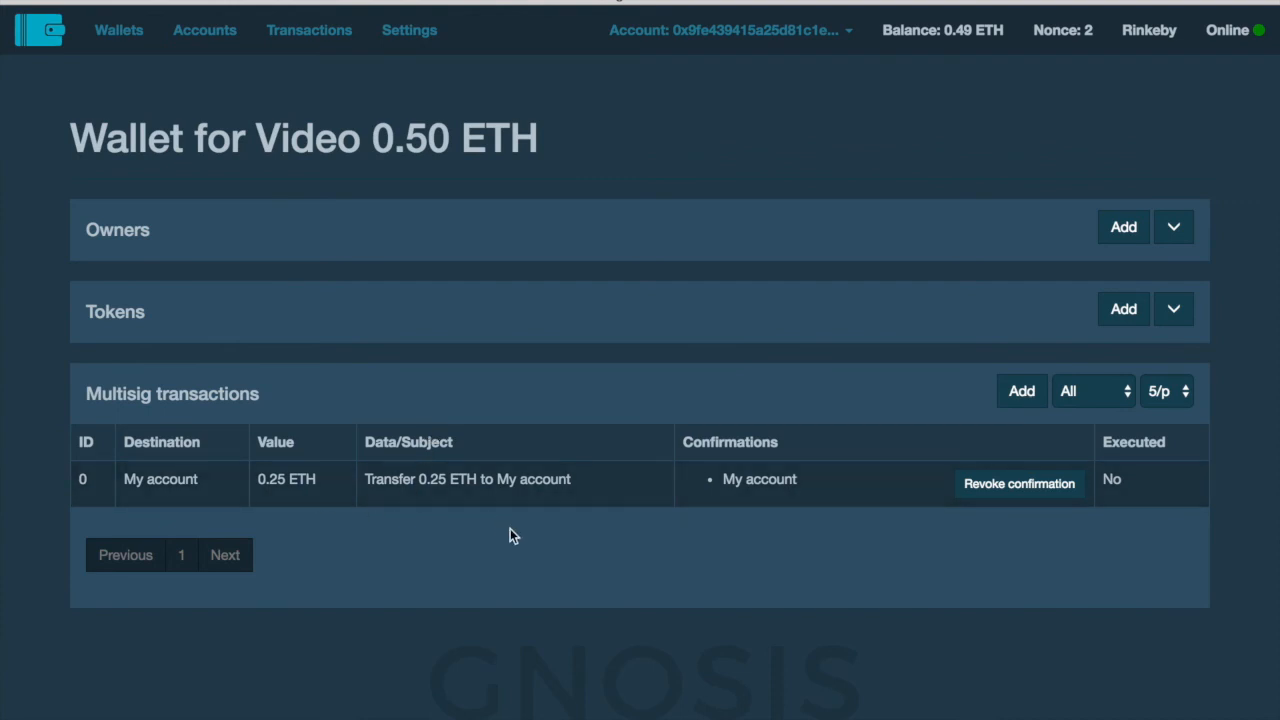
mouse_move(713, 38)
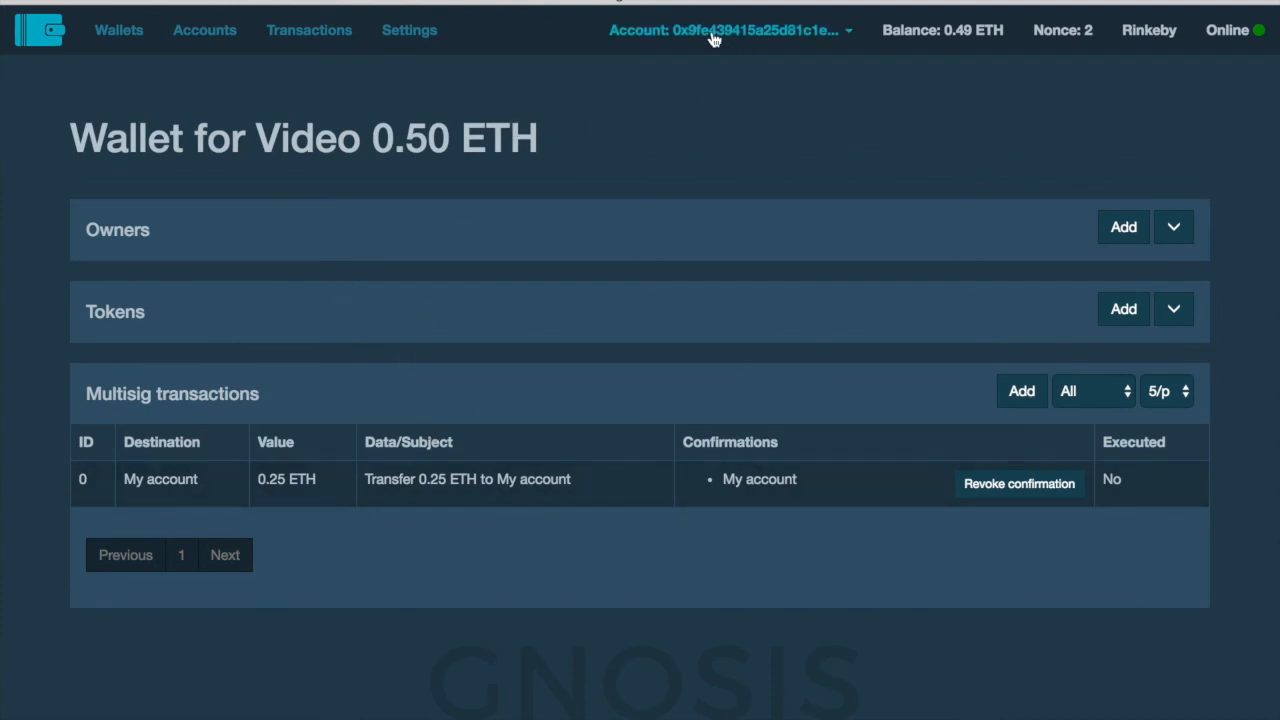
mouse_move(680, 33)
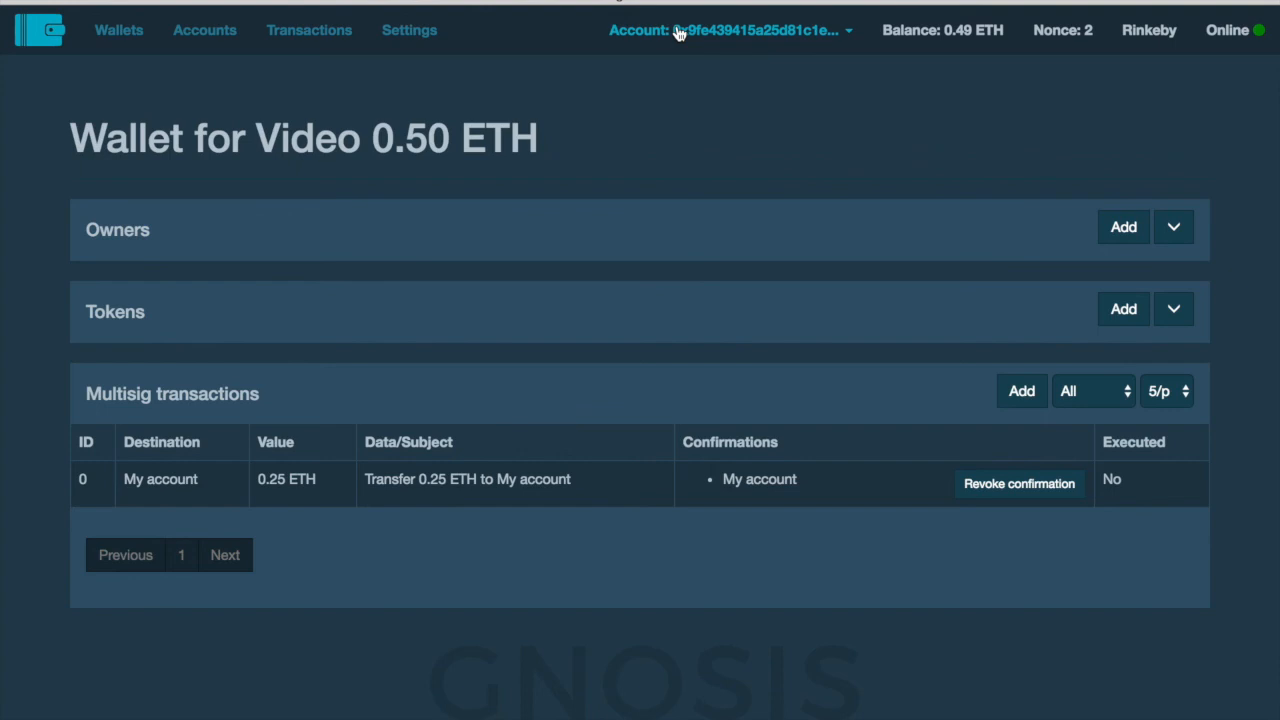
click(730, 30)
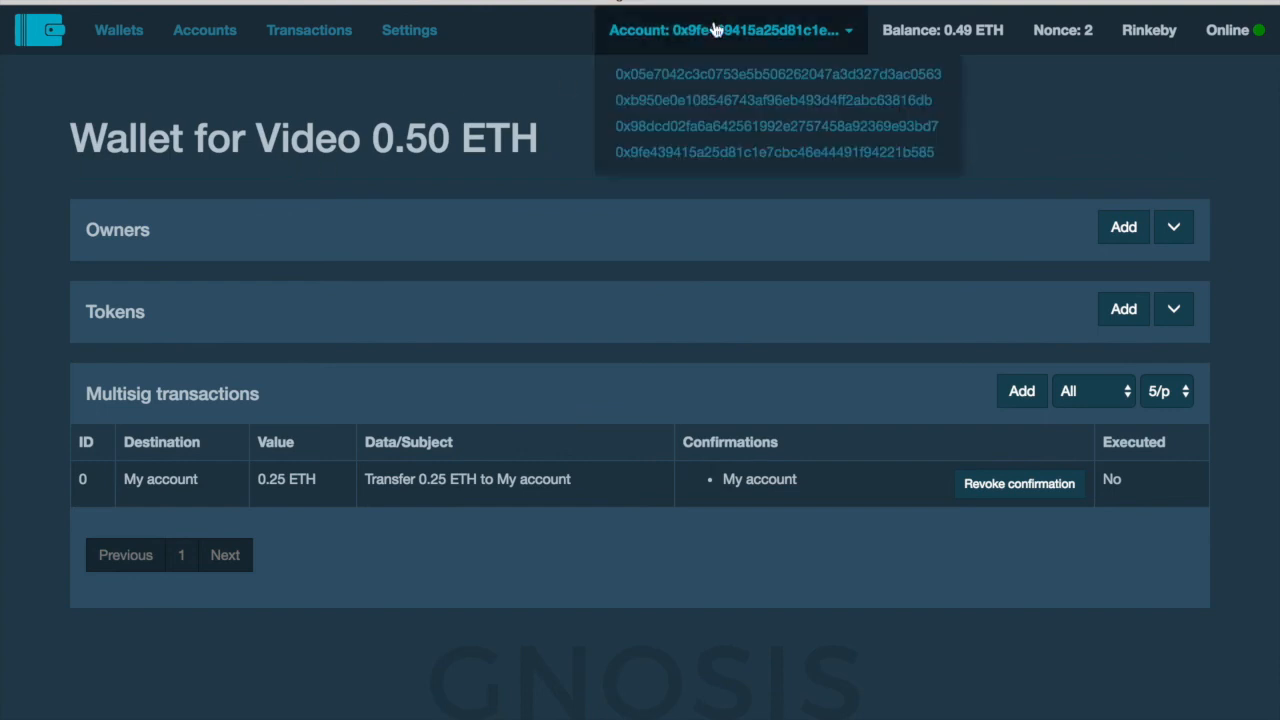
click(730, 30)
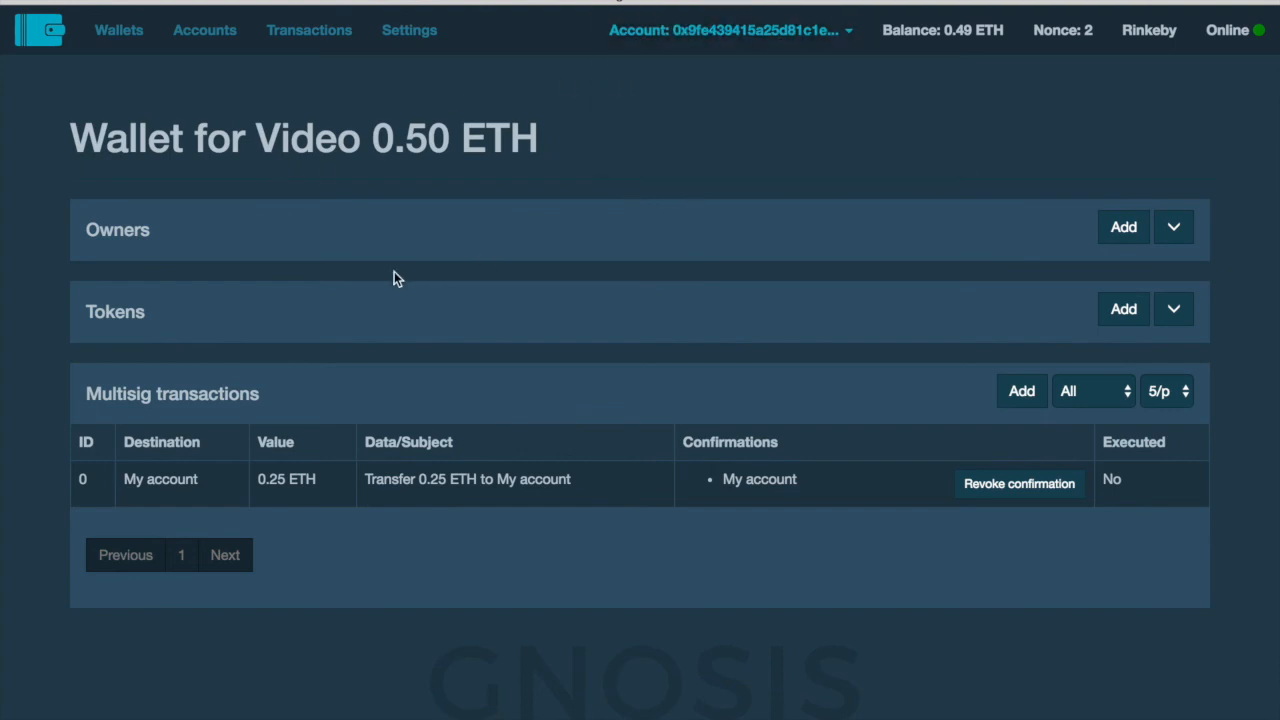
Look up the second owner's address under Owners and make that account active
click(1173, 226)
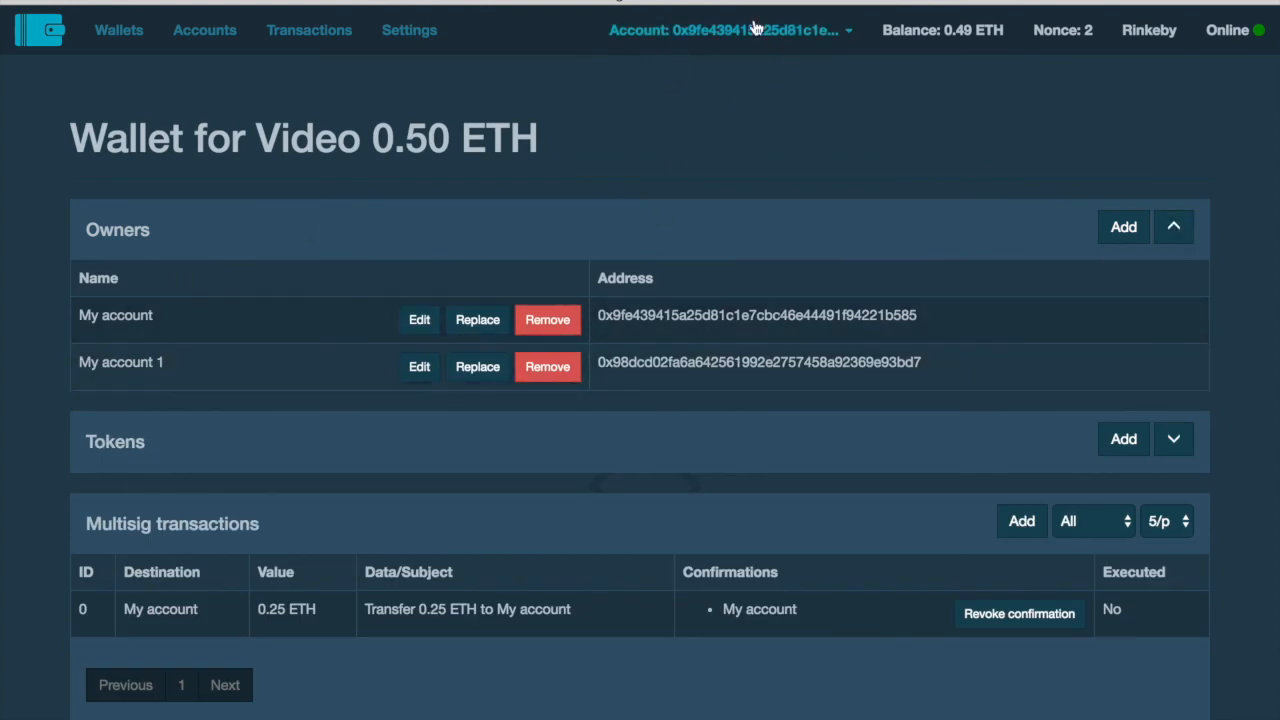
mouse_move(700, 42)
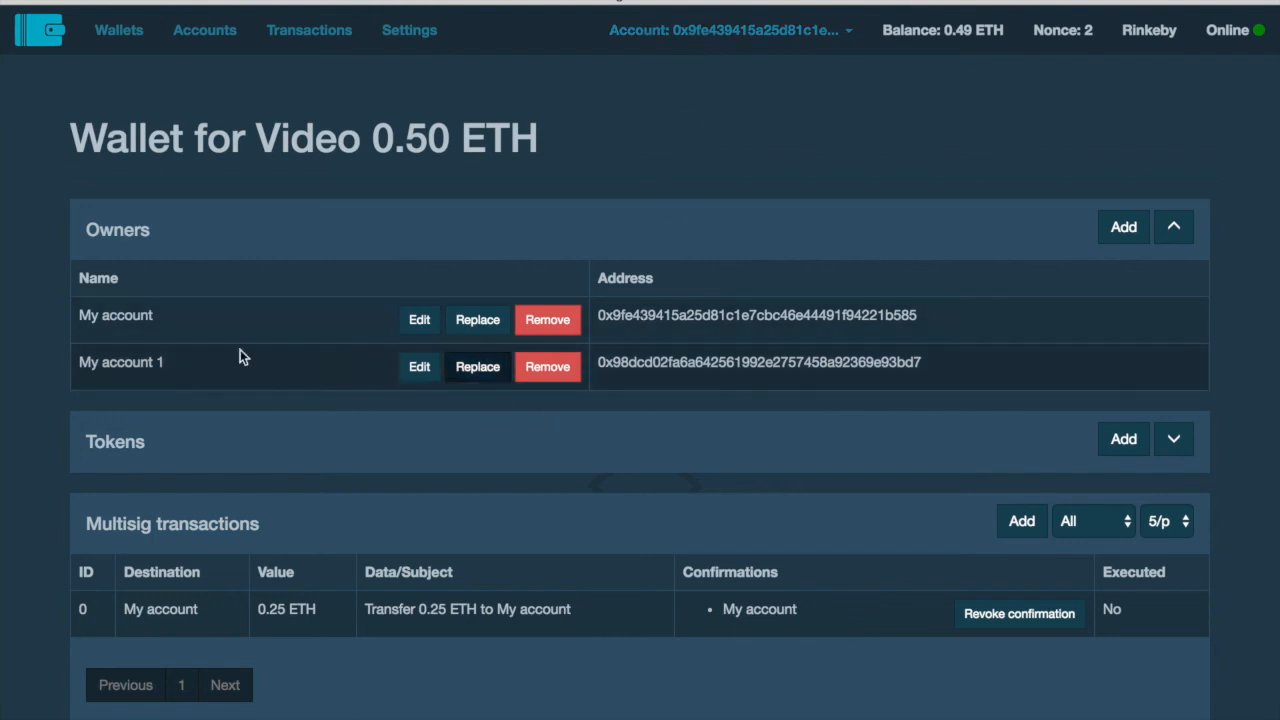
double_click(620, 362)
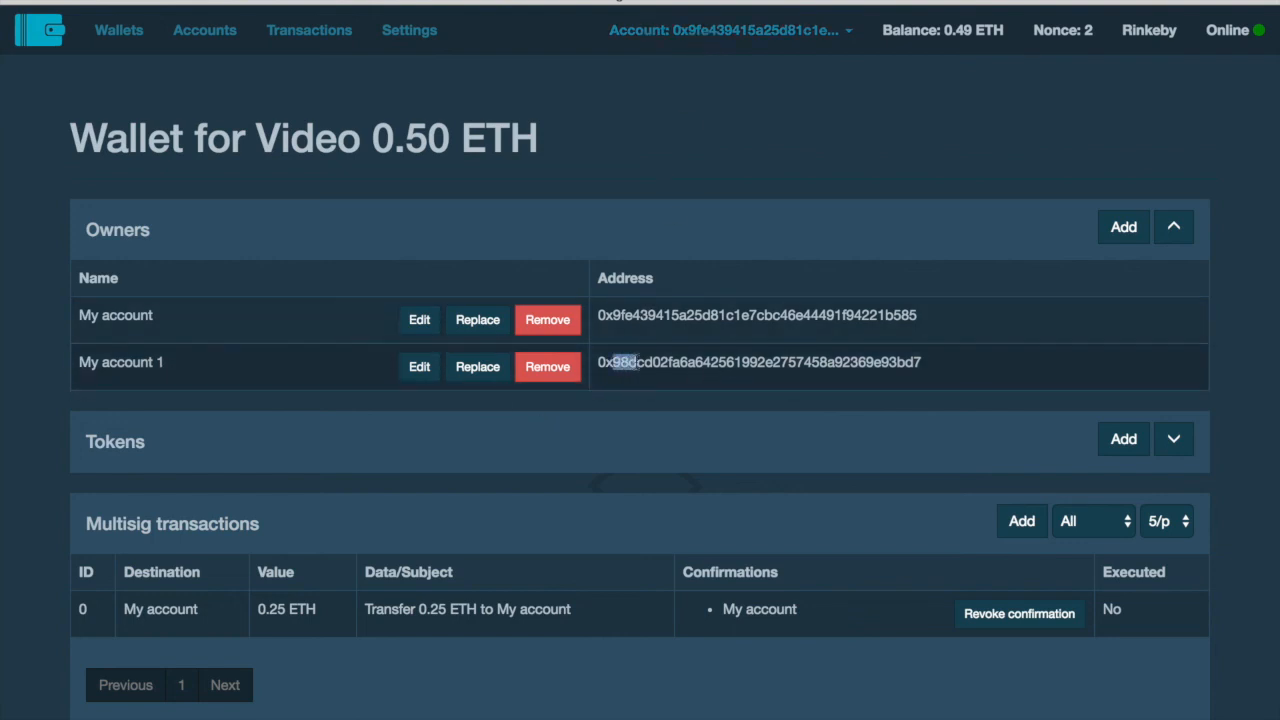
click(728, 29)
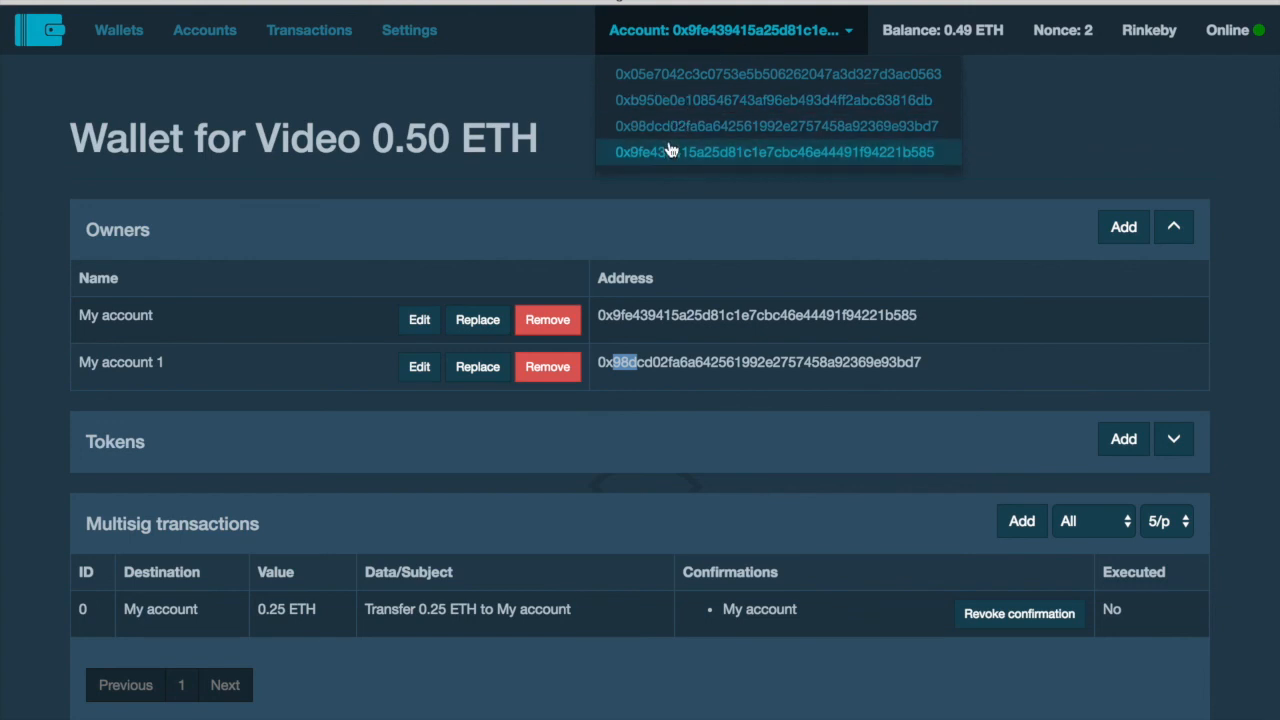
click(776, 126)
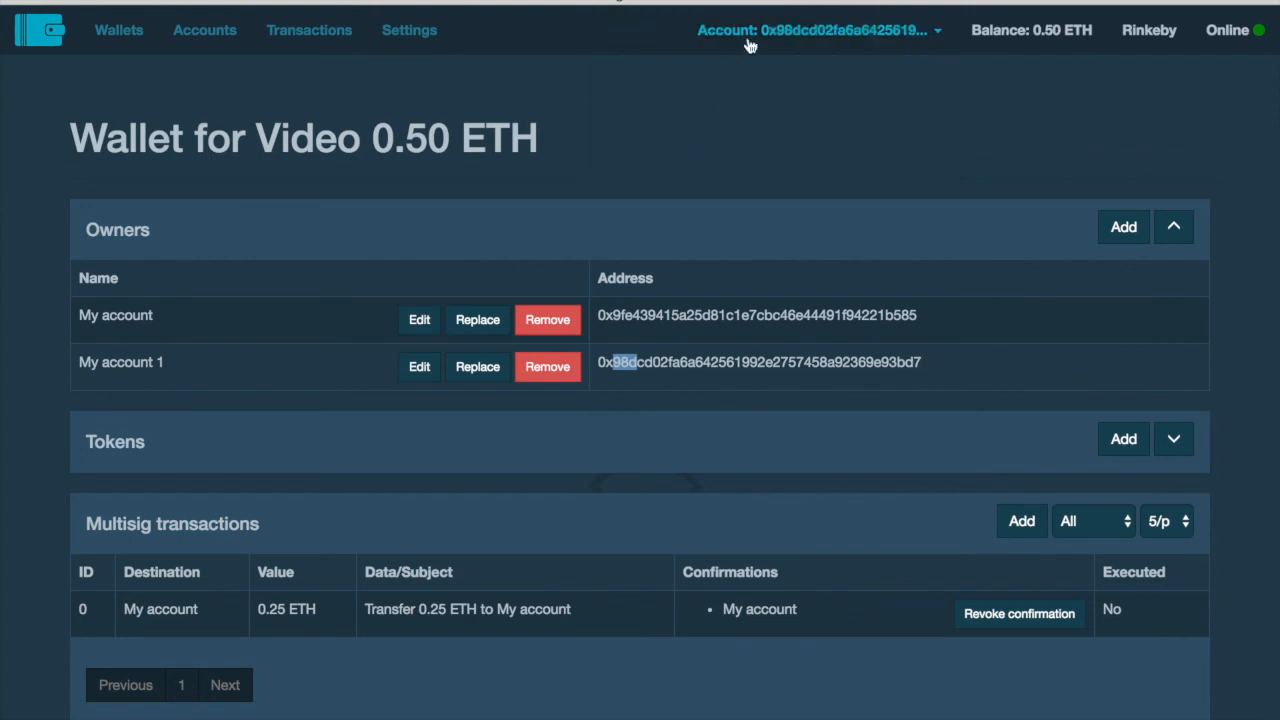
mouse_move(750, 122)
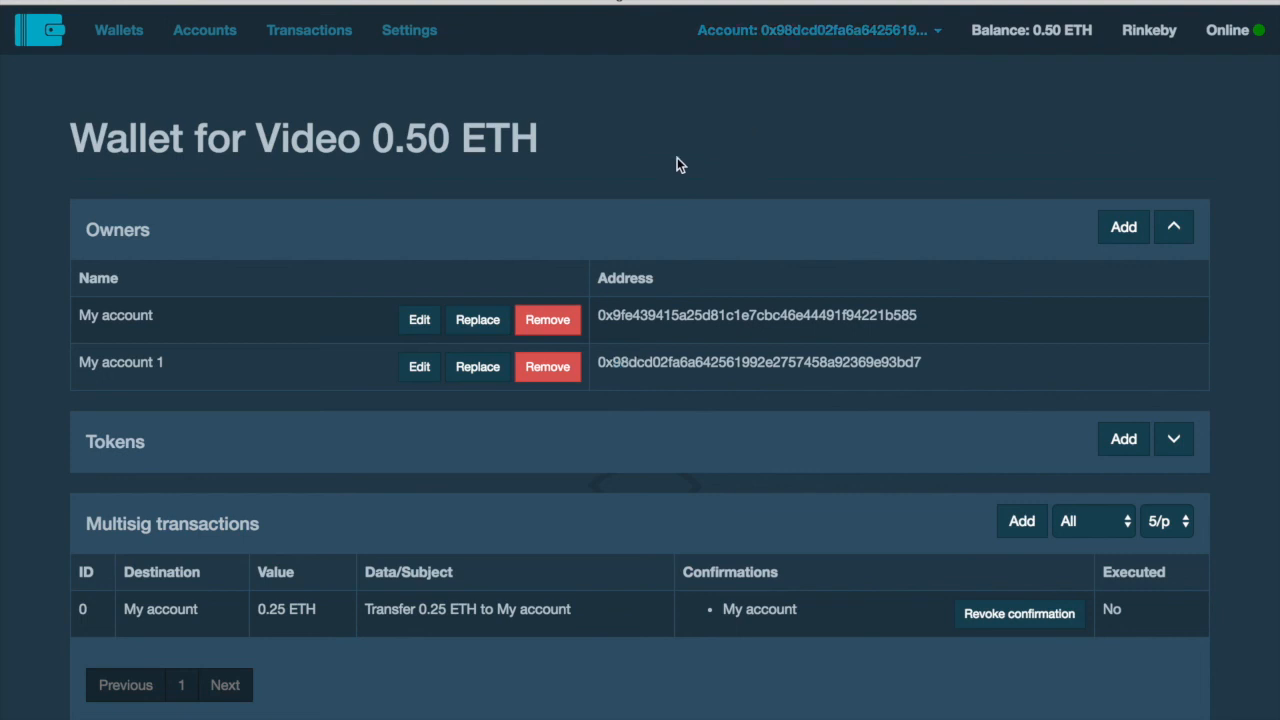
mouse_move(150, 212)
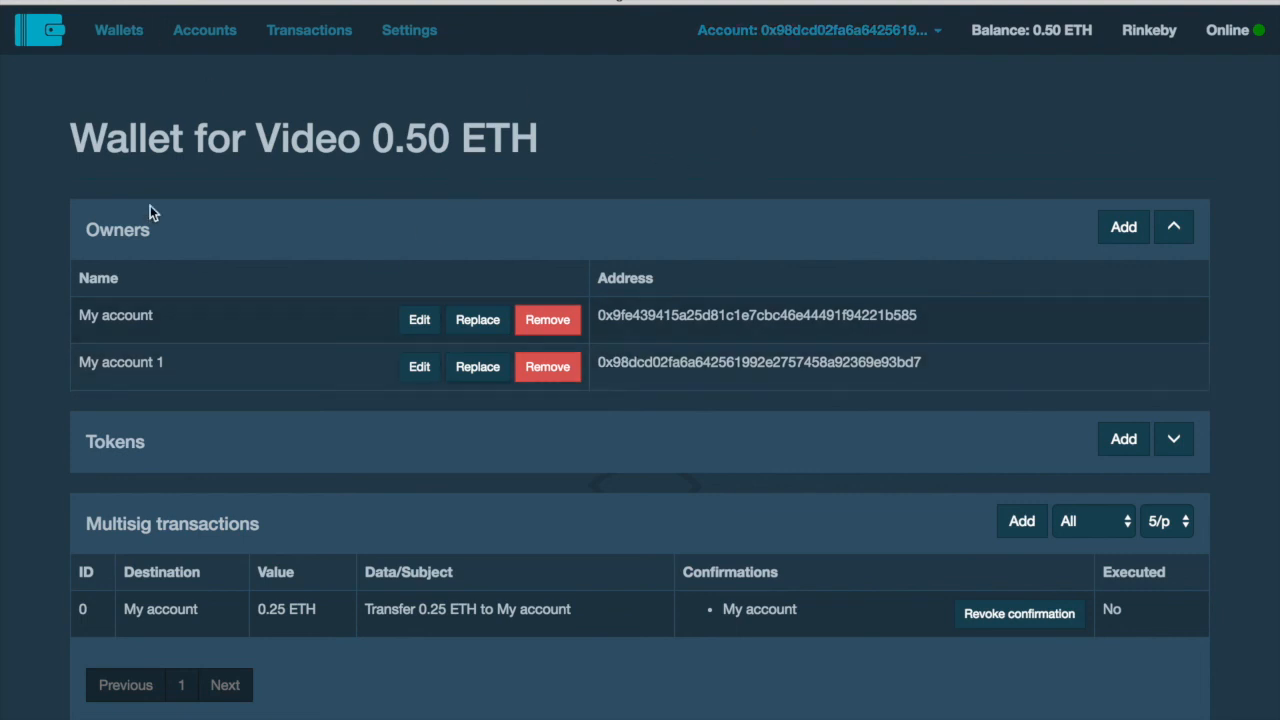
mouse_move(75, 12)
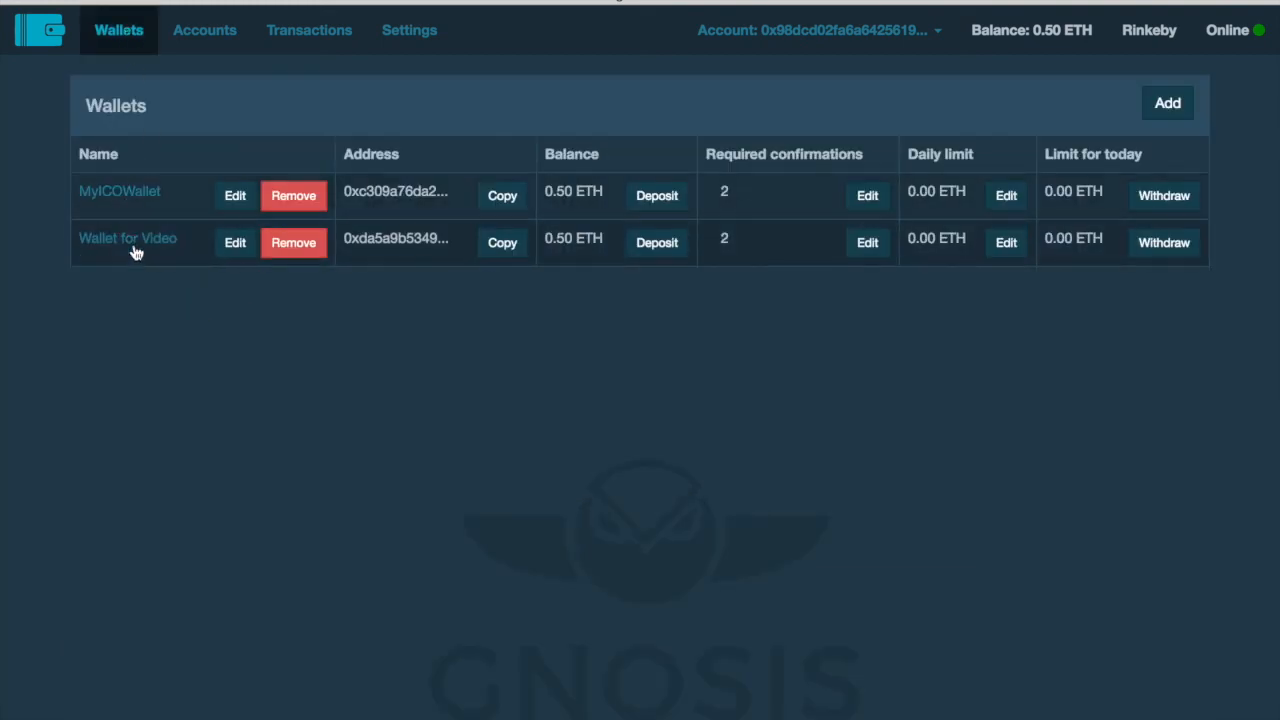
As the second owner, confirm transaction 0 in Wallet for Video, approving with the password
click(127, 238)
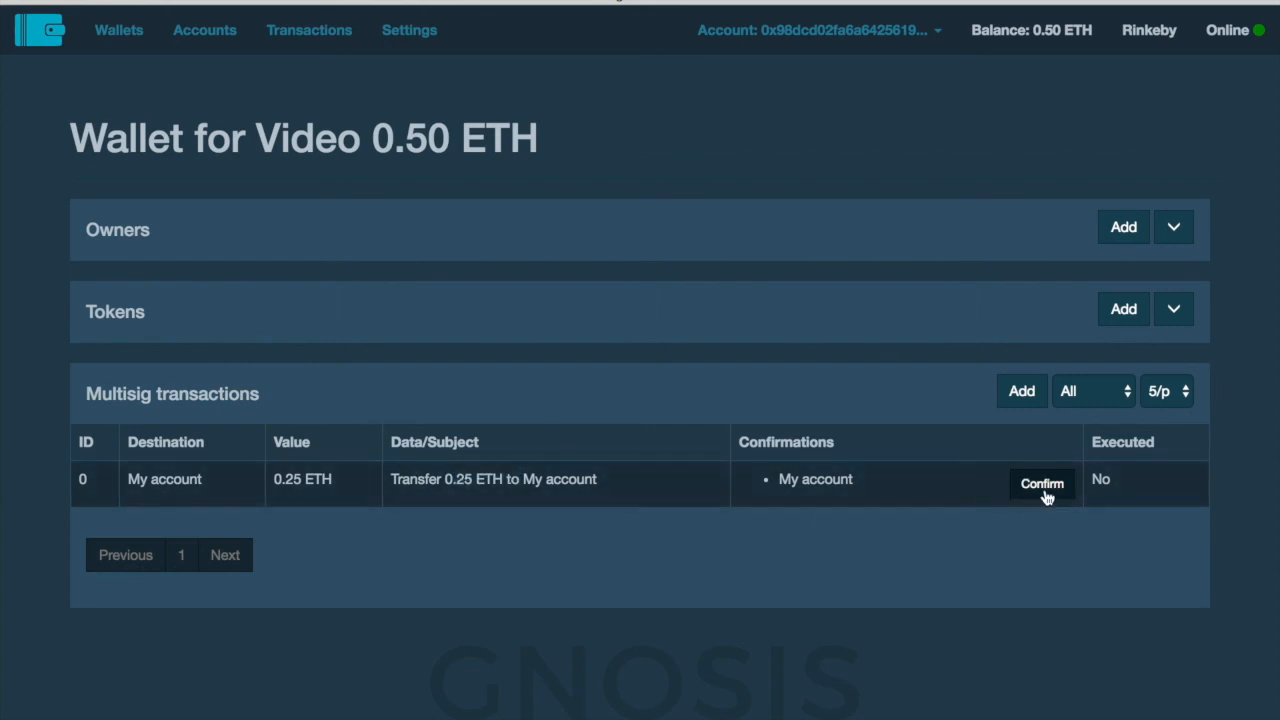
click(1041, 483)
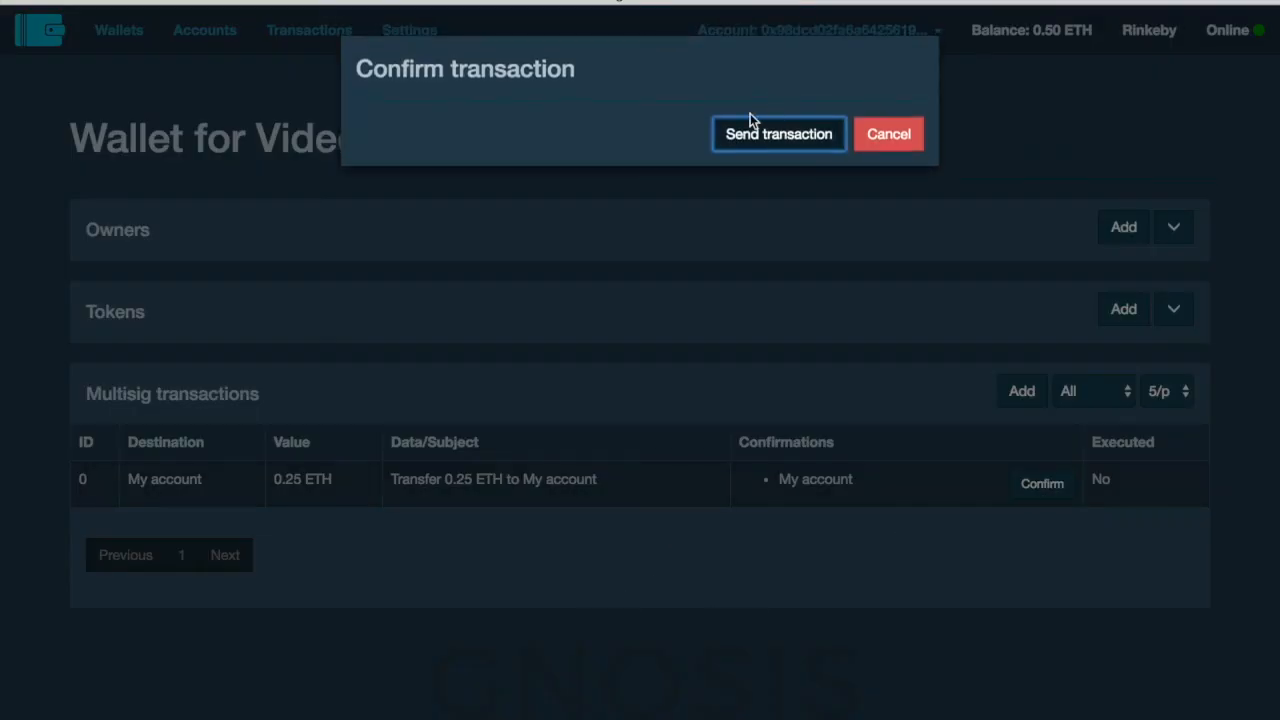
click(779, 133)
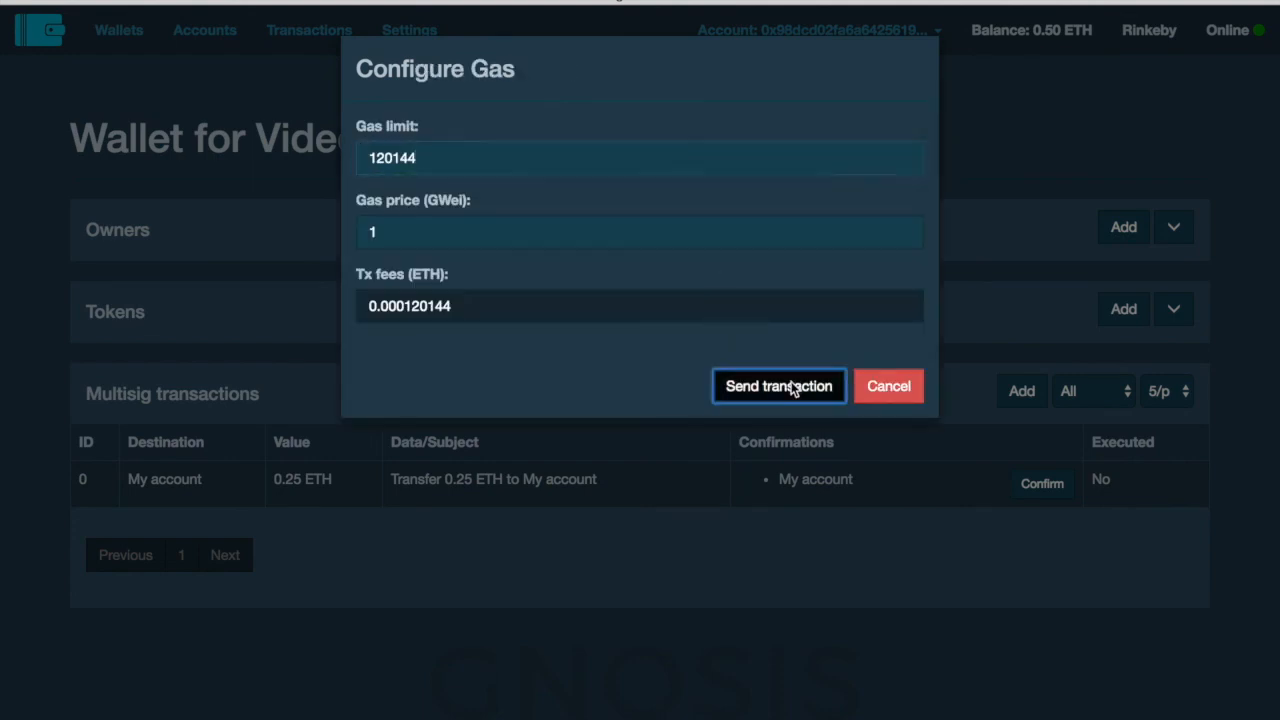
click(778, 386)
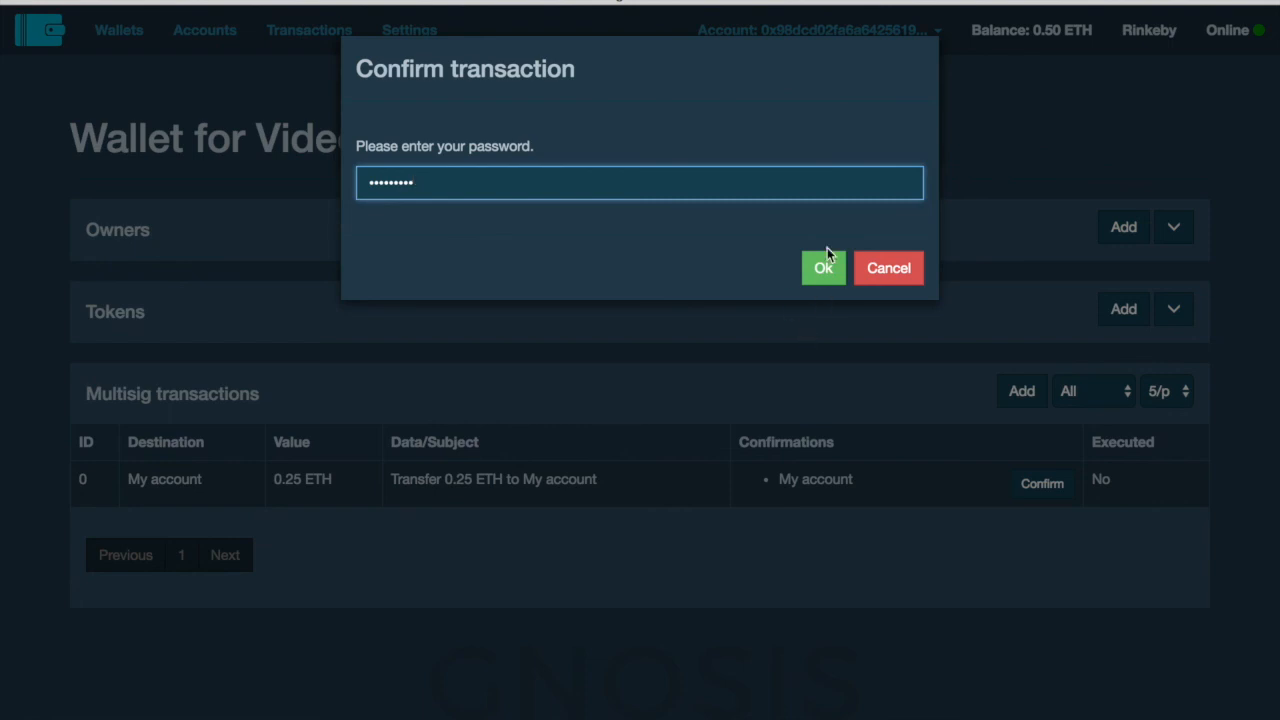
click(823, 268)
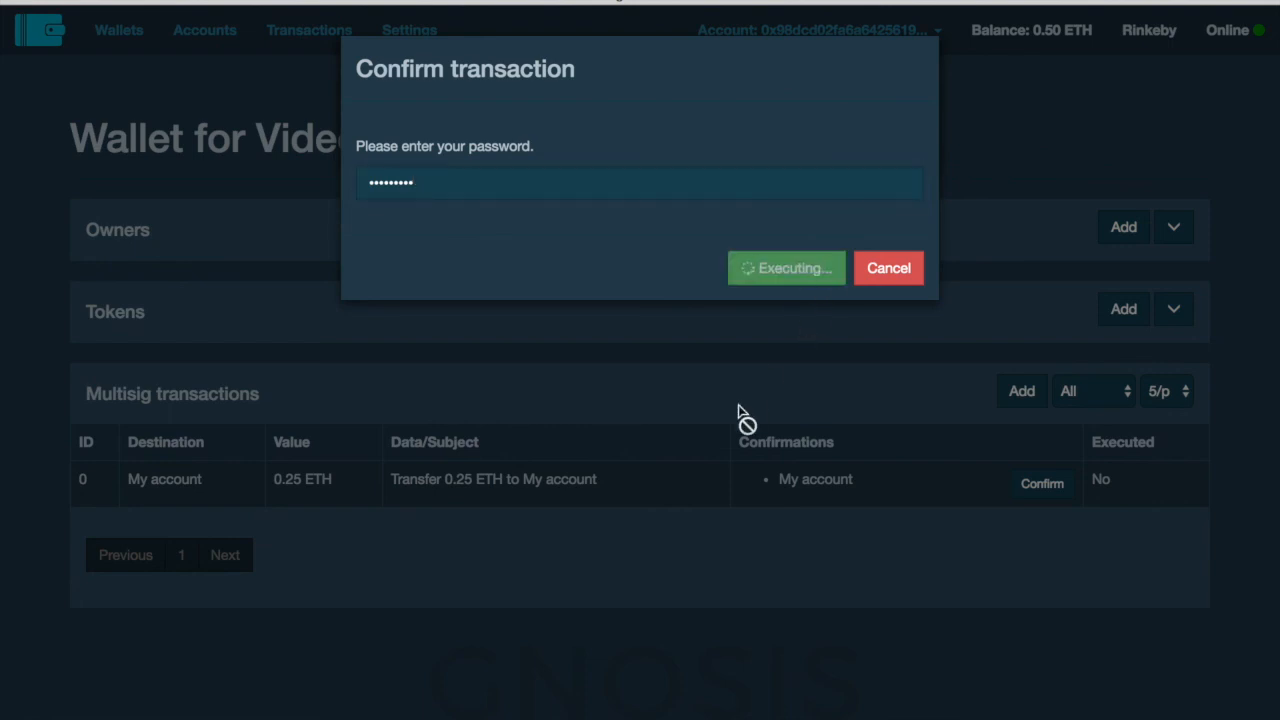
click(786, 268)
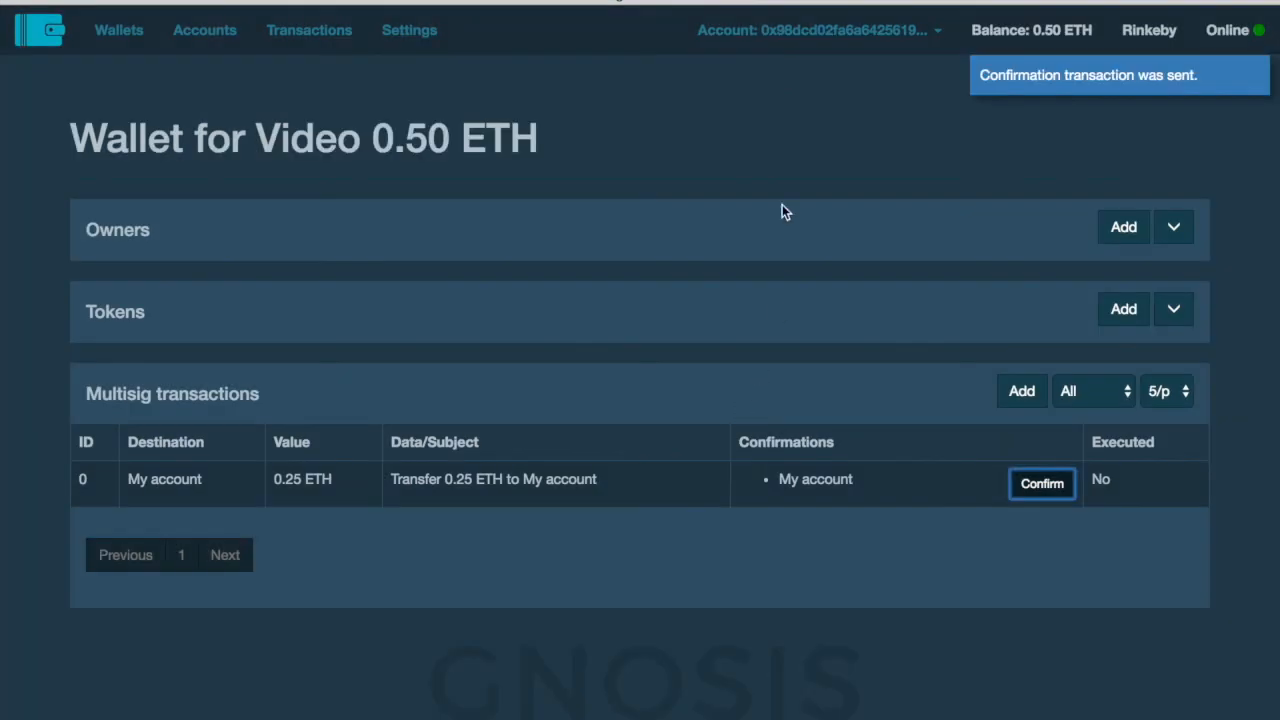
click(815, 29)
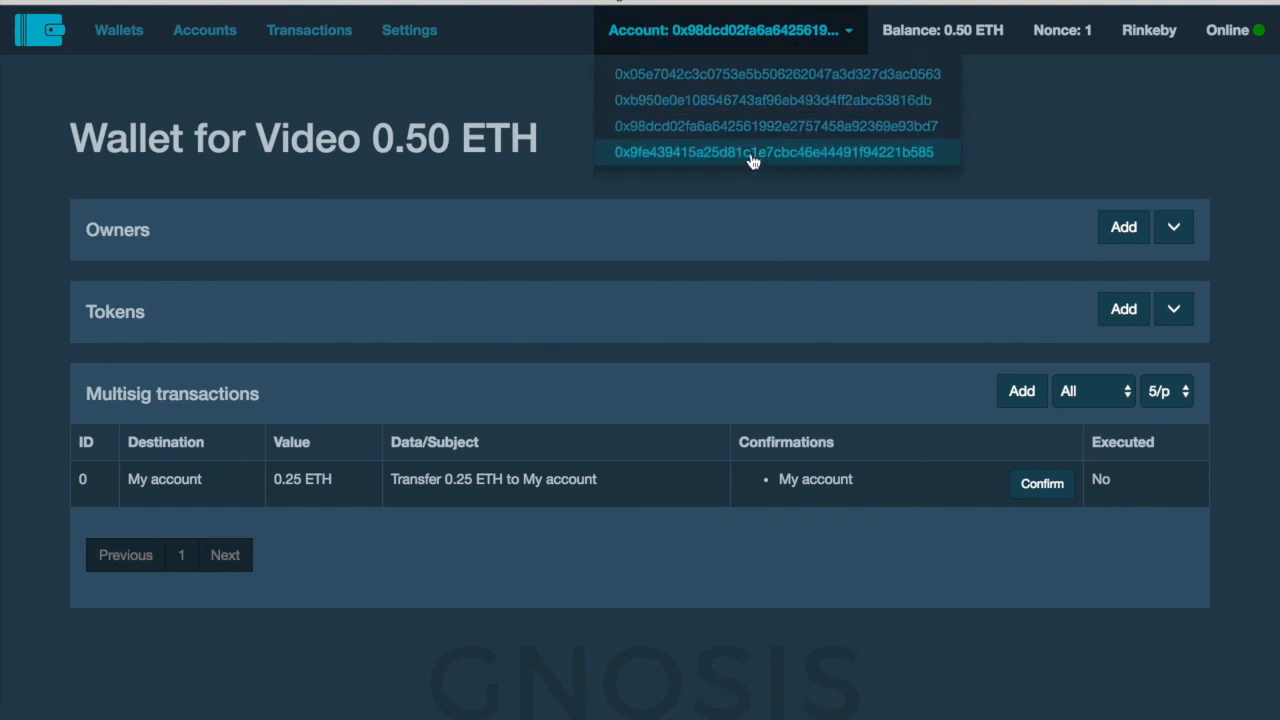
Switch the active account back to the first owner, 0x9fe4…
click(775, 152)
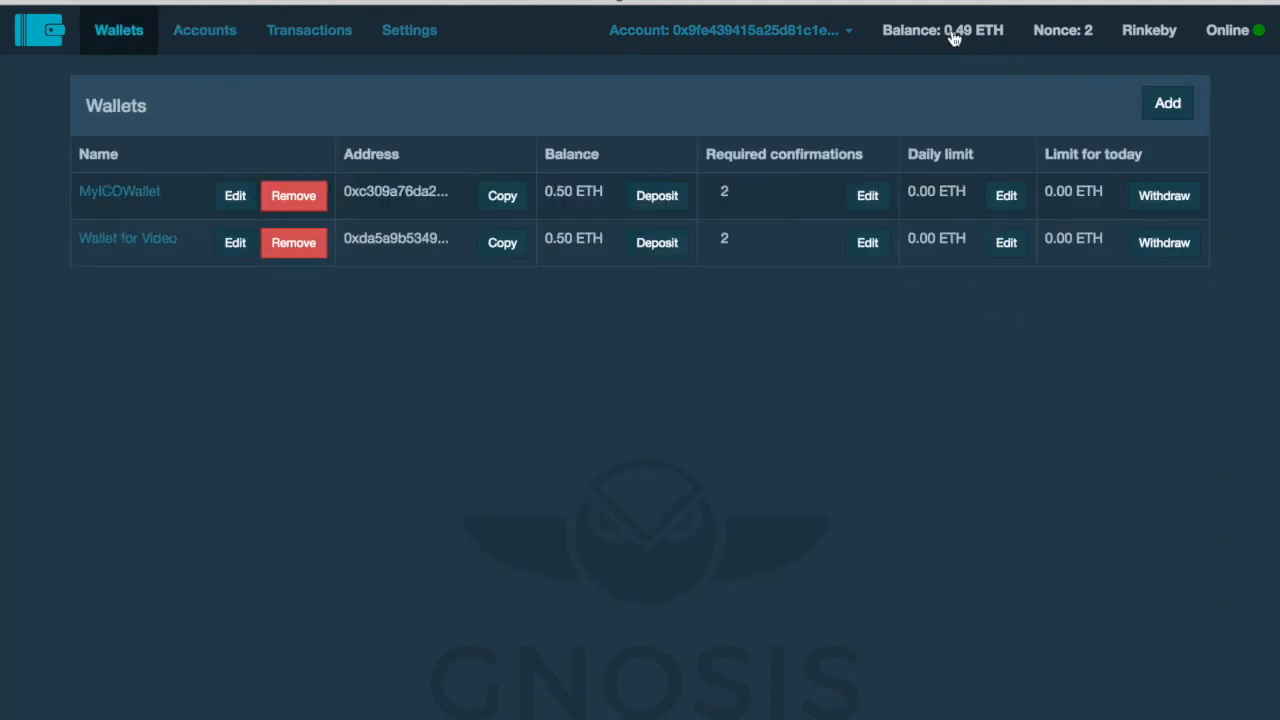
mouse_move(960, 44)
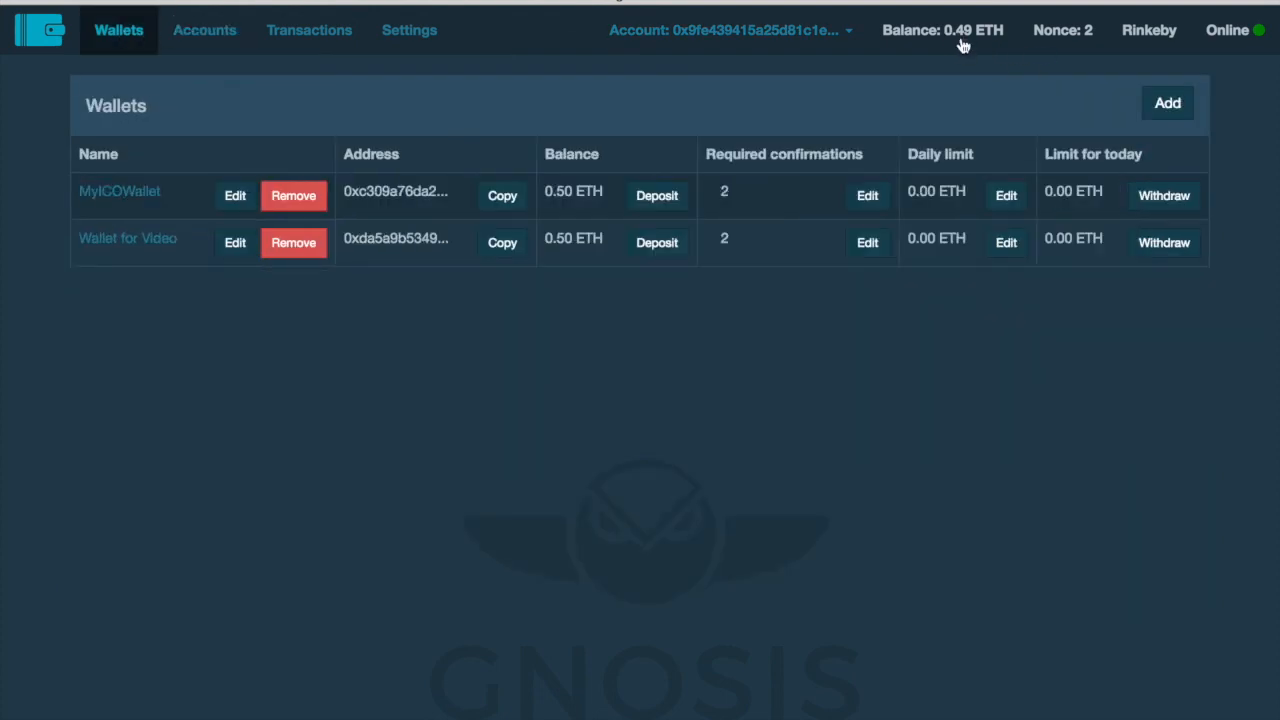
mouse_move(968, 62)
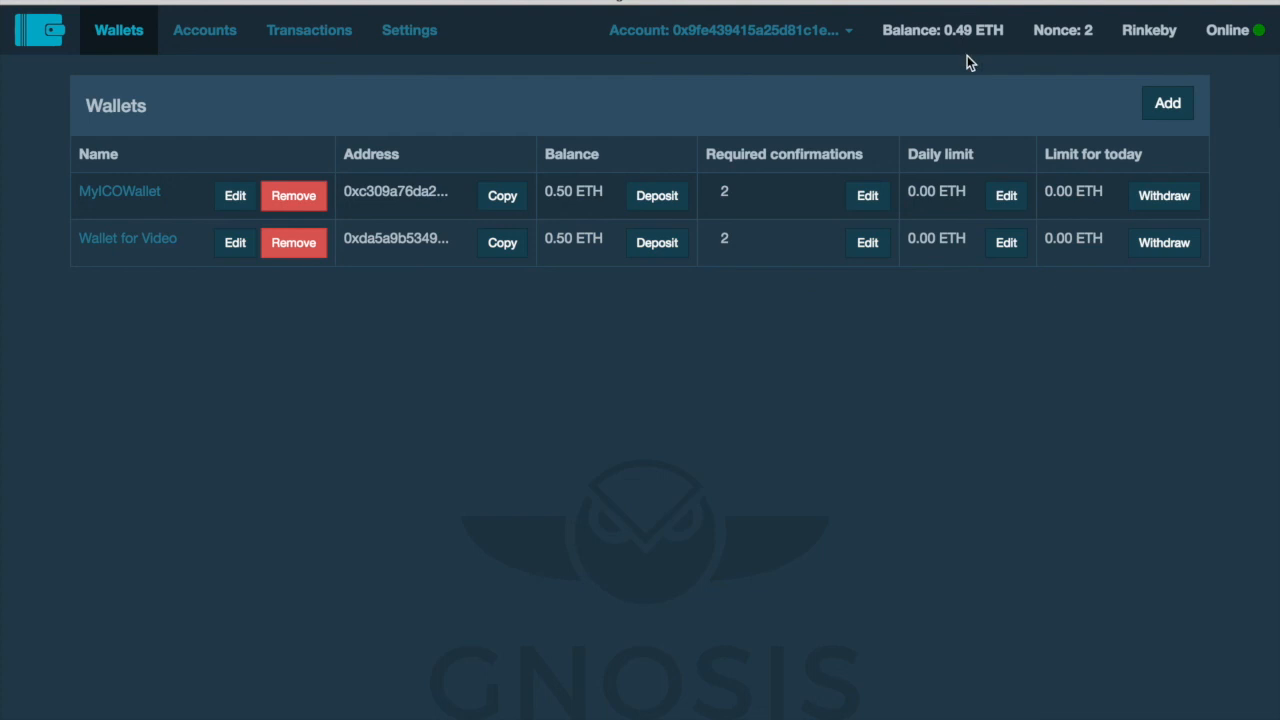
mouse_move(980, 48)
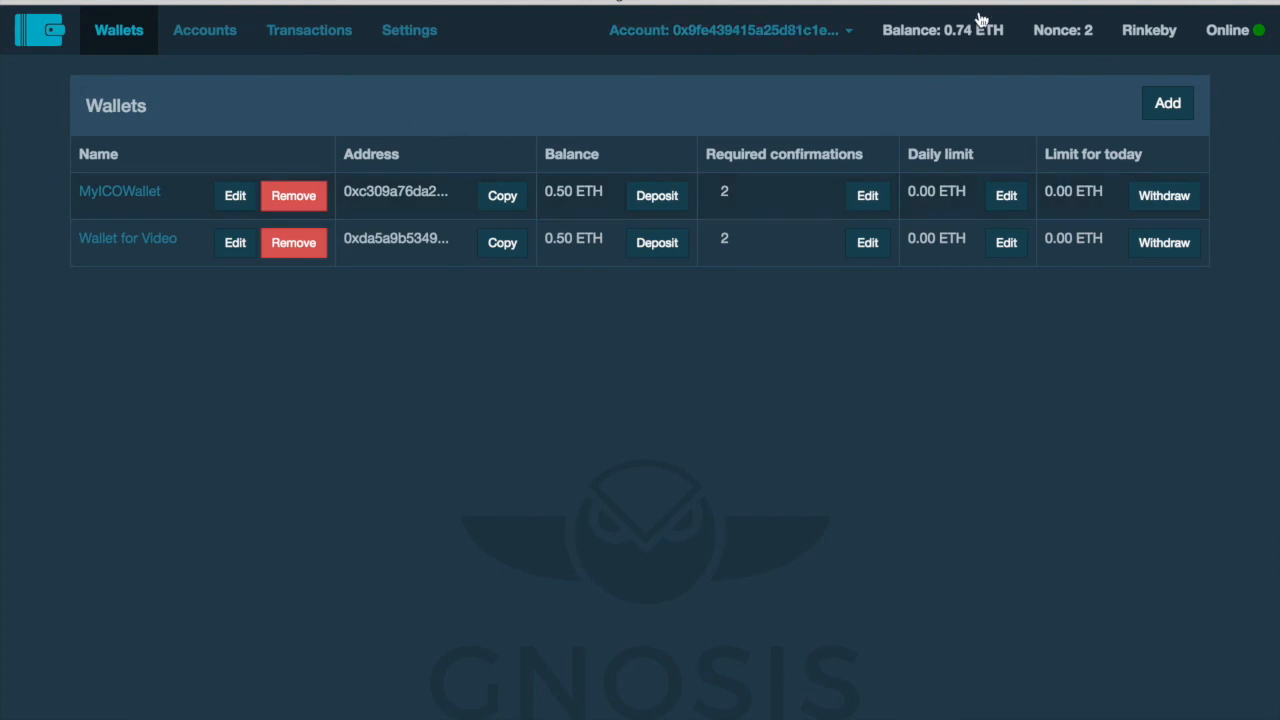
mouse_move(90, 255)
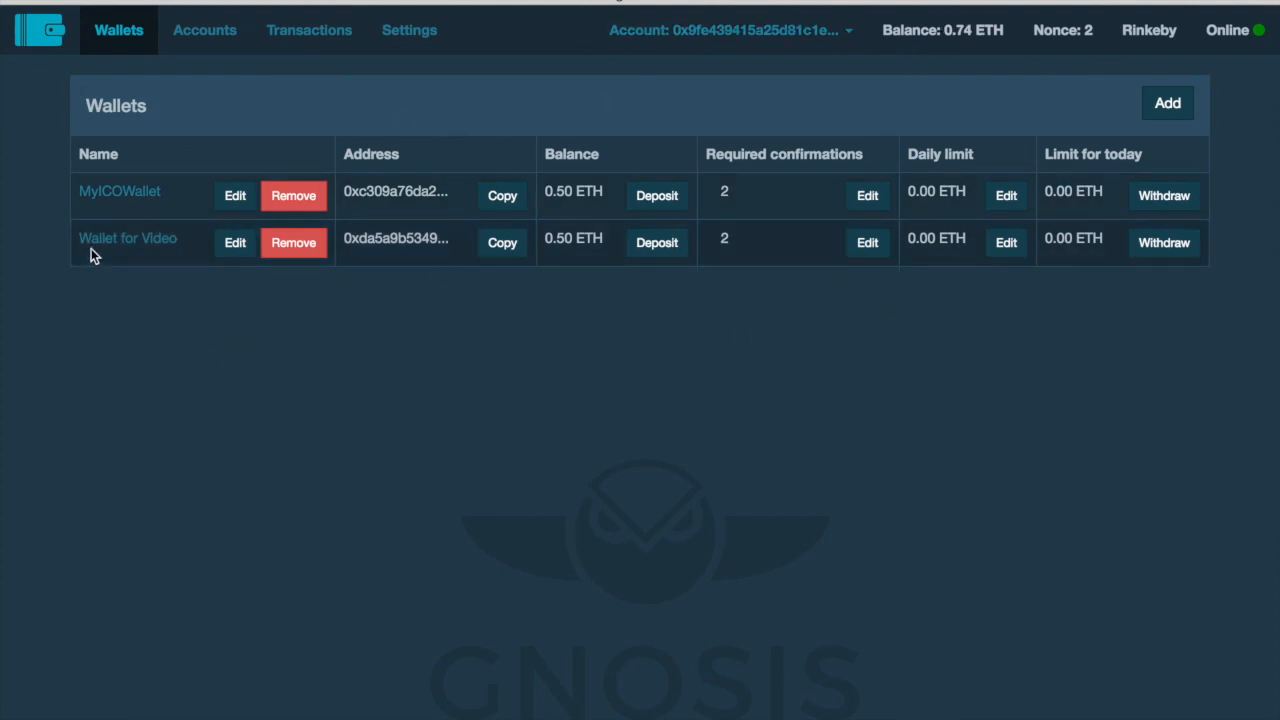